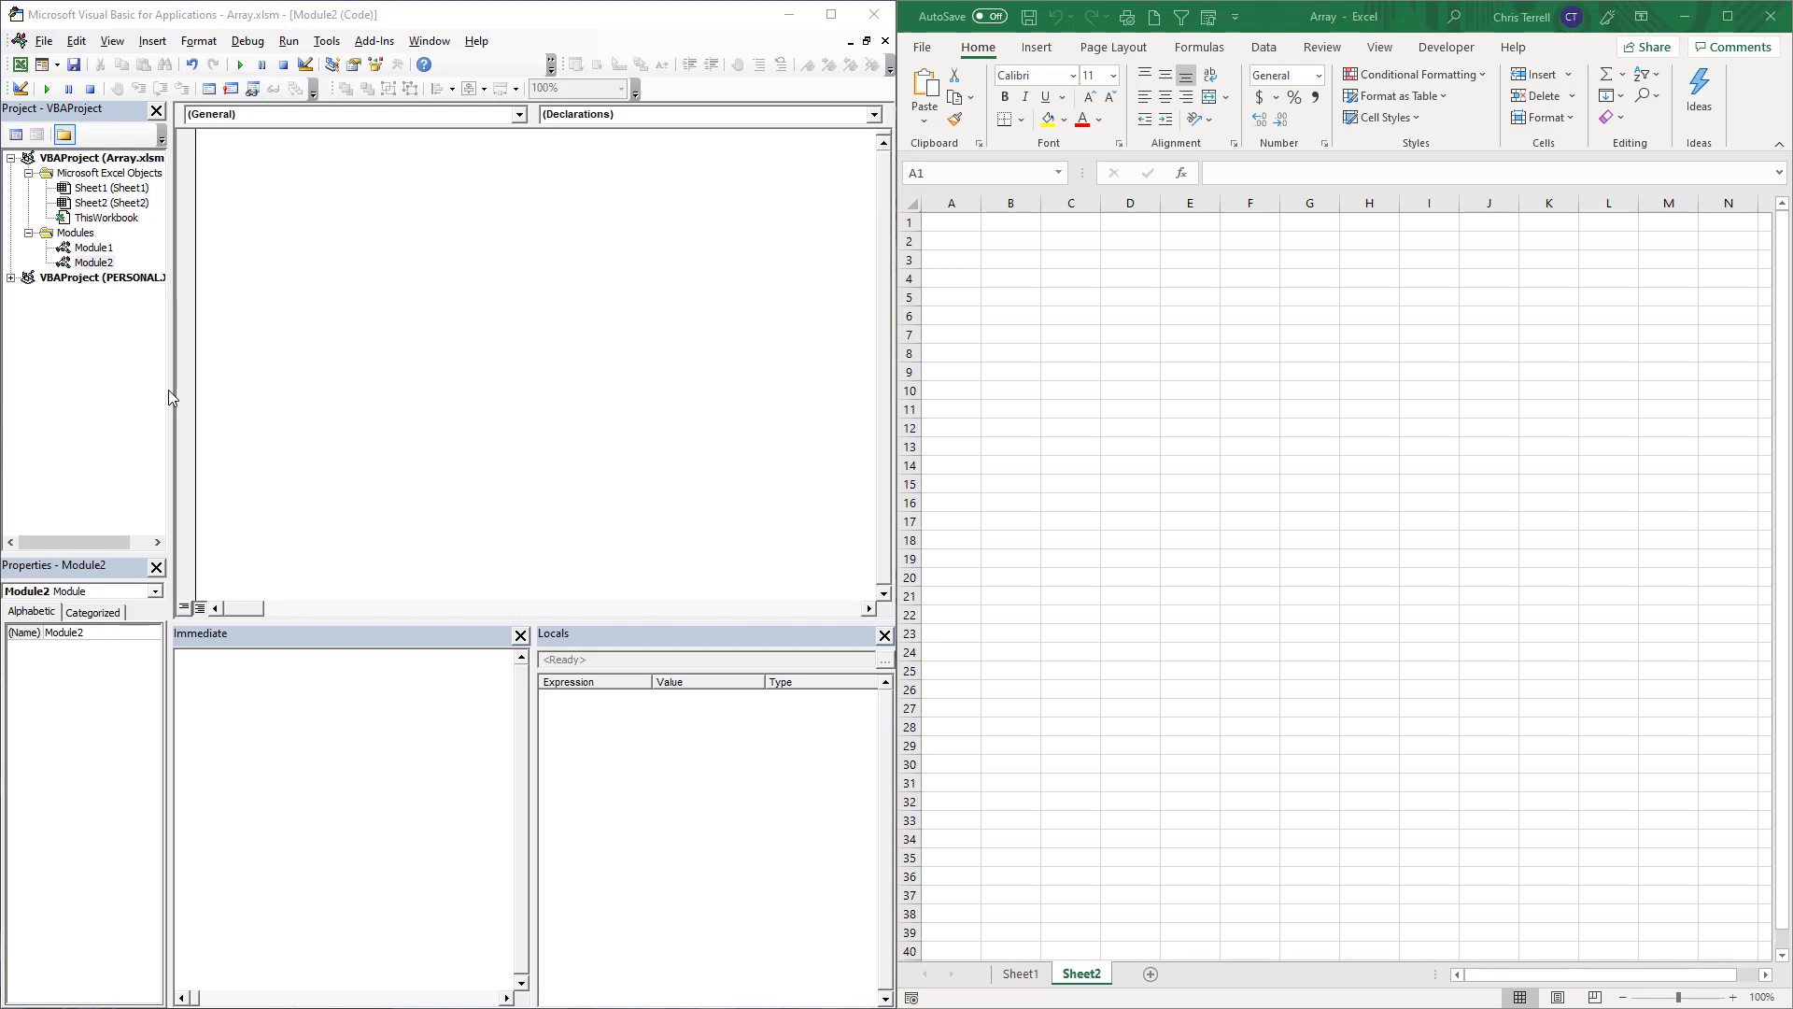
# Start a new Sub SplitArray() macro in the empty module
pyautogui.click(343, 160)
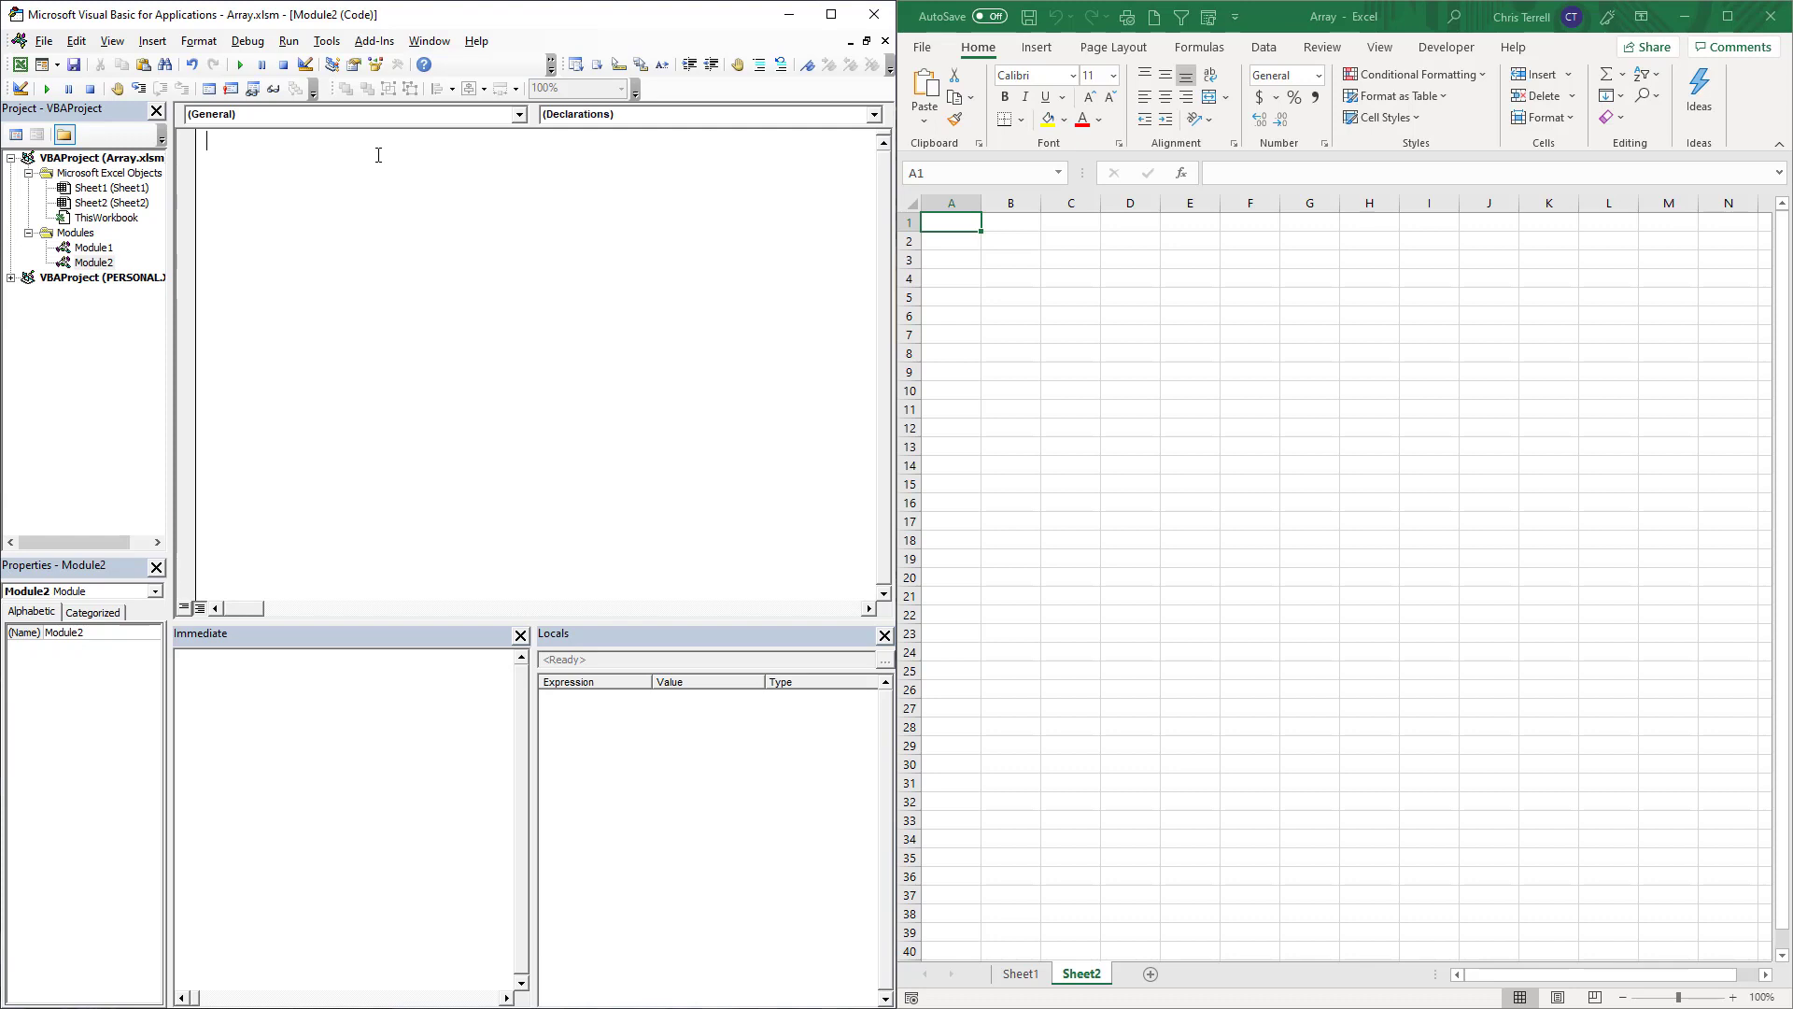
pyautogui.write('Sub')
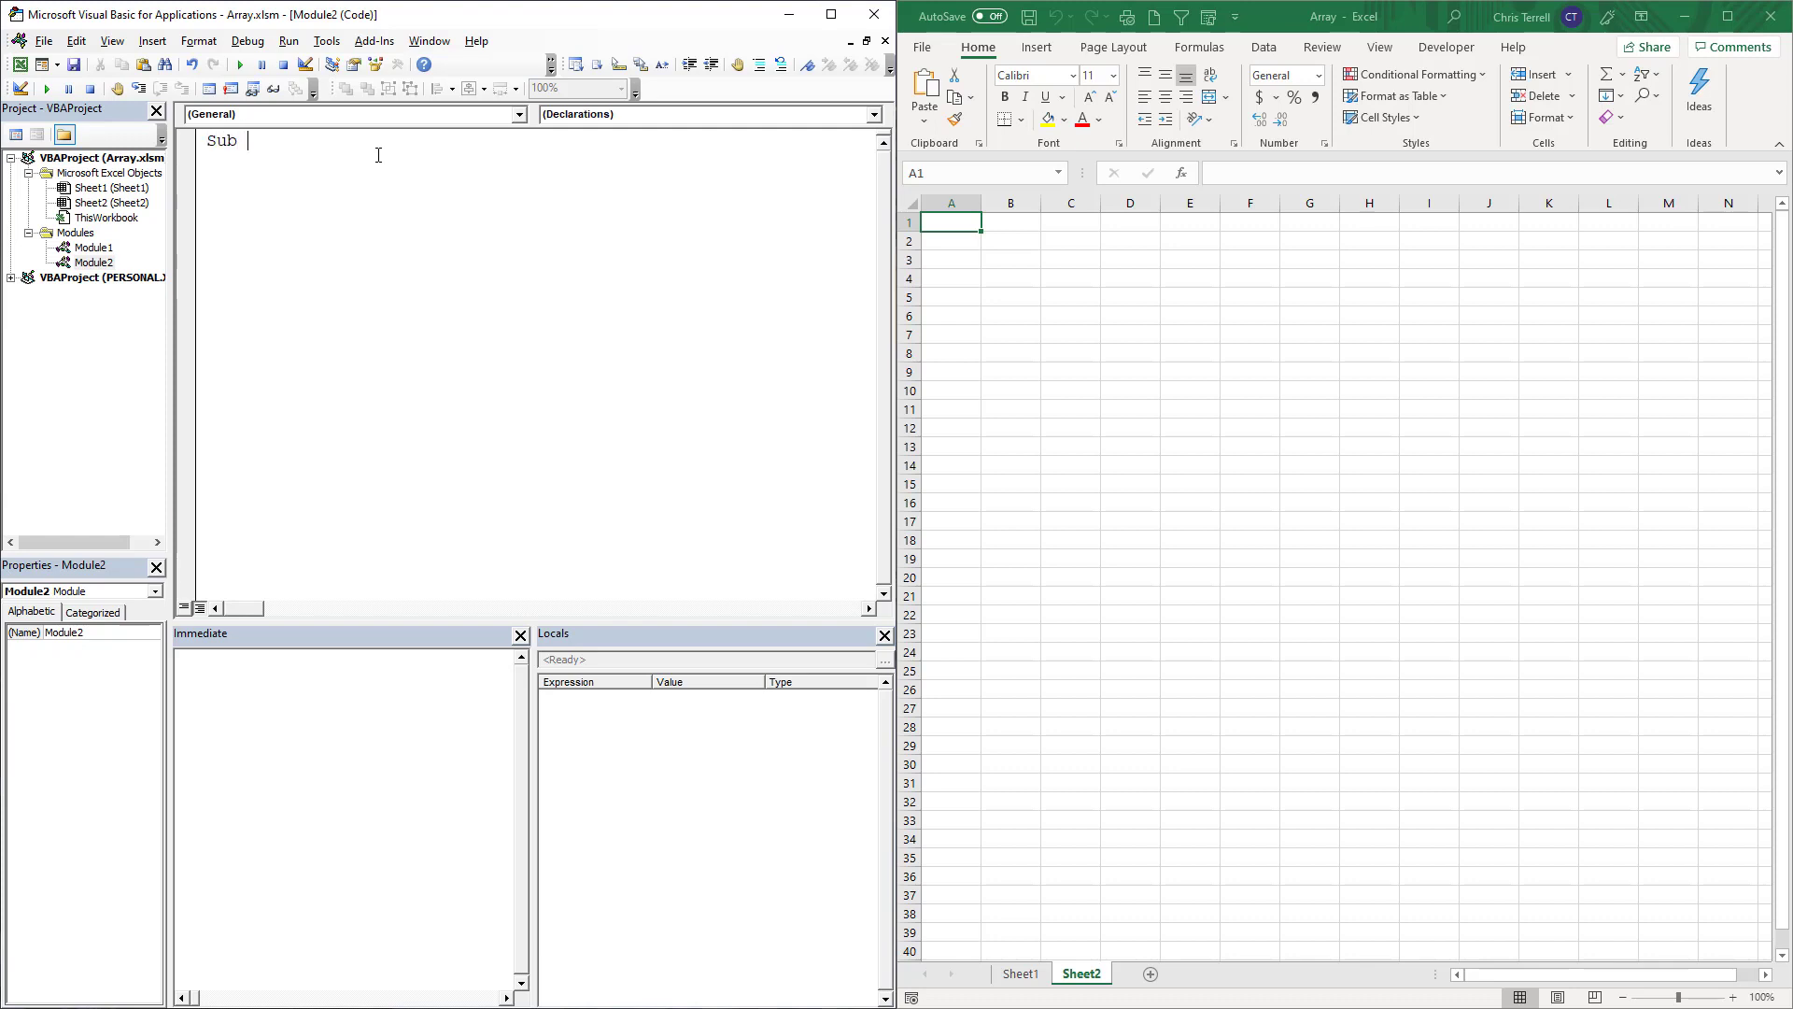
pyautogui.write('S')
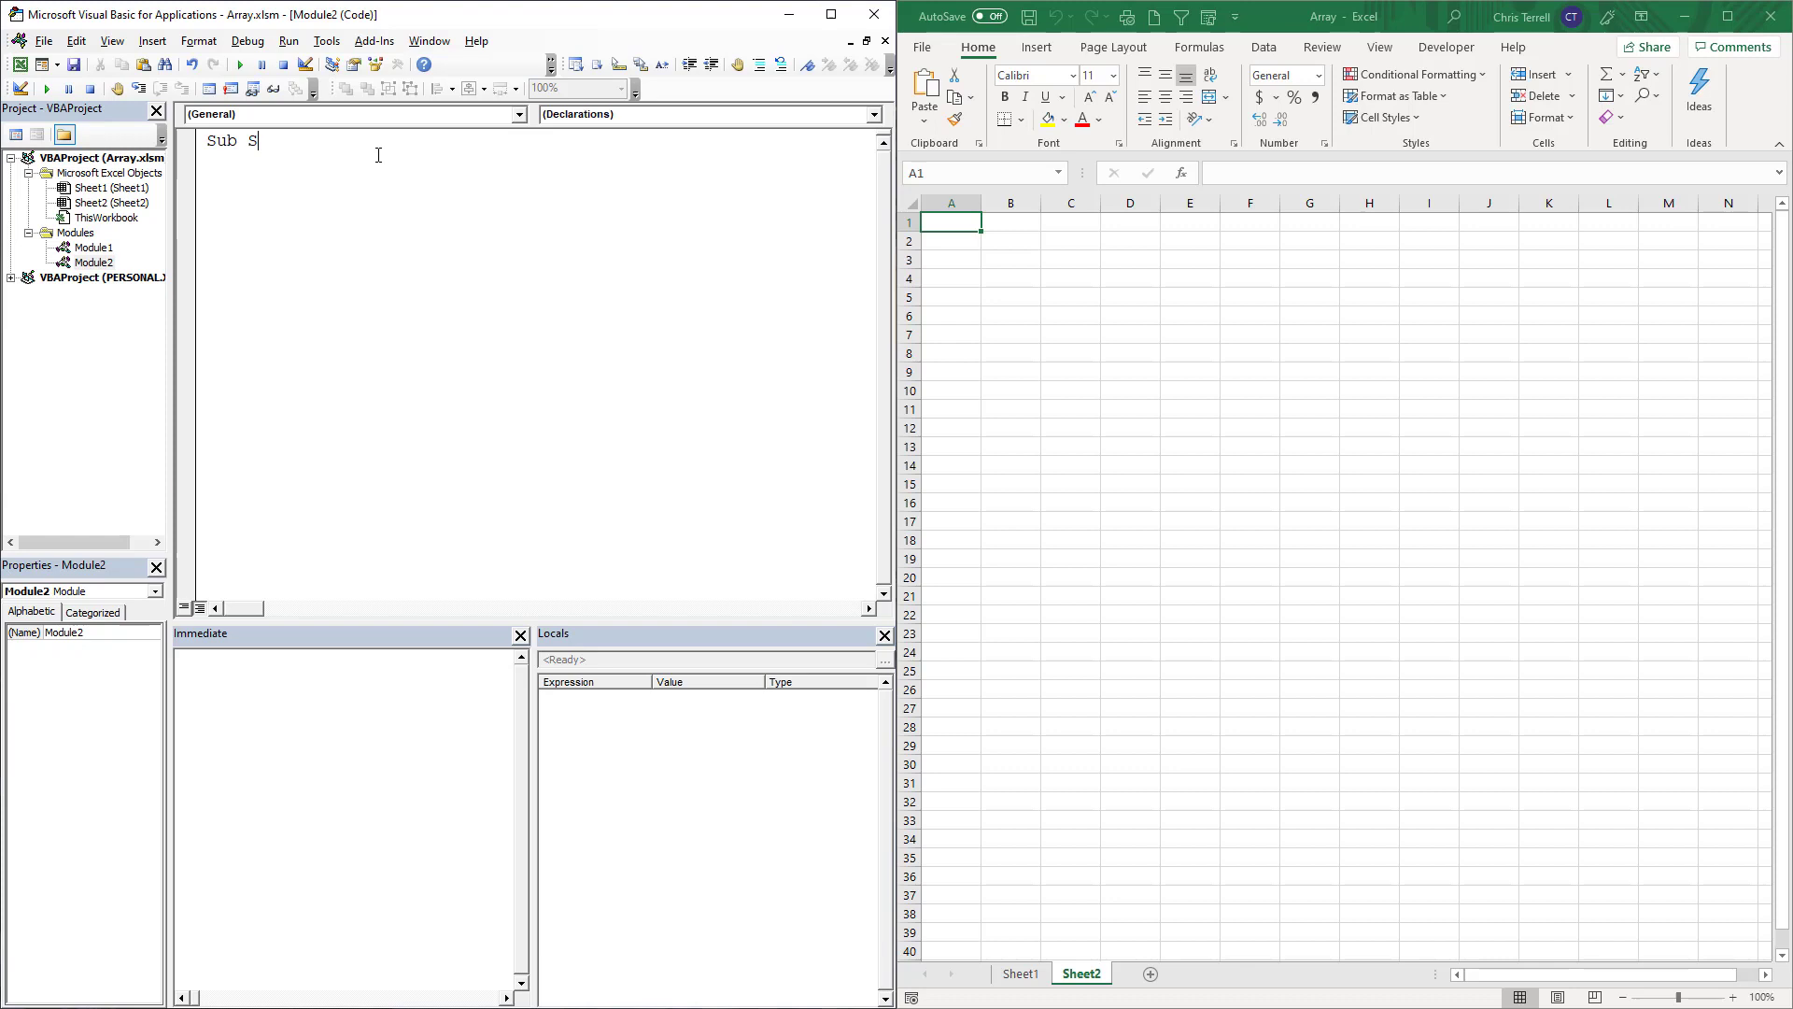
pyautogui.write('plitArray(')
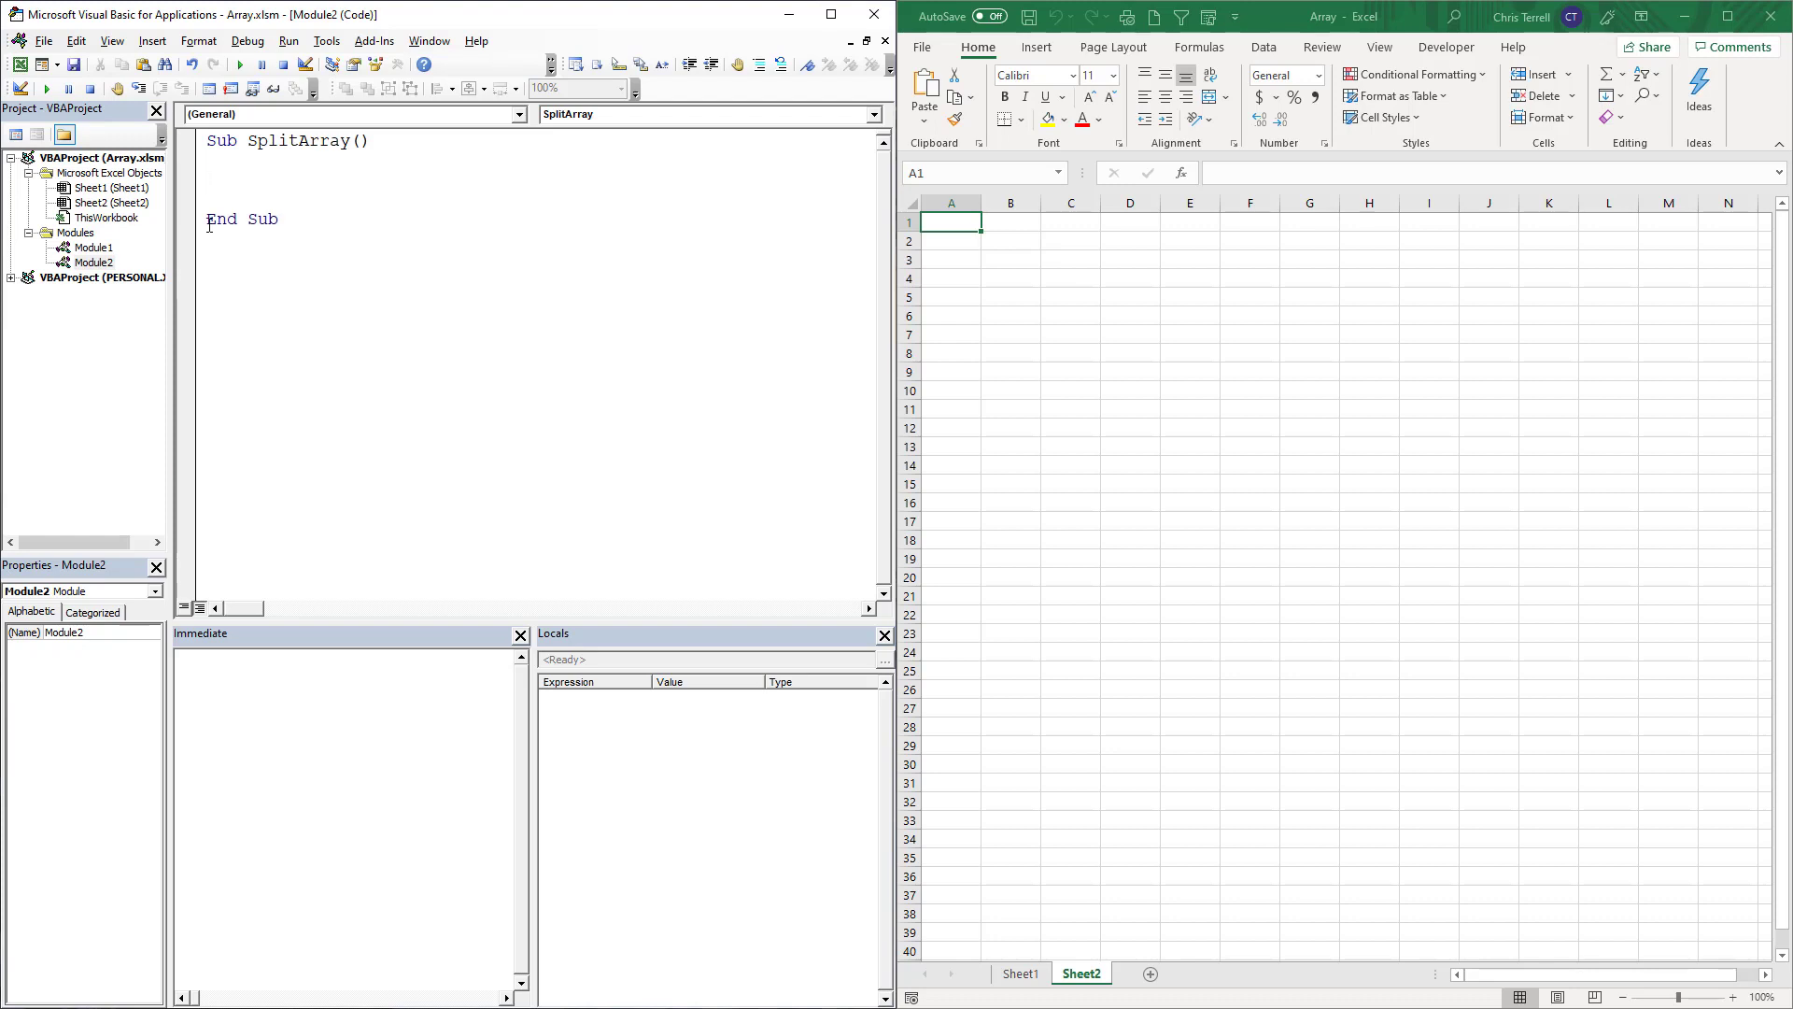
# Add the line oarray = Split("How do I split an array", " ") inside the macro
pyautogui.write('oa')
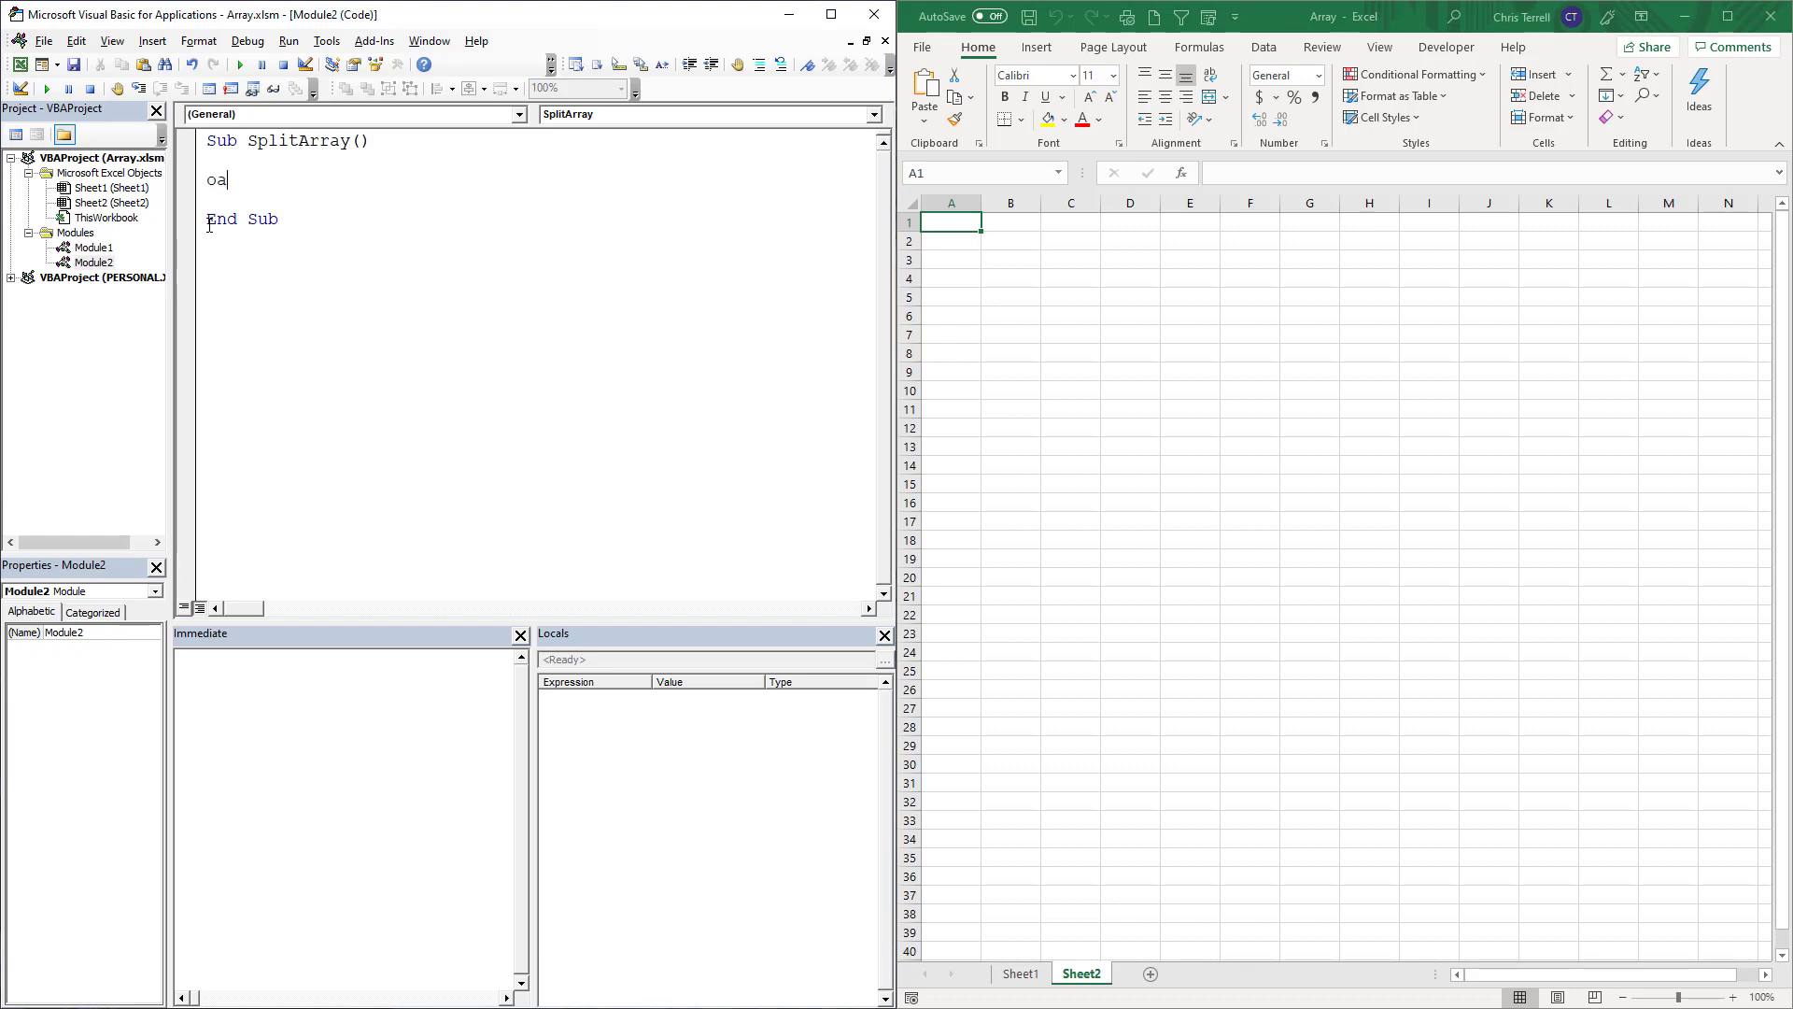
pyautogui.write('r')
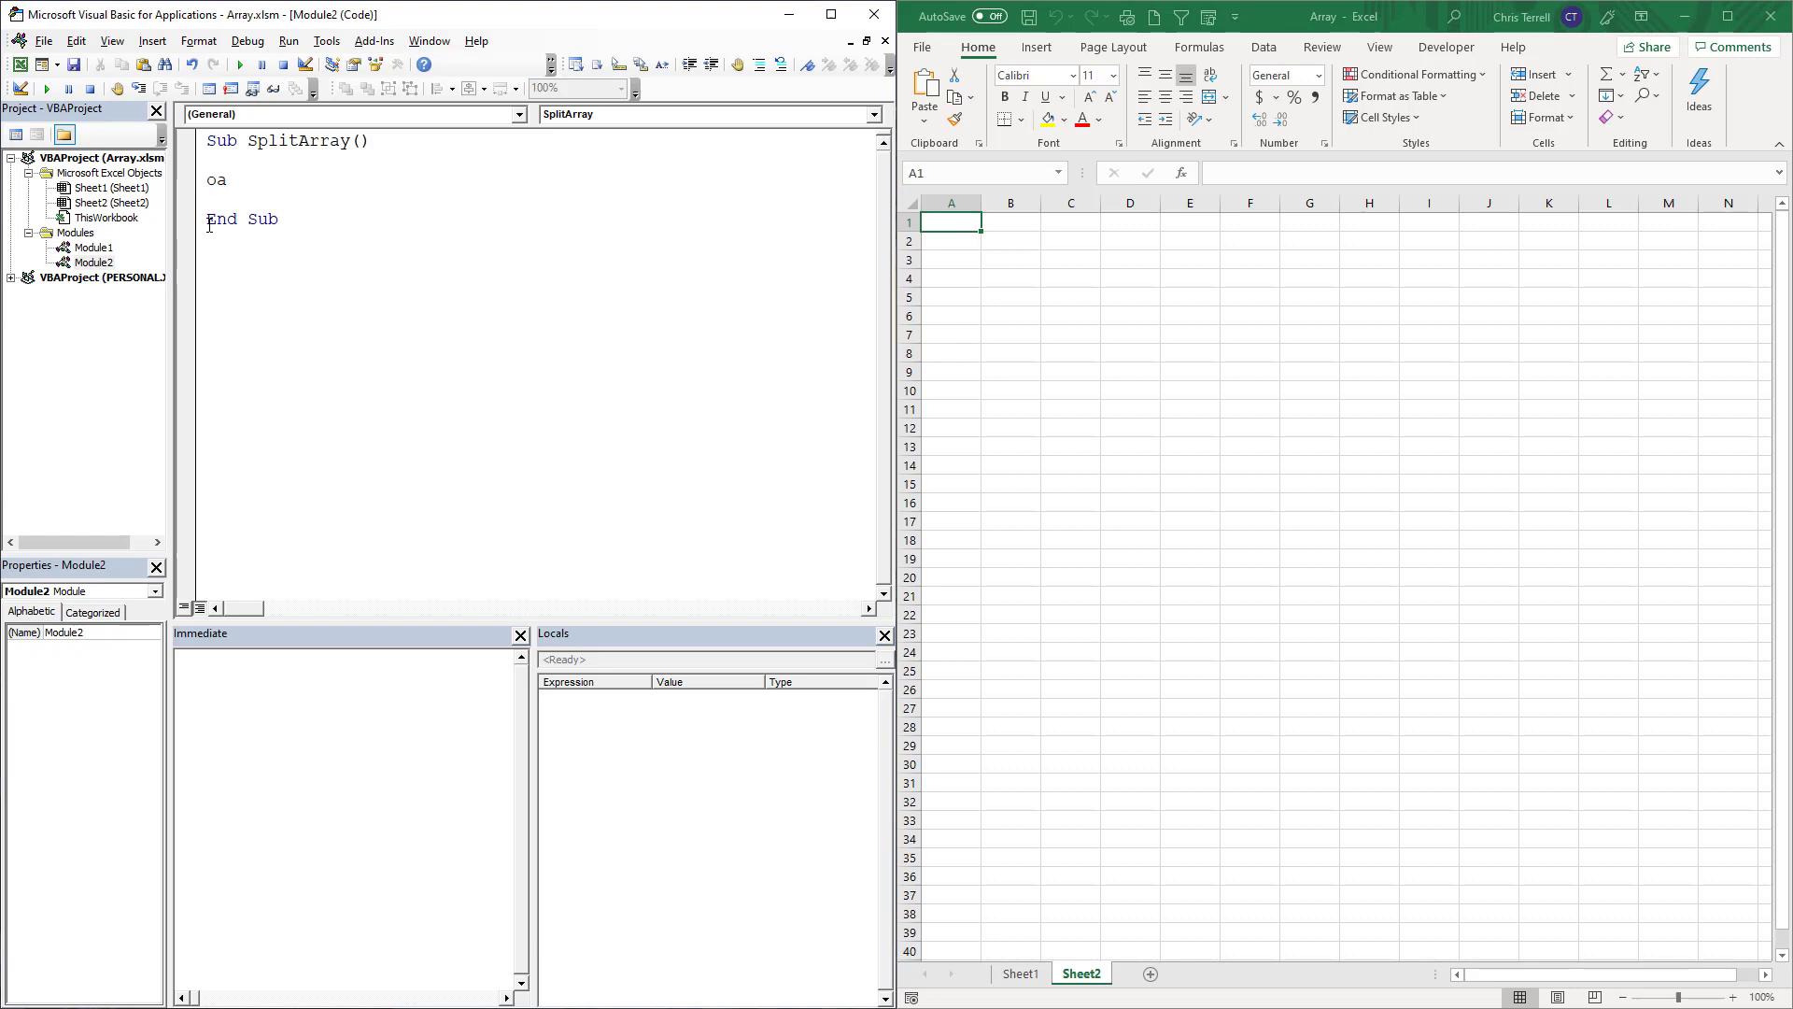
pyautogui.write('array = "')
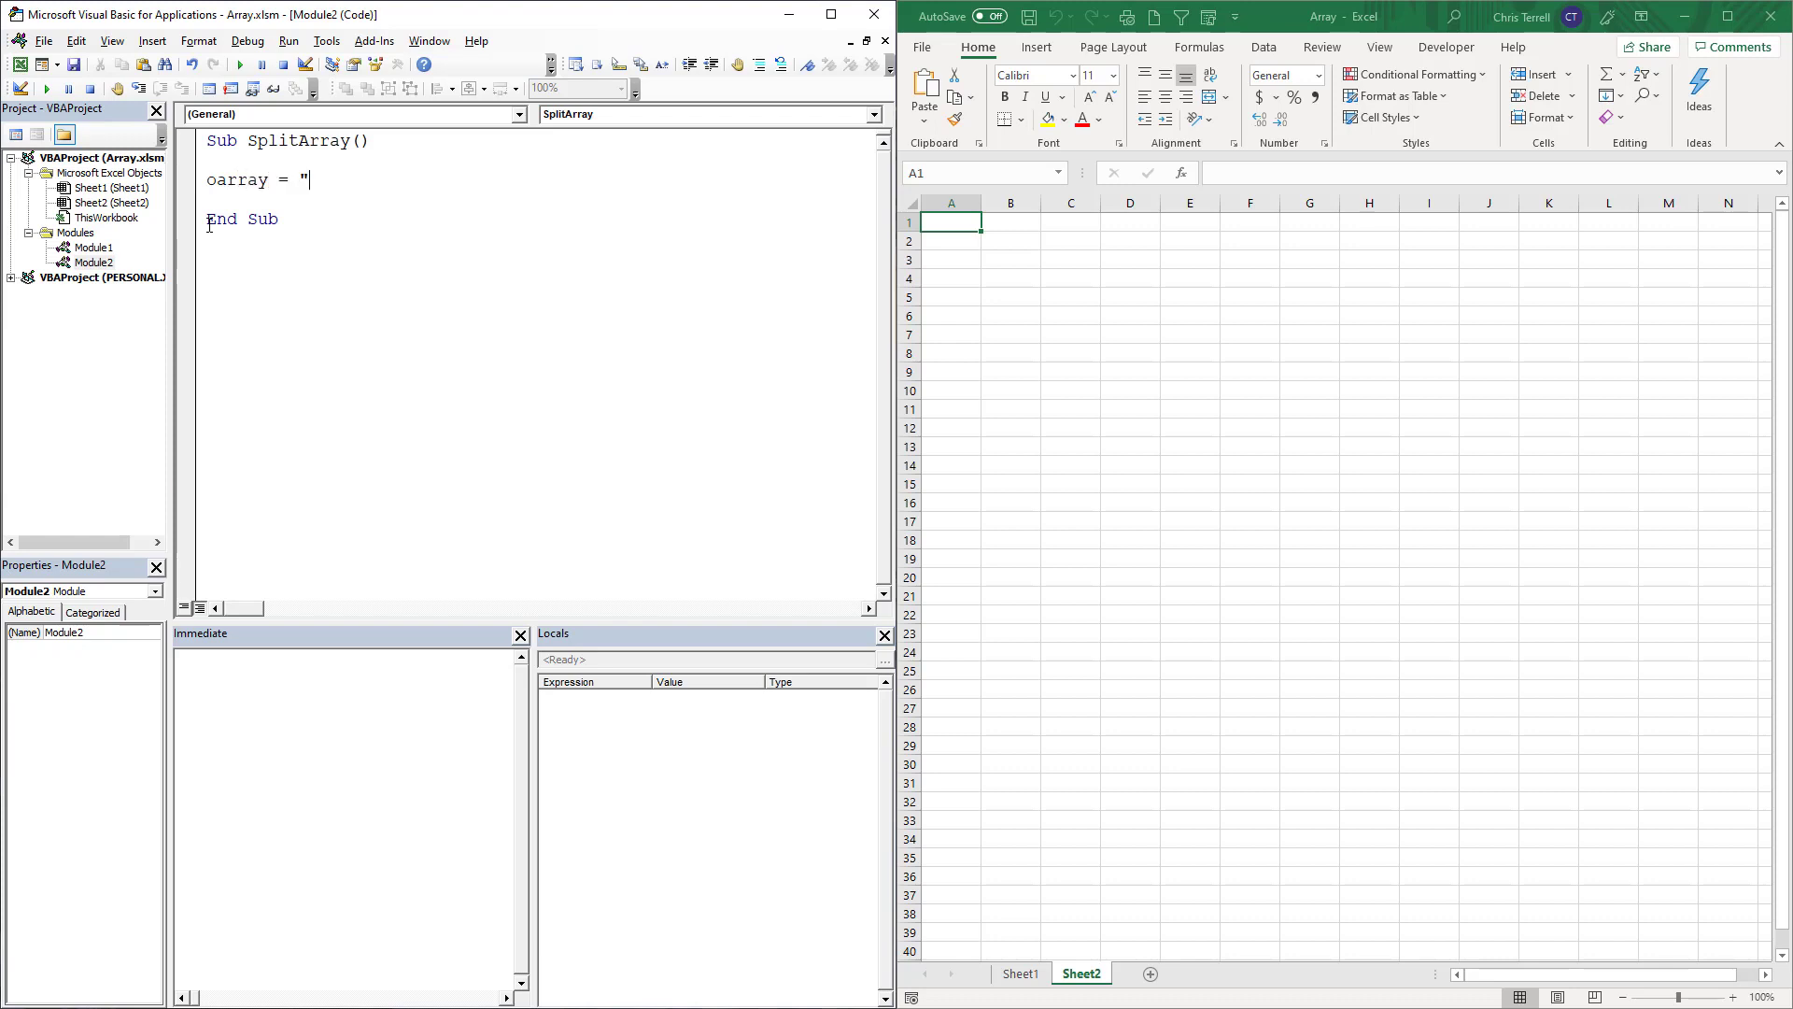
pyautogui.write('split(')
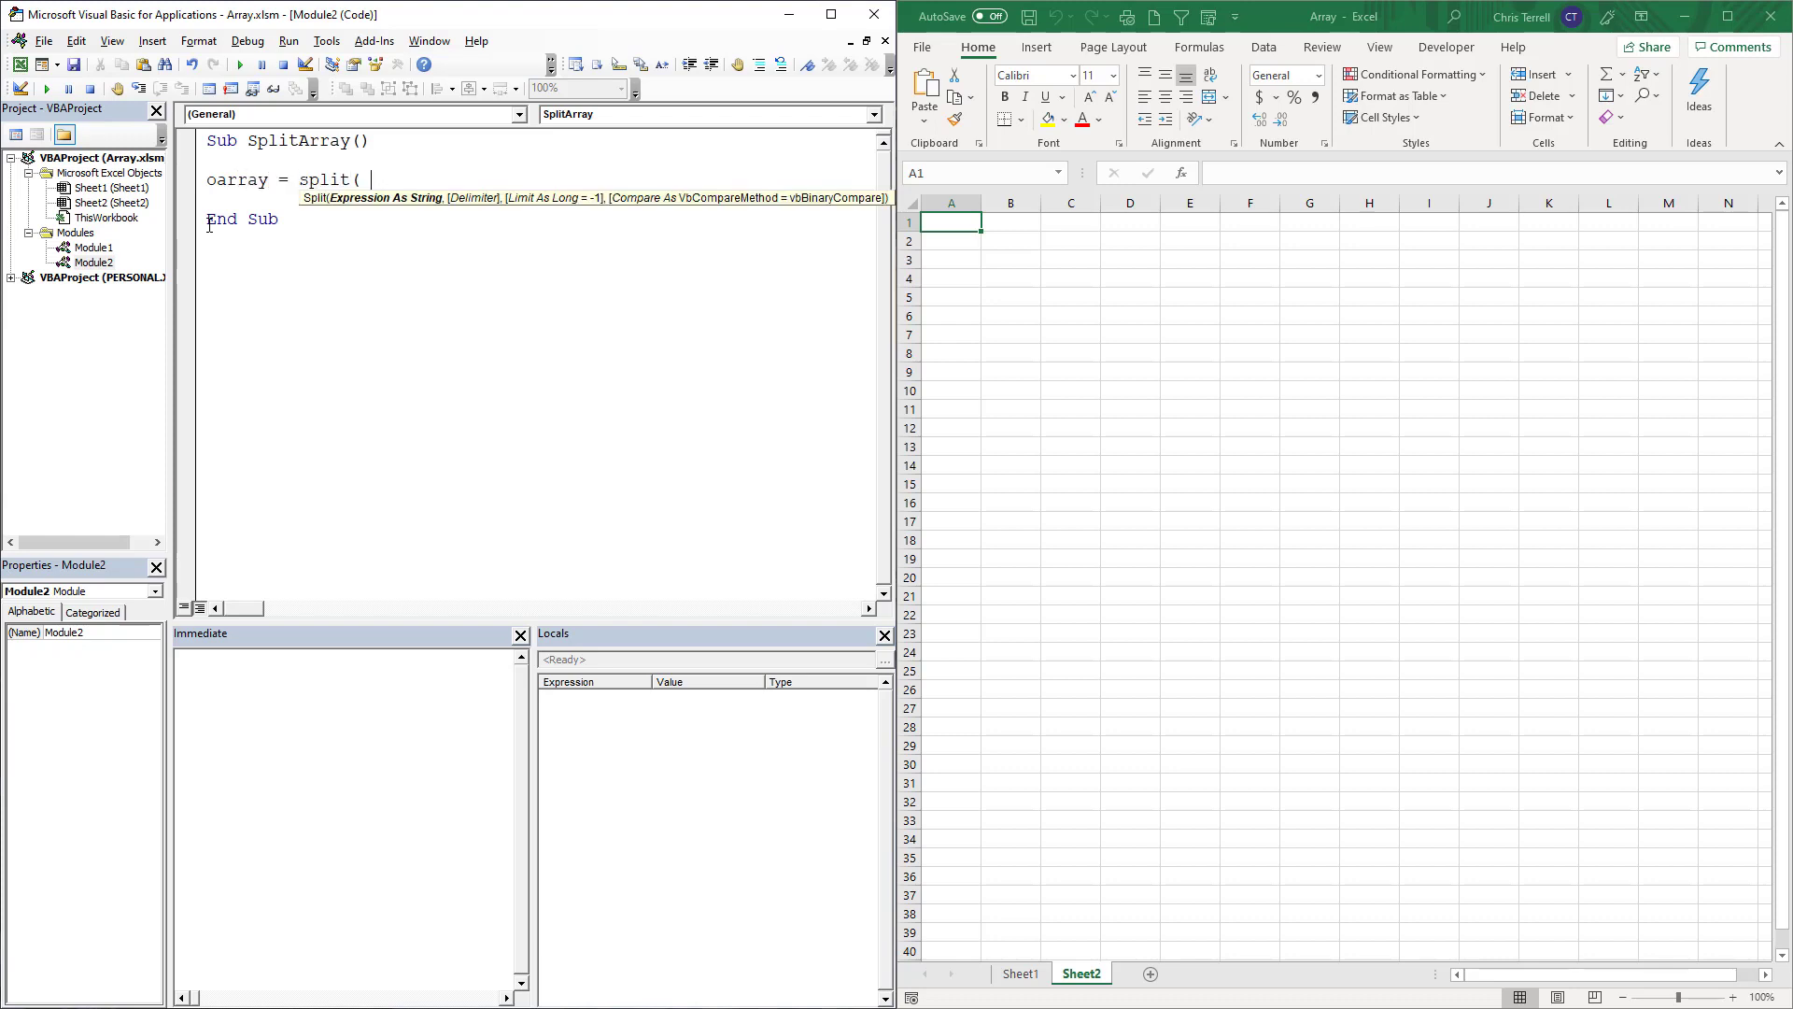
pyautogui.write('"')
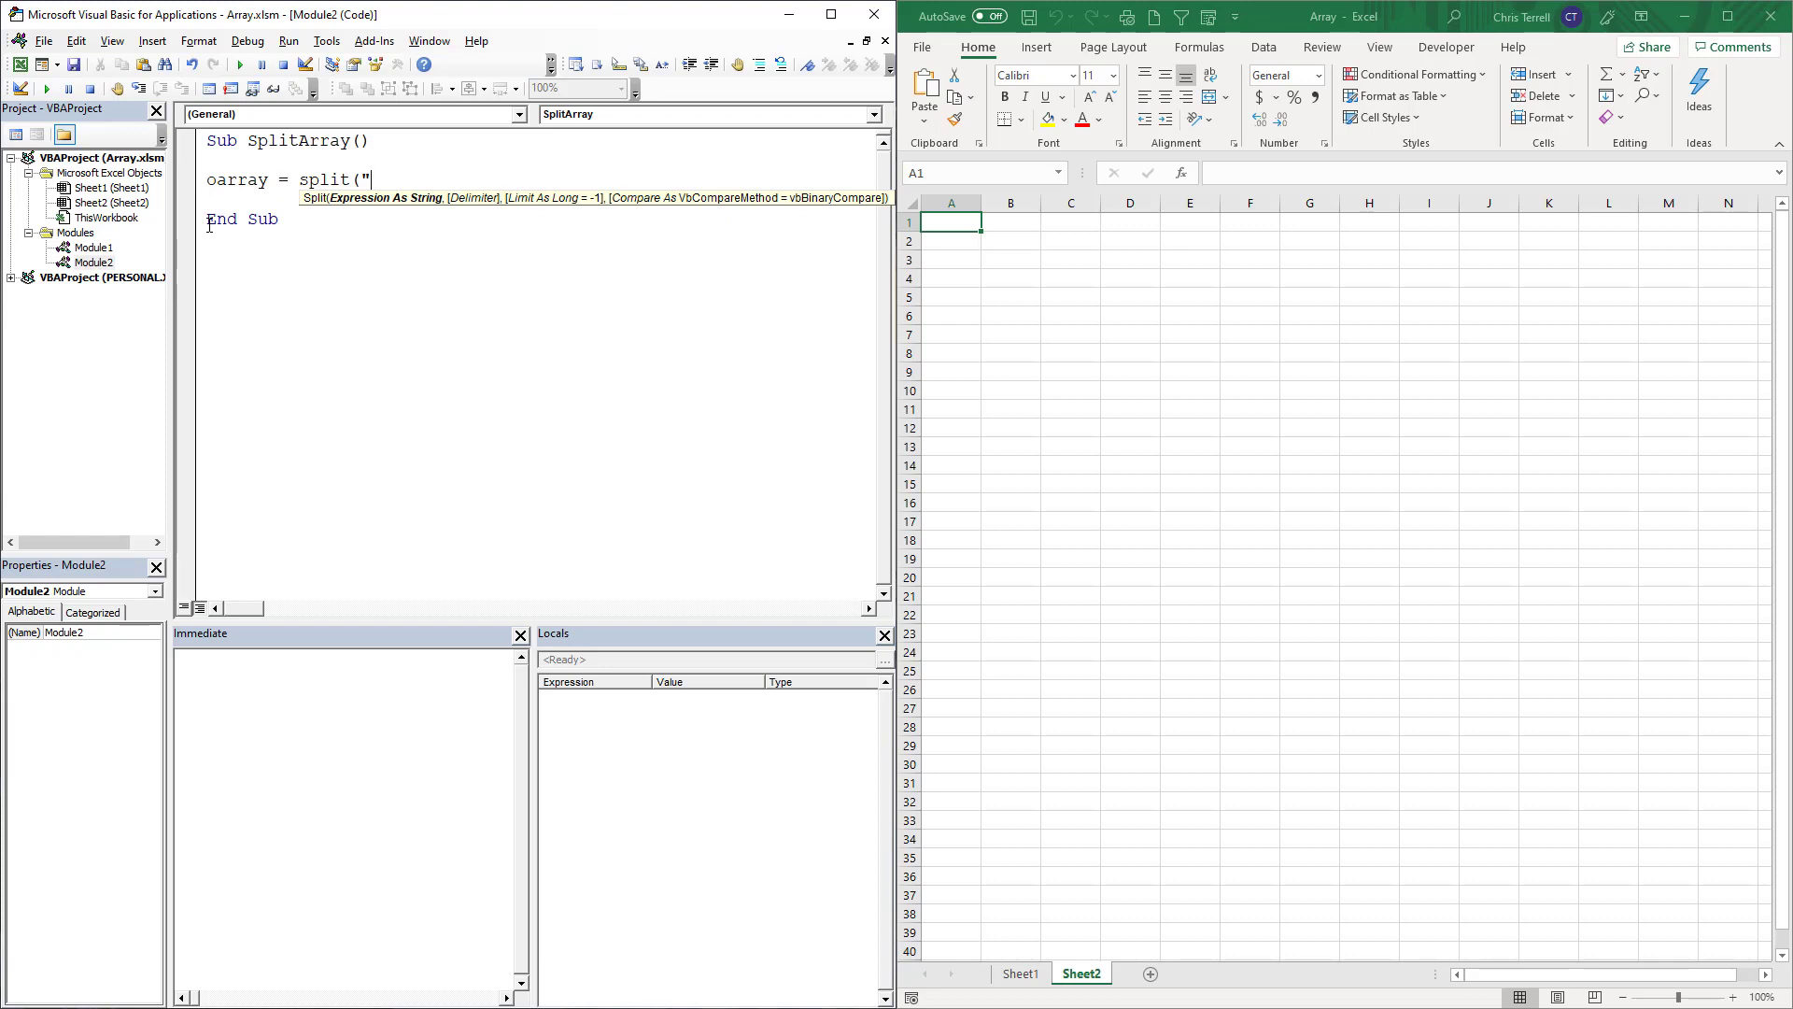
pyautogui.write('How')
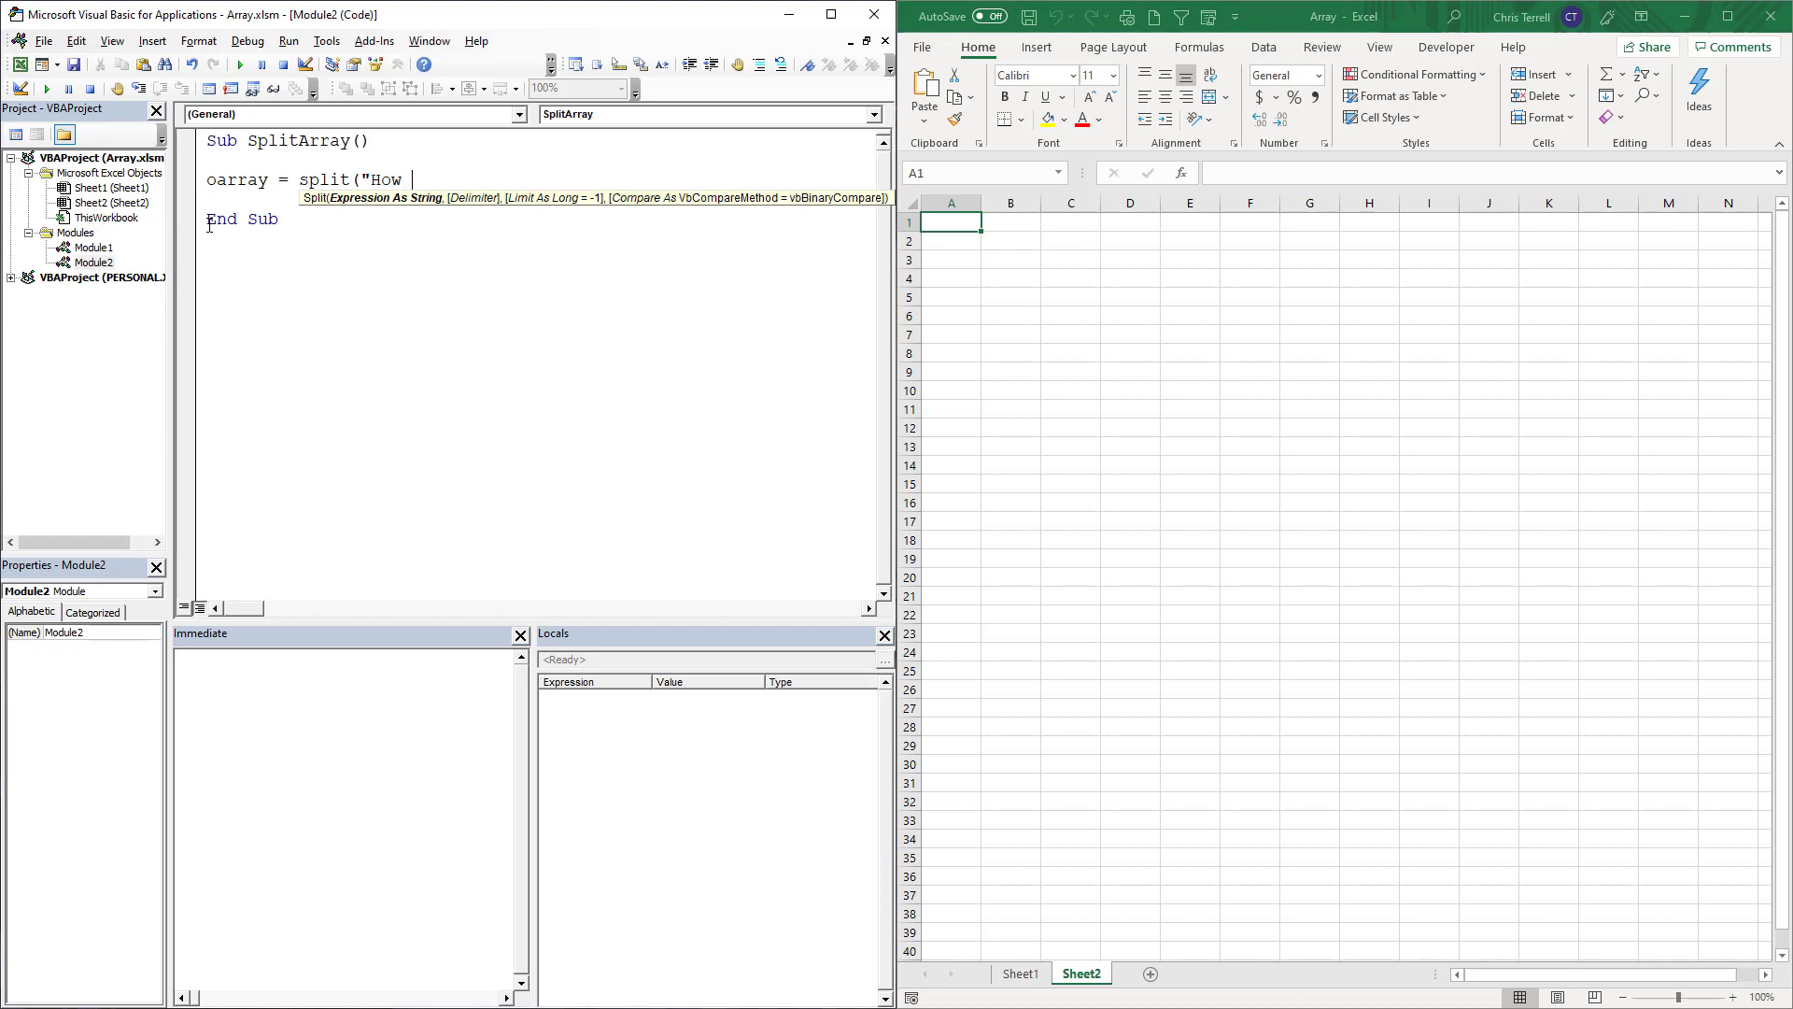
pyautogui.write('do I split')
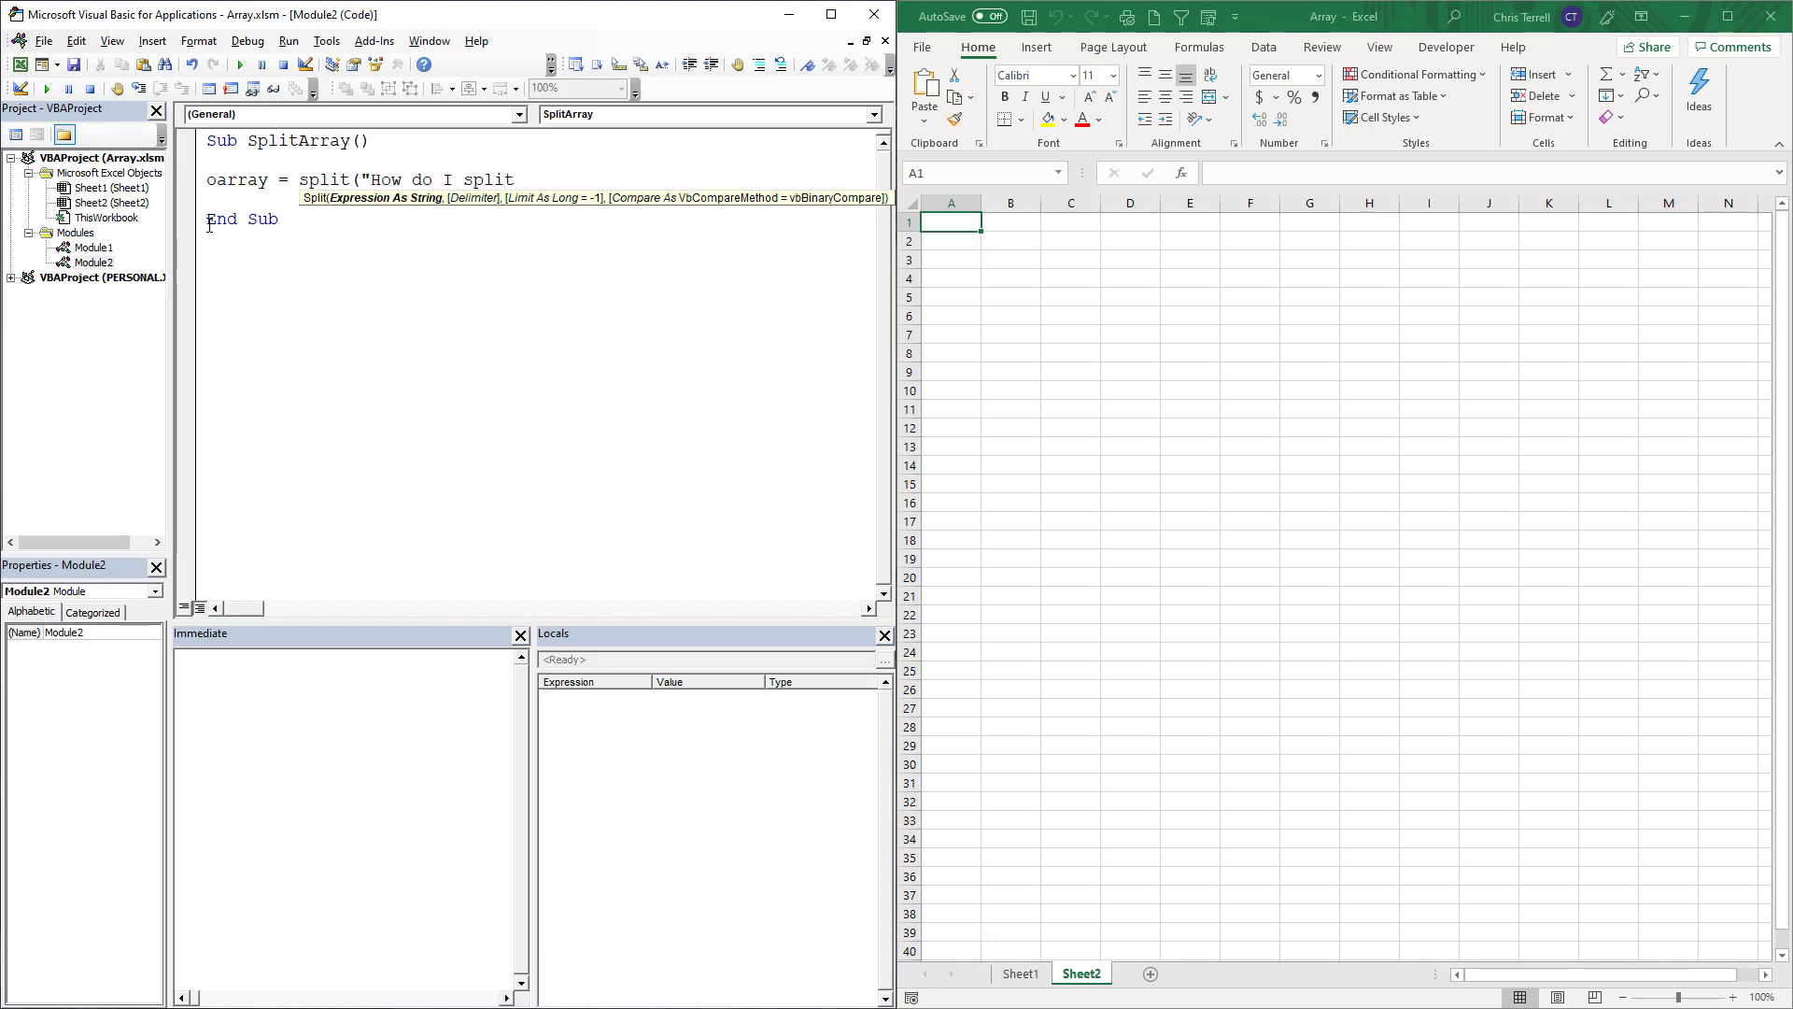
pyautogui.write('an array",')
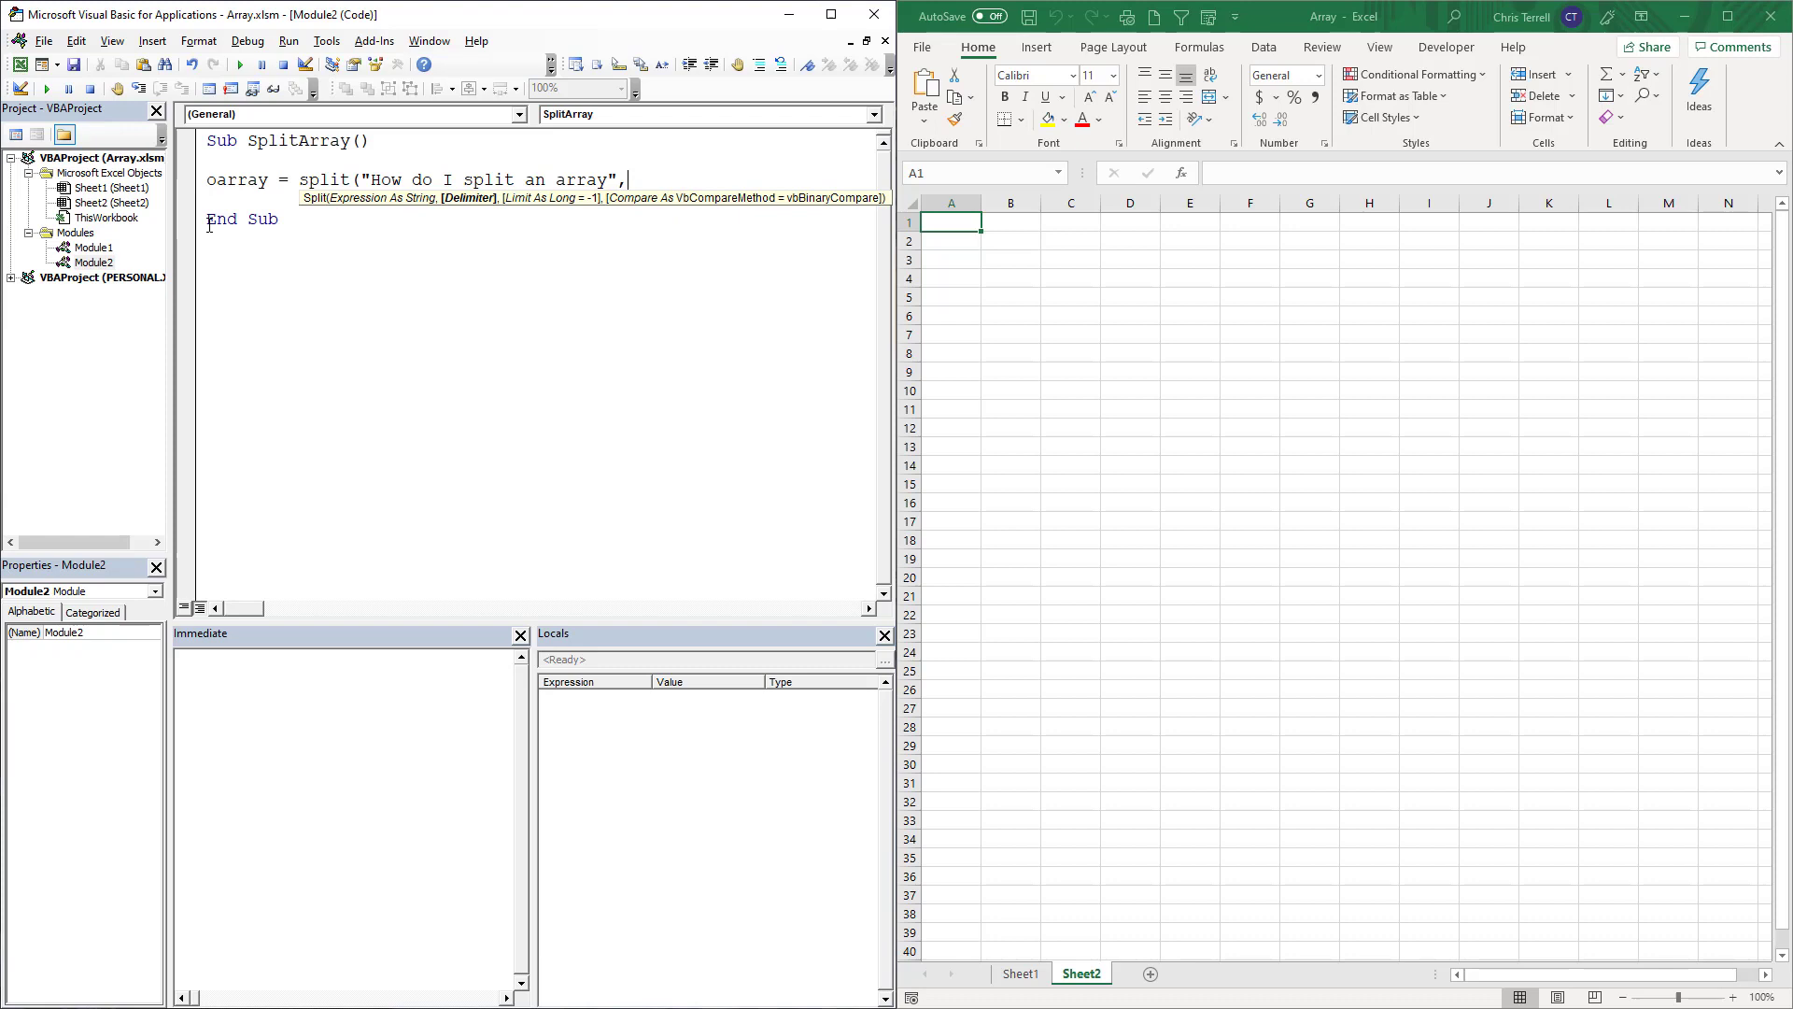
pyautogui.write('" "')
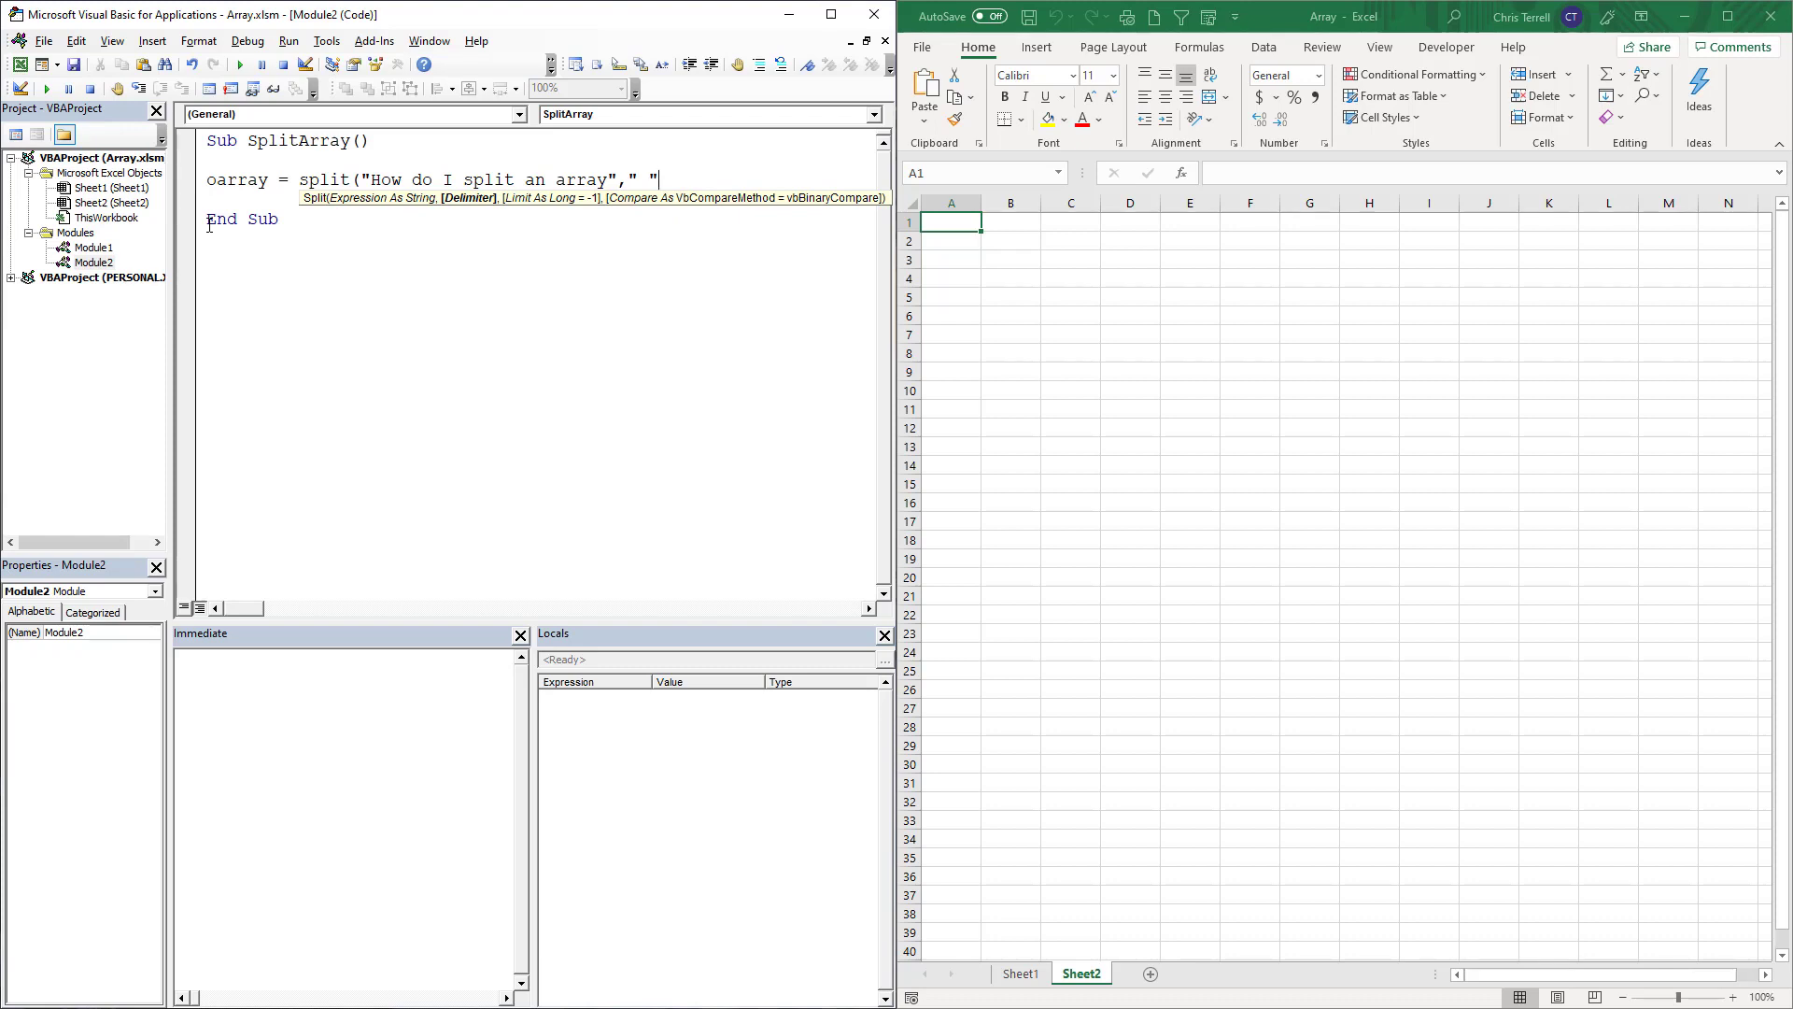
pyautogui.write(')')
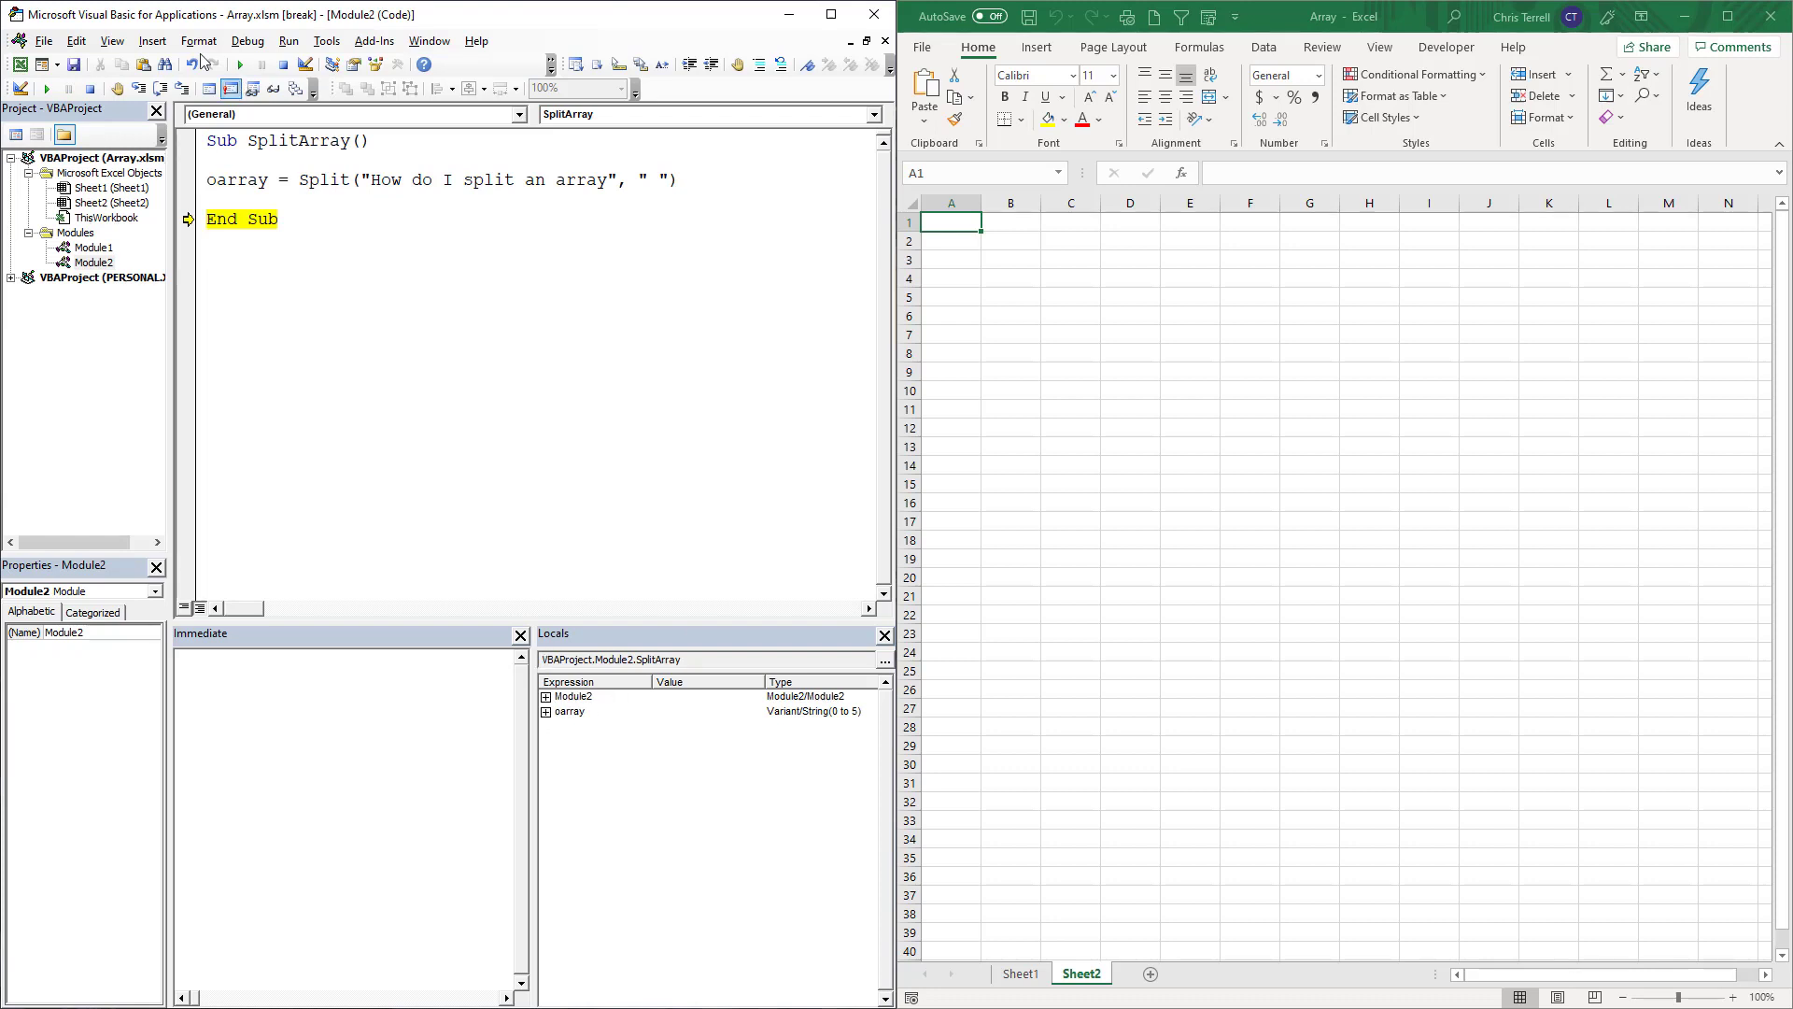
# Check oarray's six words in Locals, then move the sentence into Sheet2 cell A1
pyautogui.click(112, 40)
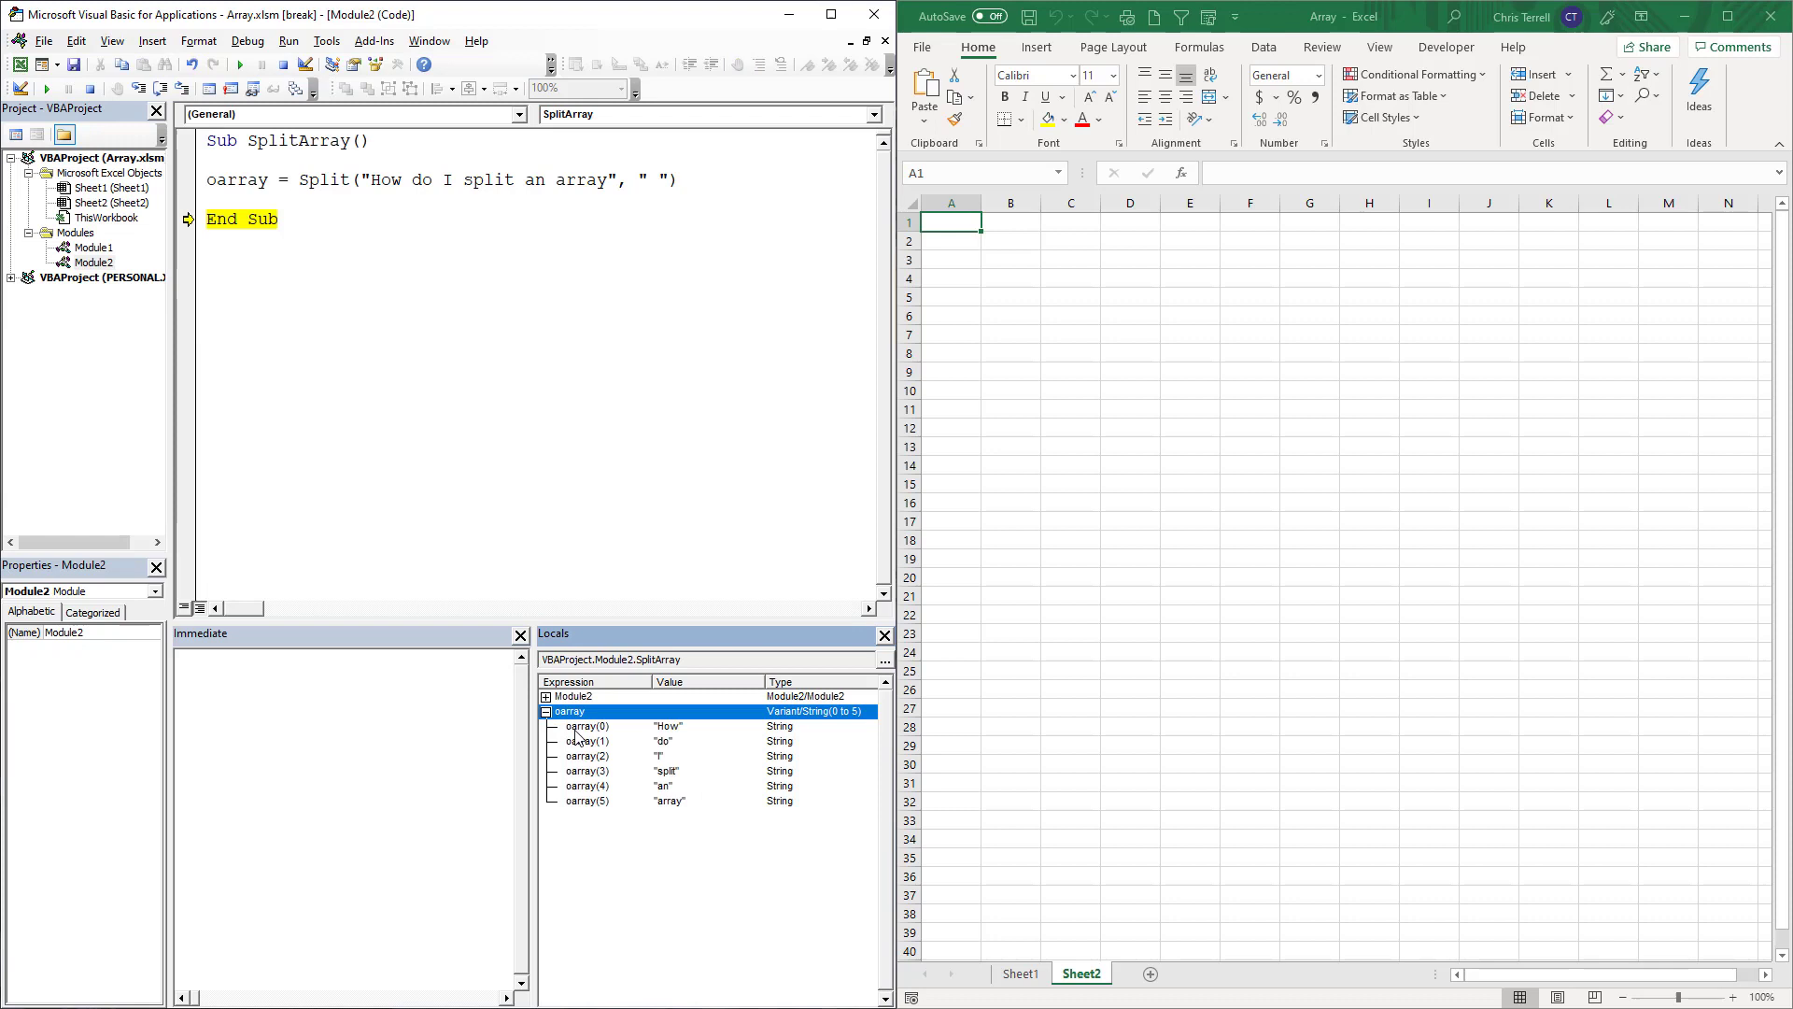
pyautogui.click(587, 726)
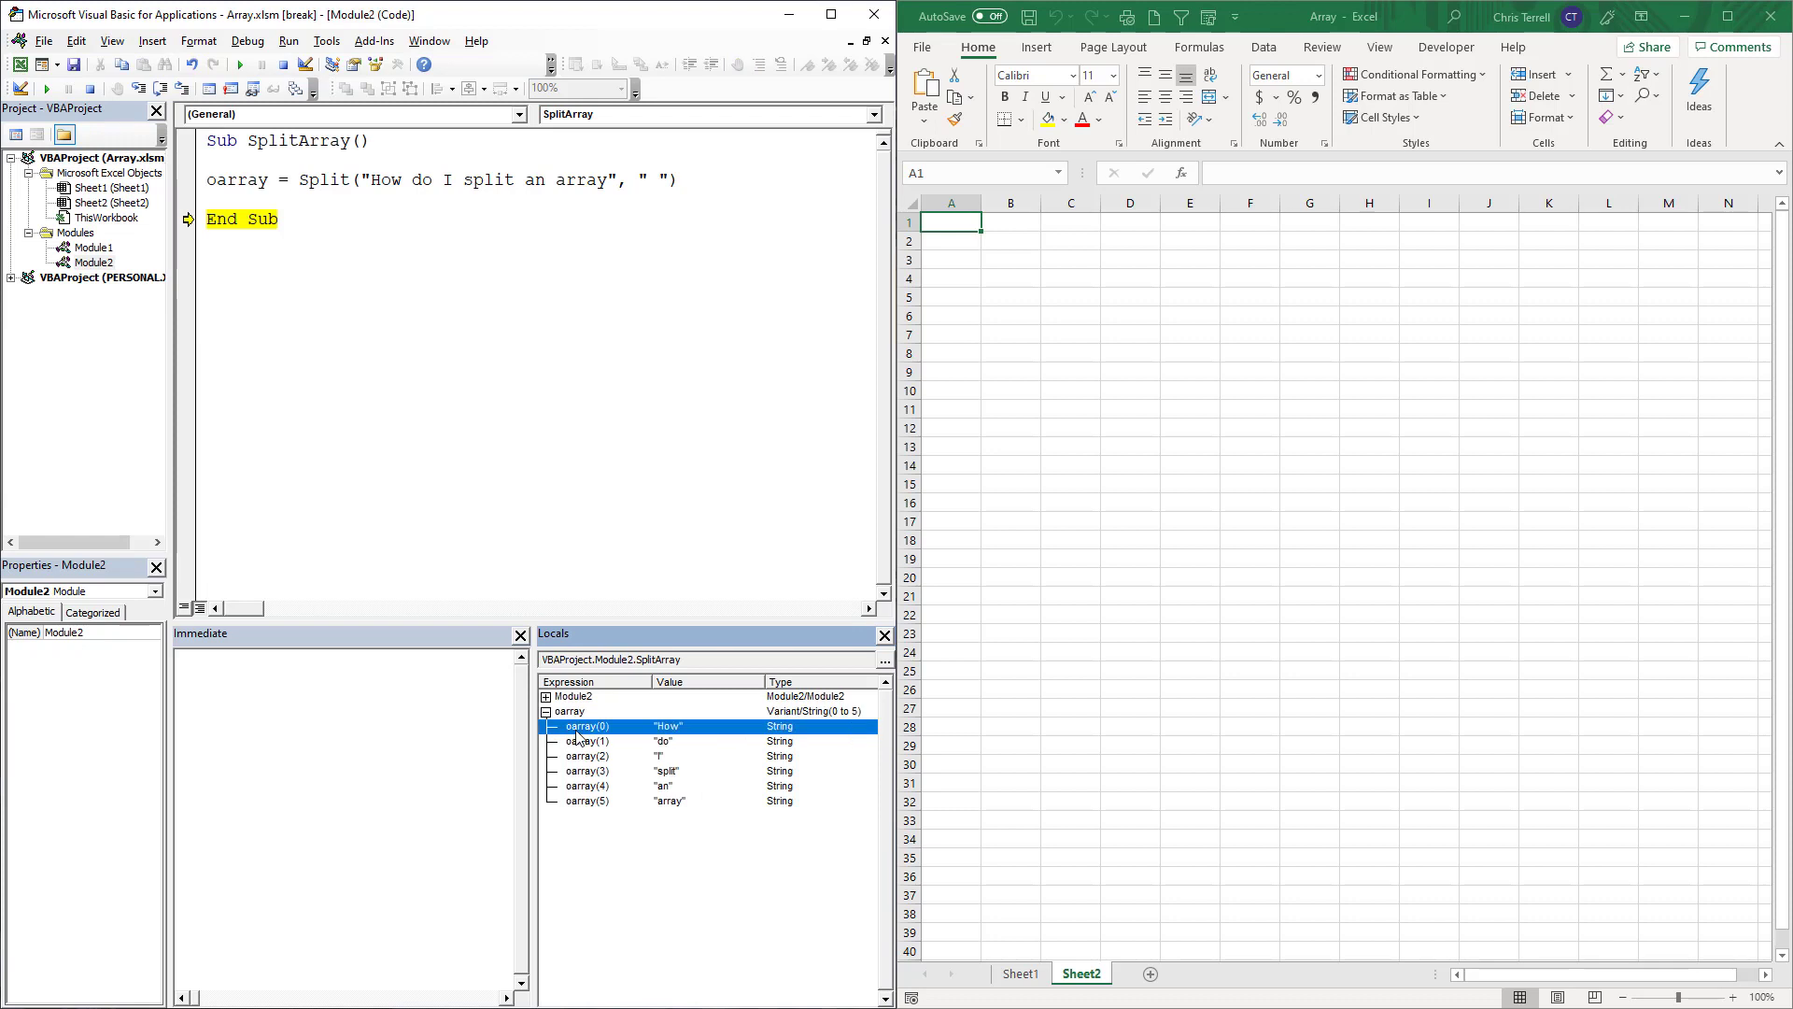
pyautogui.moveTo(607, 751)
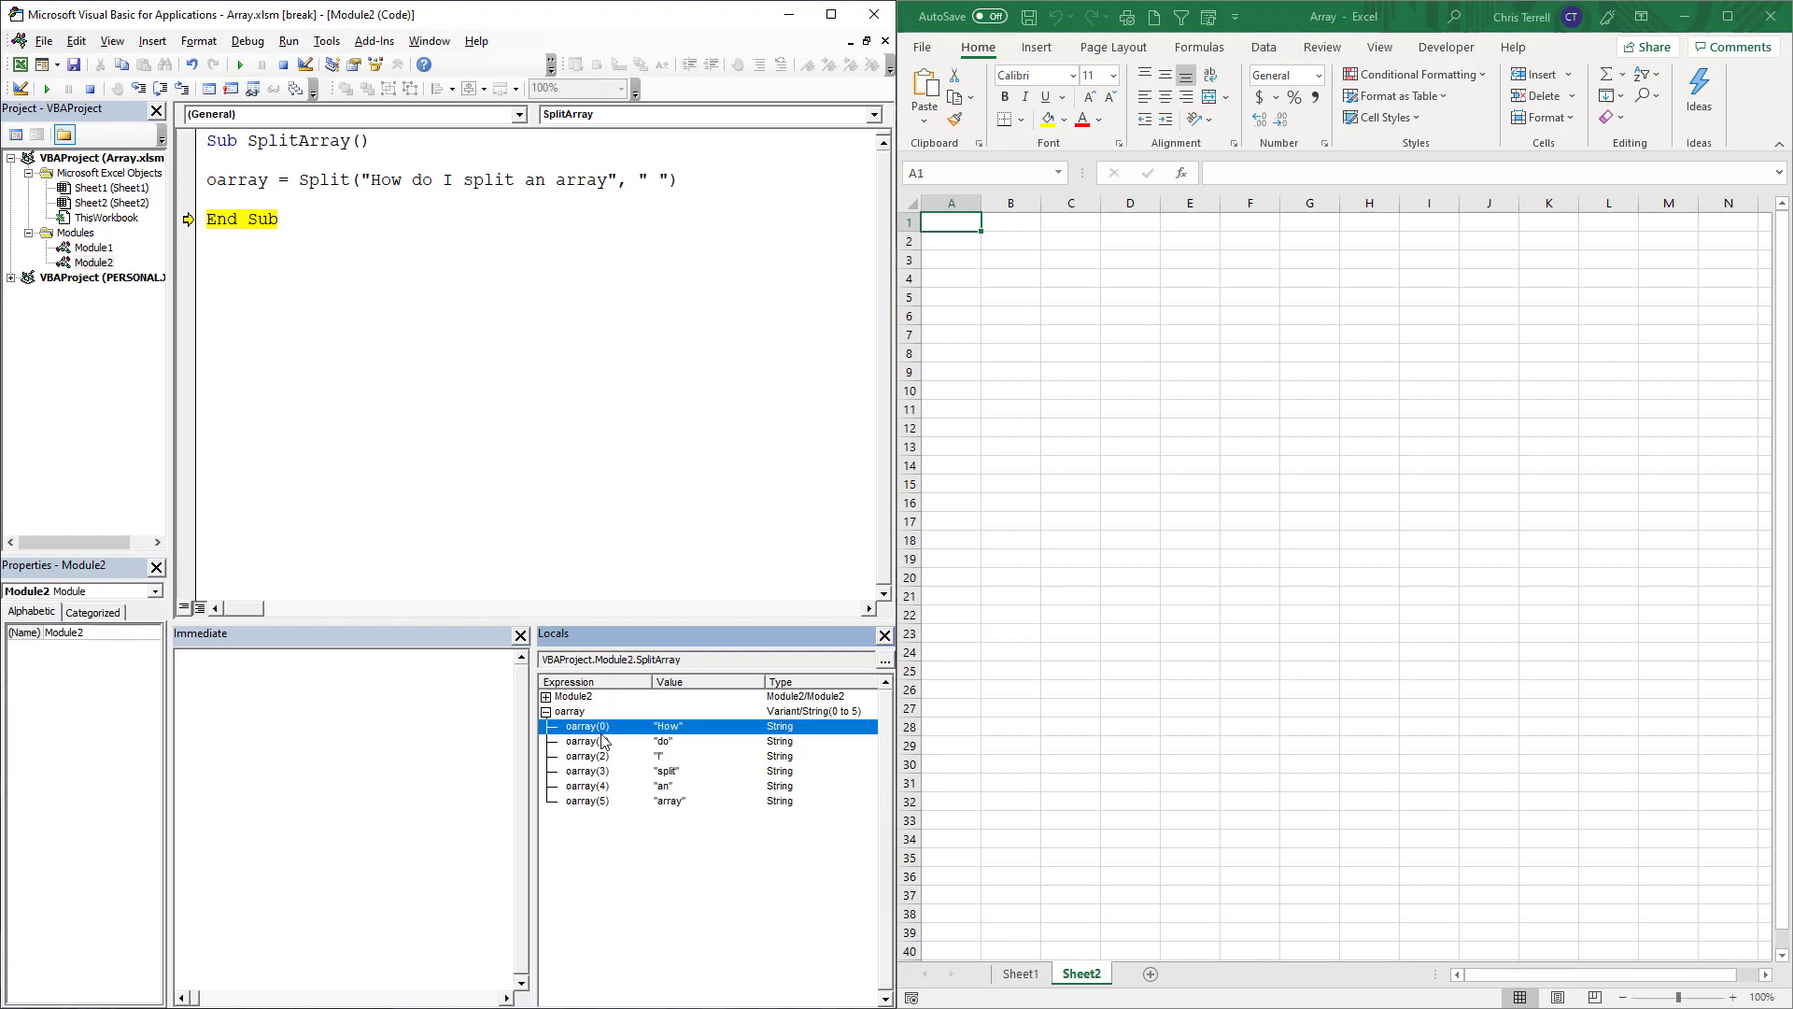
pyautogui.moveTo(606, 820)
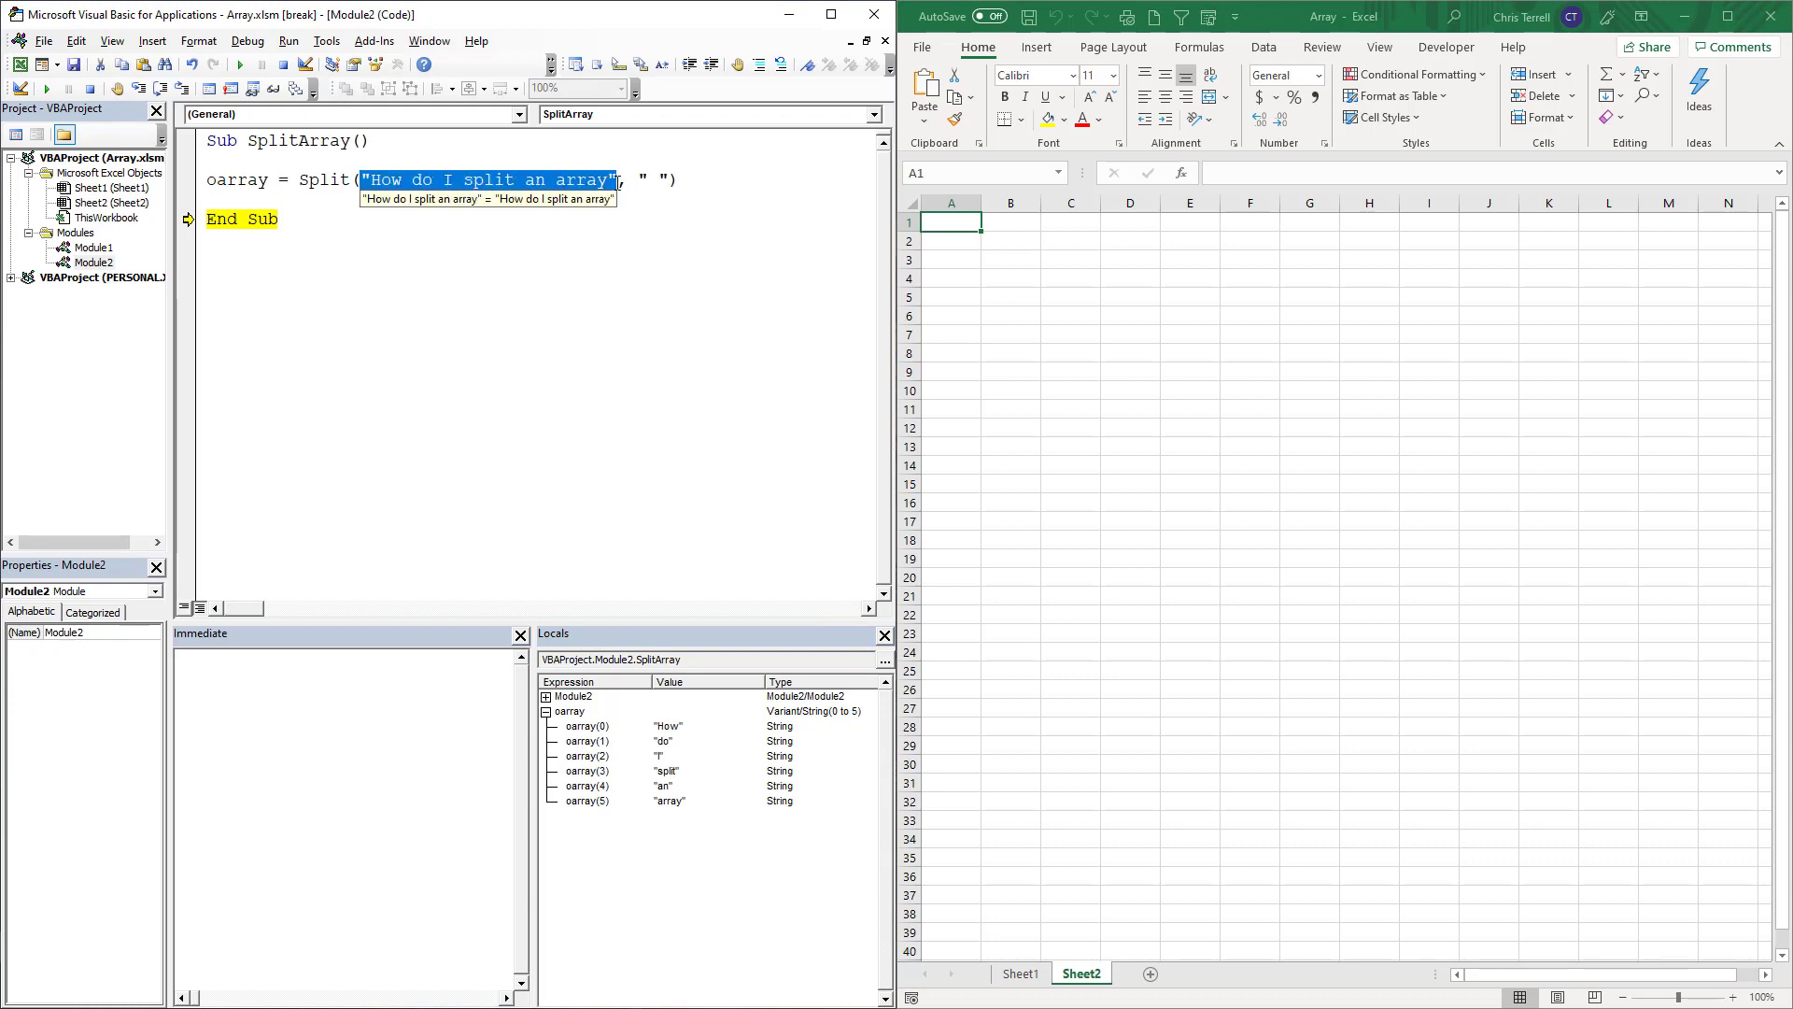
pyautogui.press('Delete')
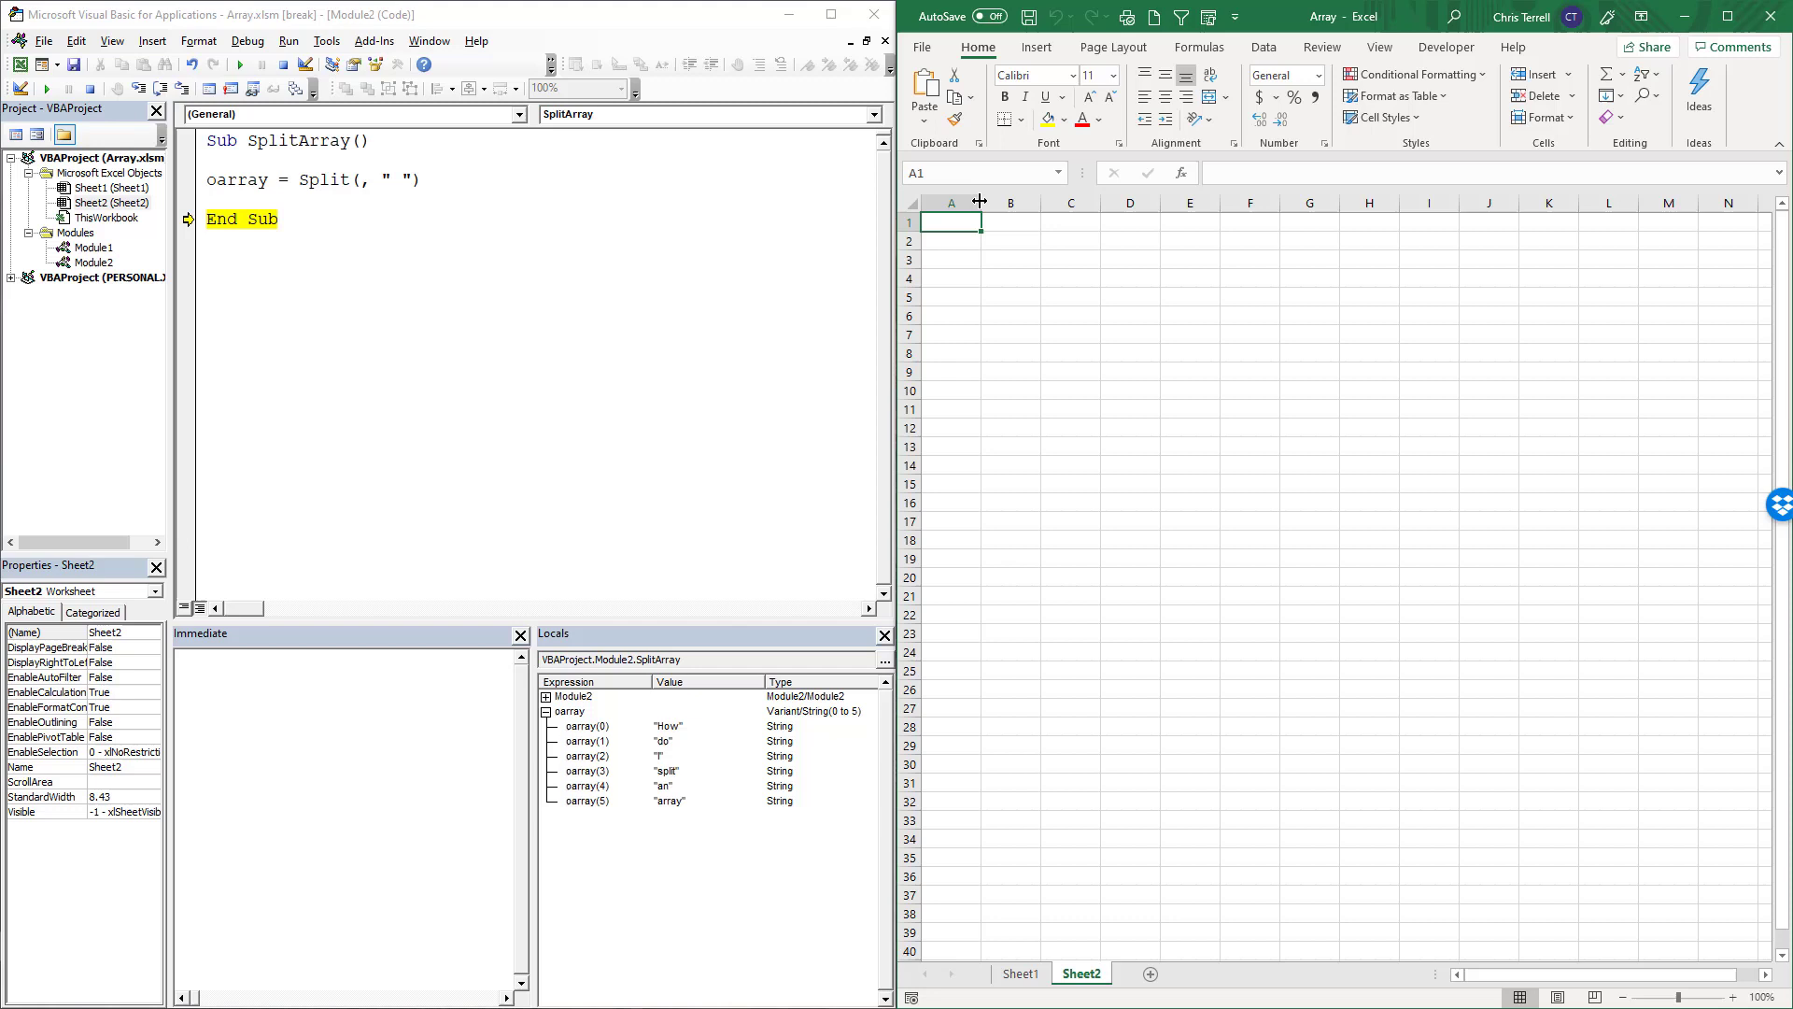
pyautogui.press('ctrl+v')
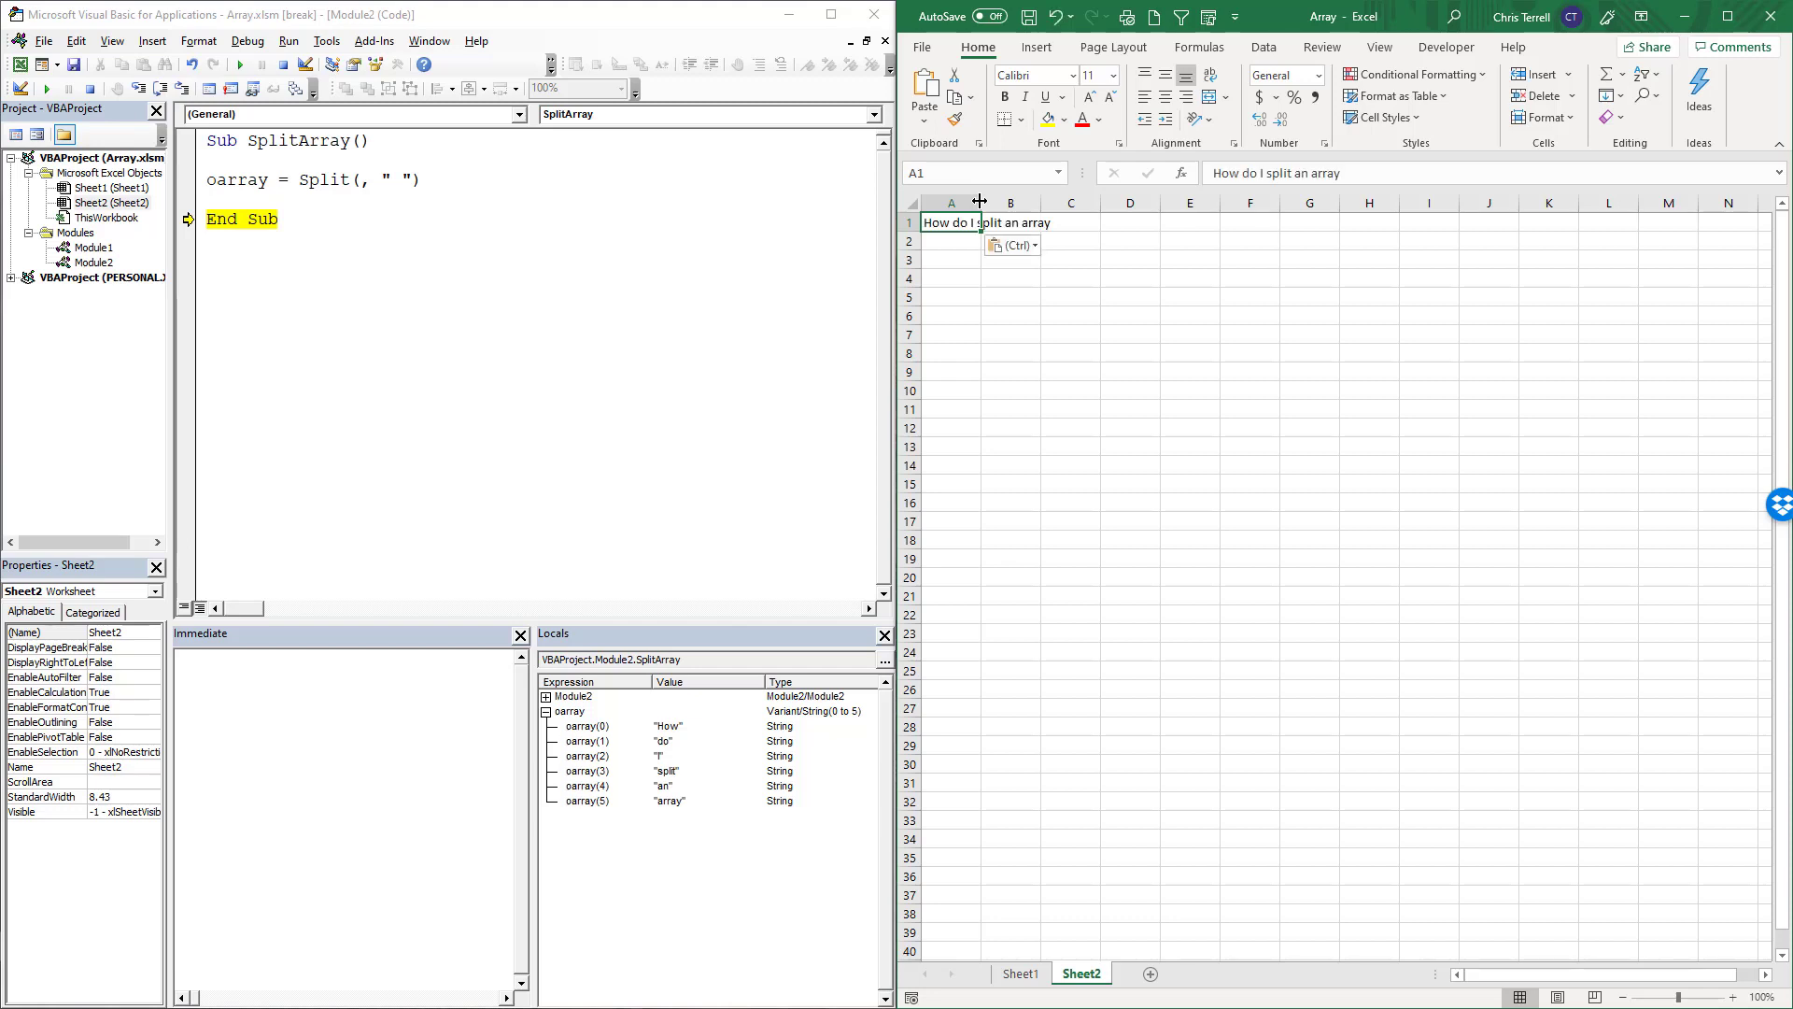
pyautogui.click(951, 241)
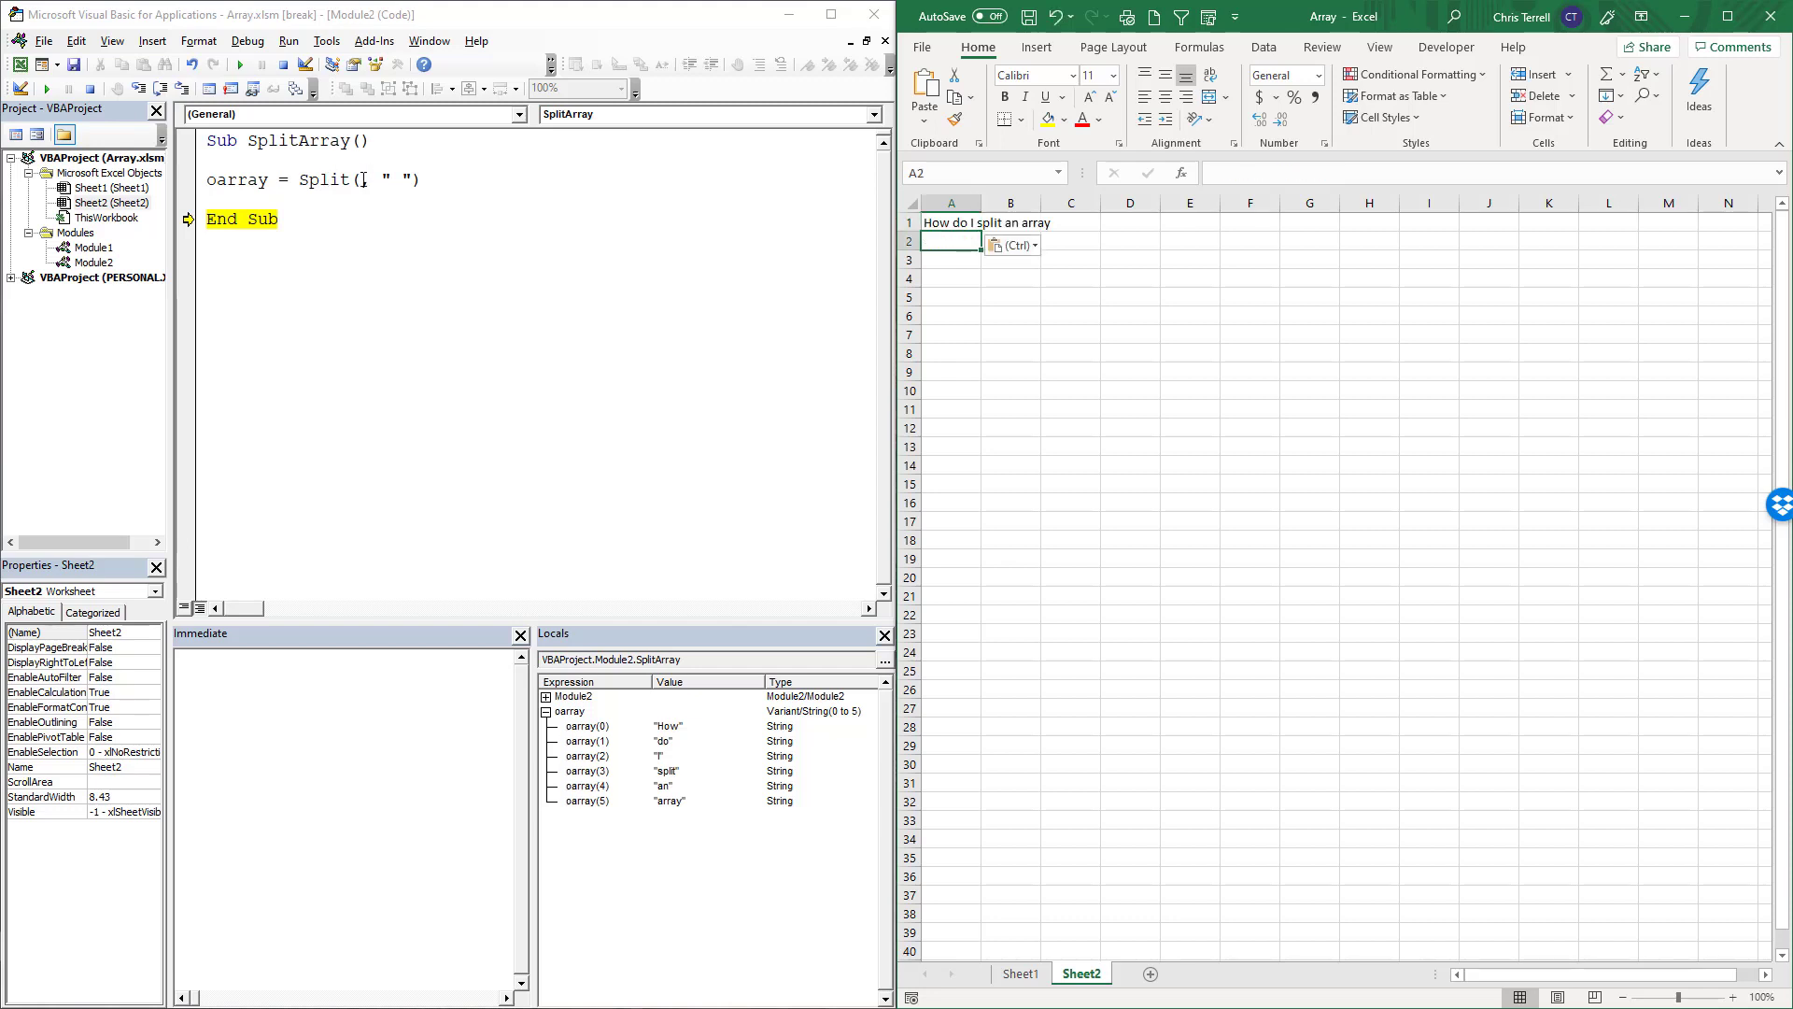
pyautogui.write('ce')
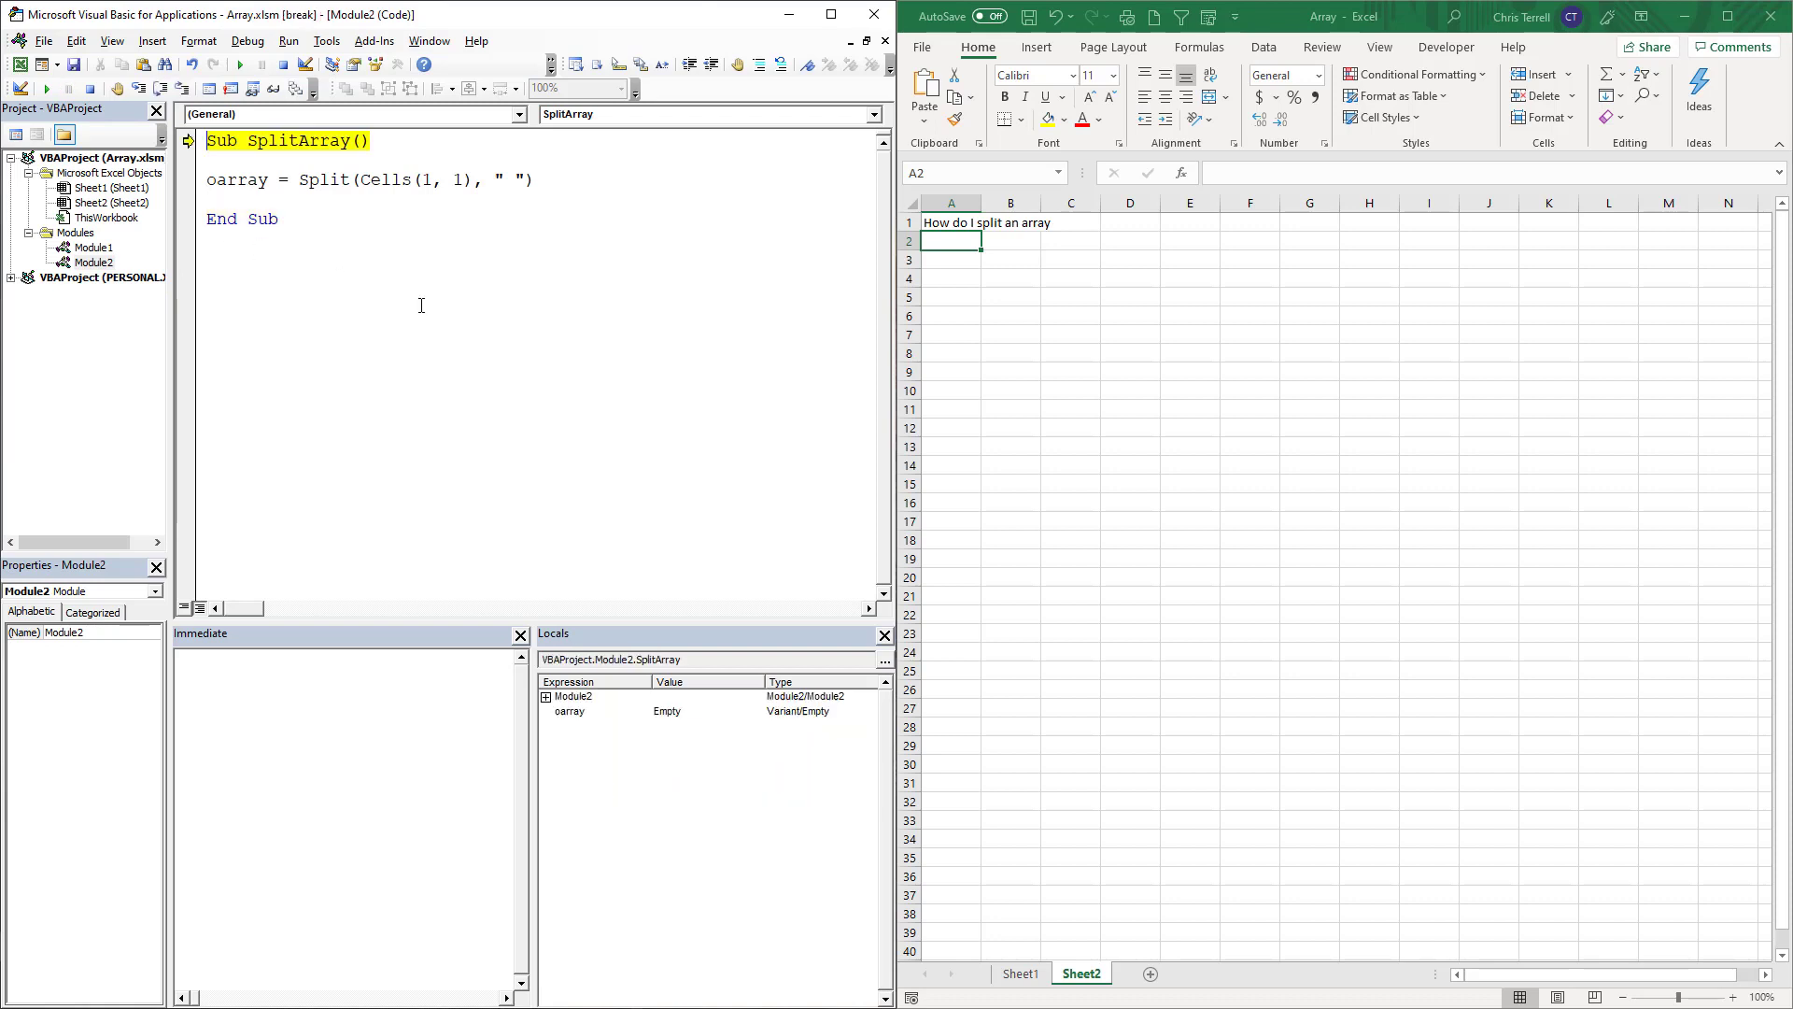
# Step through the Cells(1, 1) split and confirm oarray still holds six words
pyautogui.press('F8')
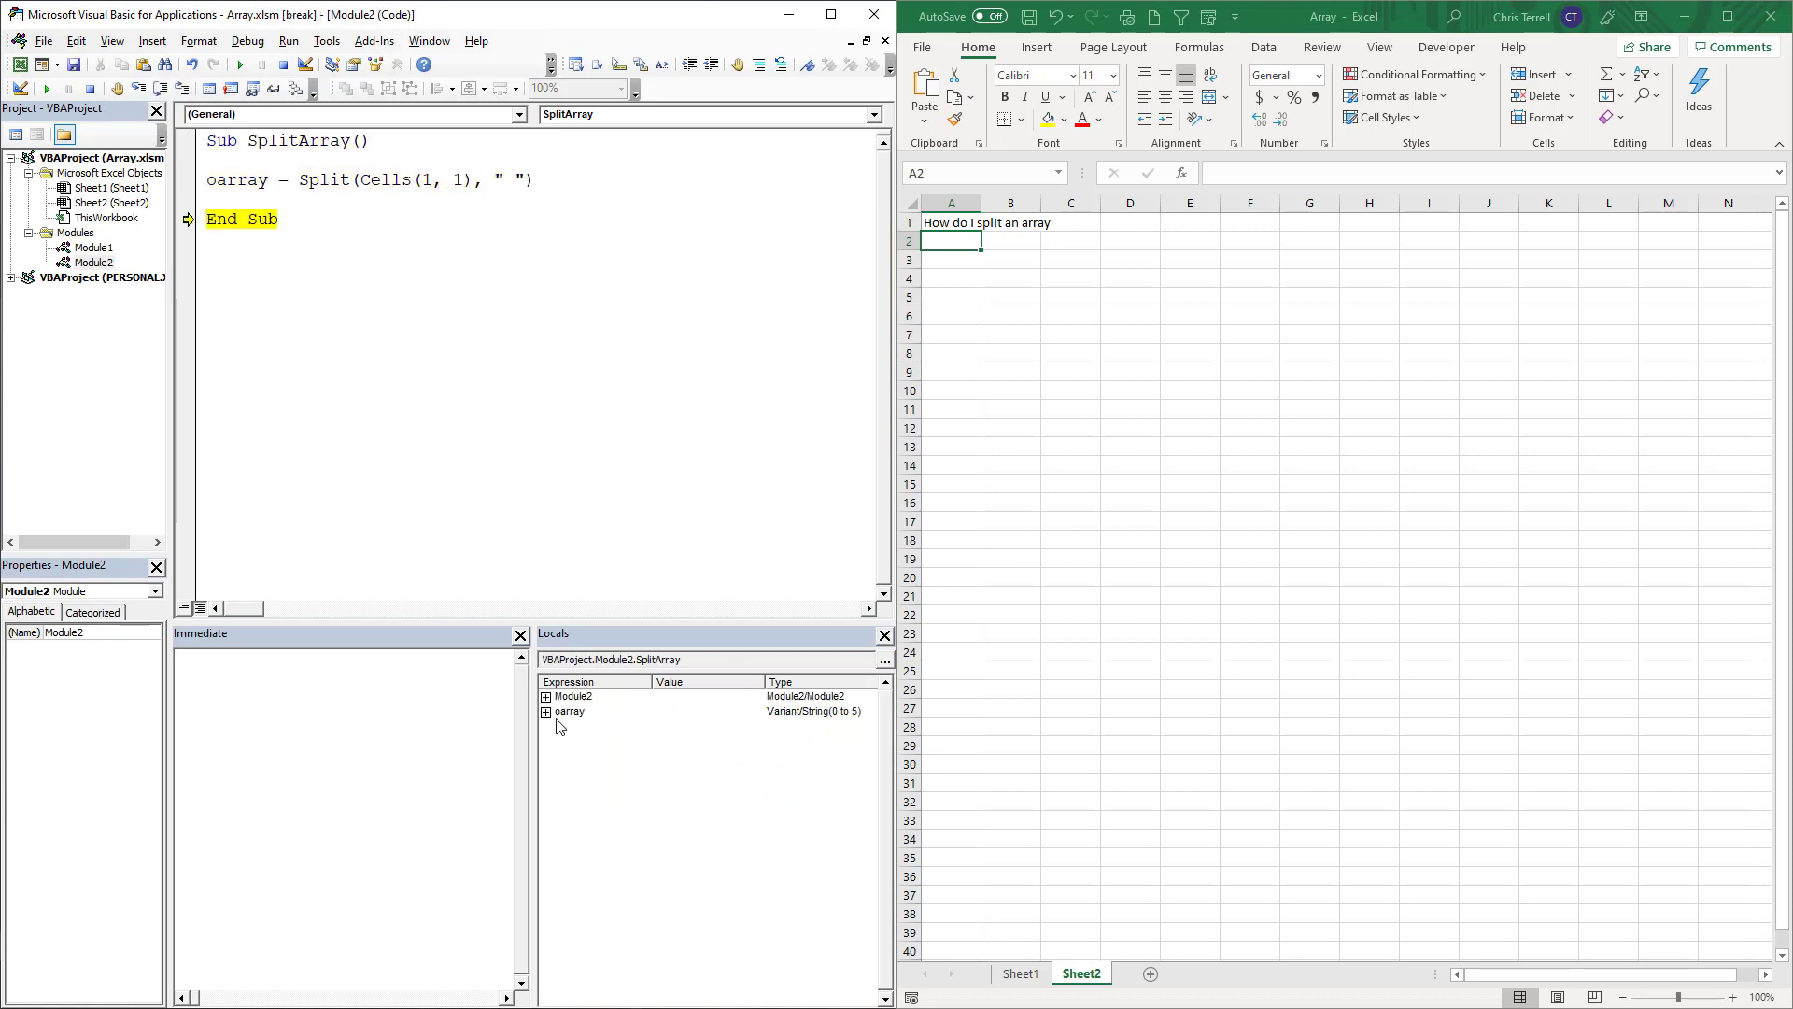
pyautogui.click(569, 710)
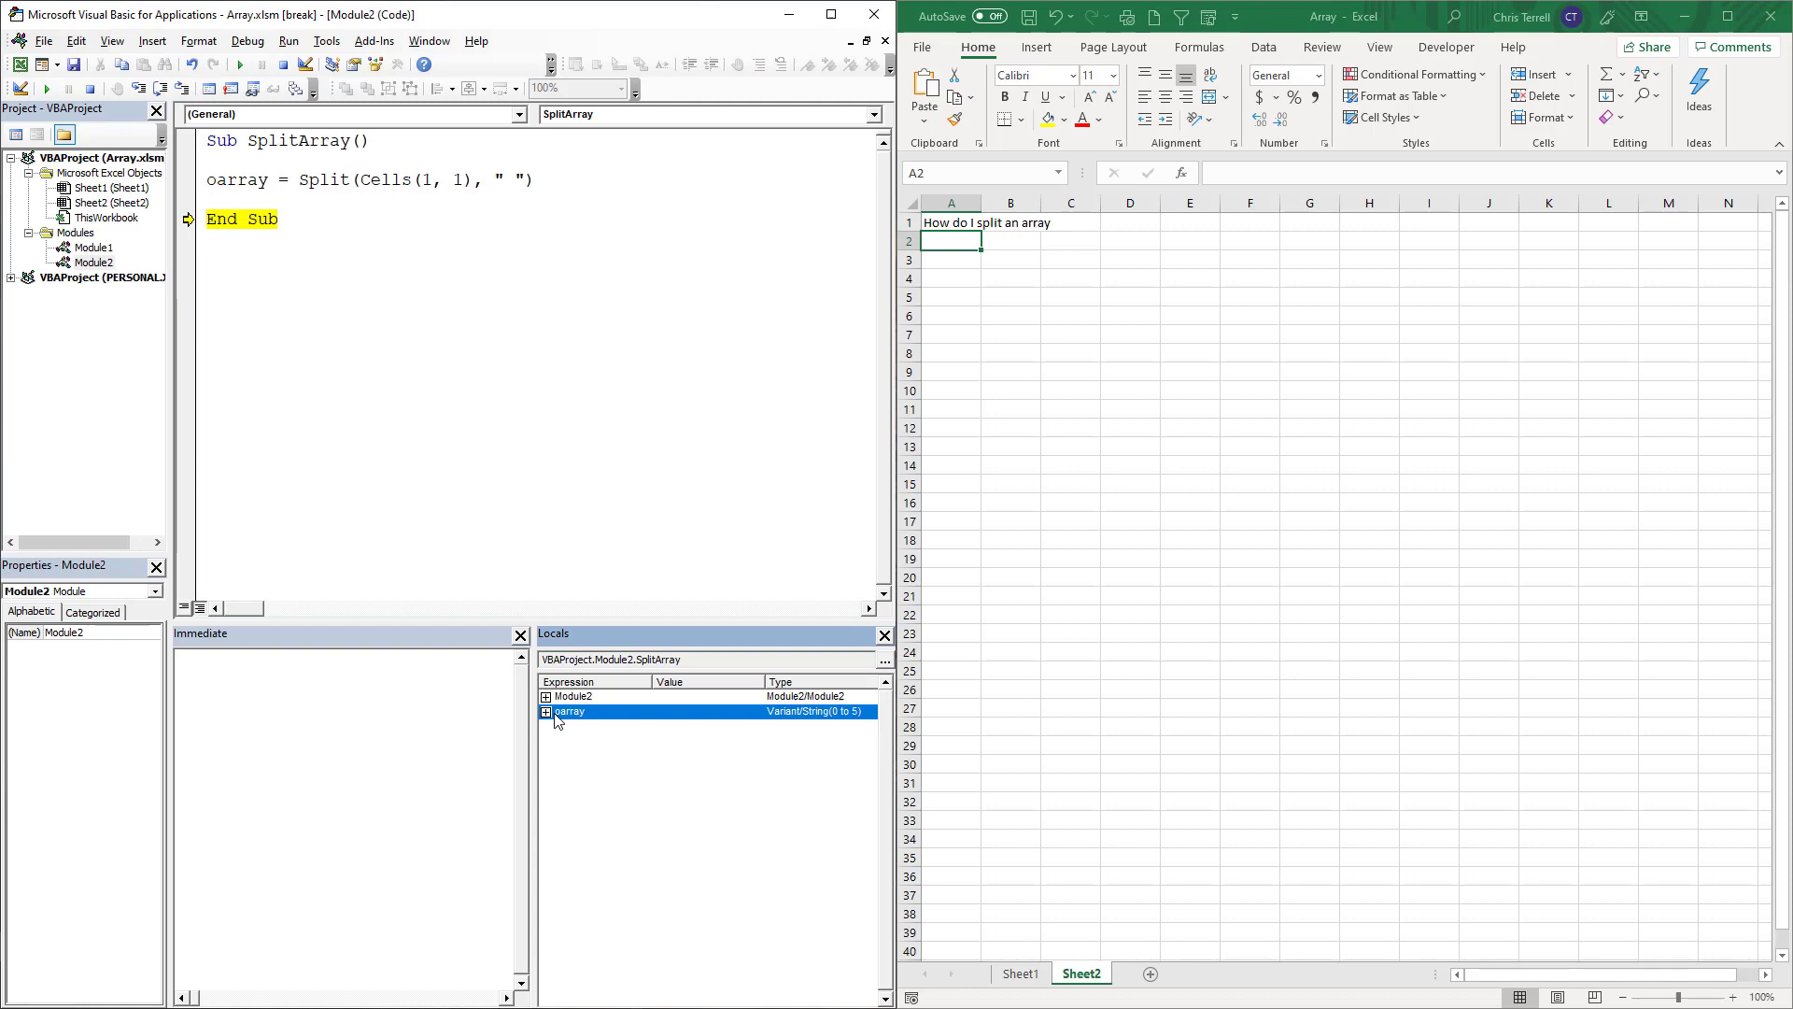
pyautogui.click(547, 710)
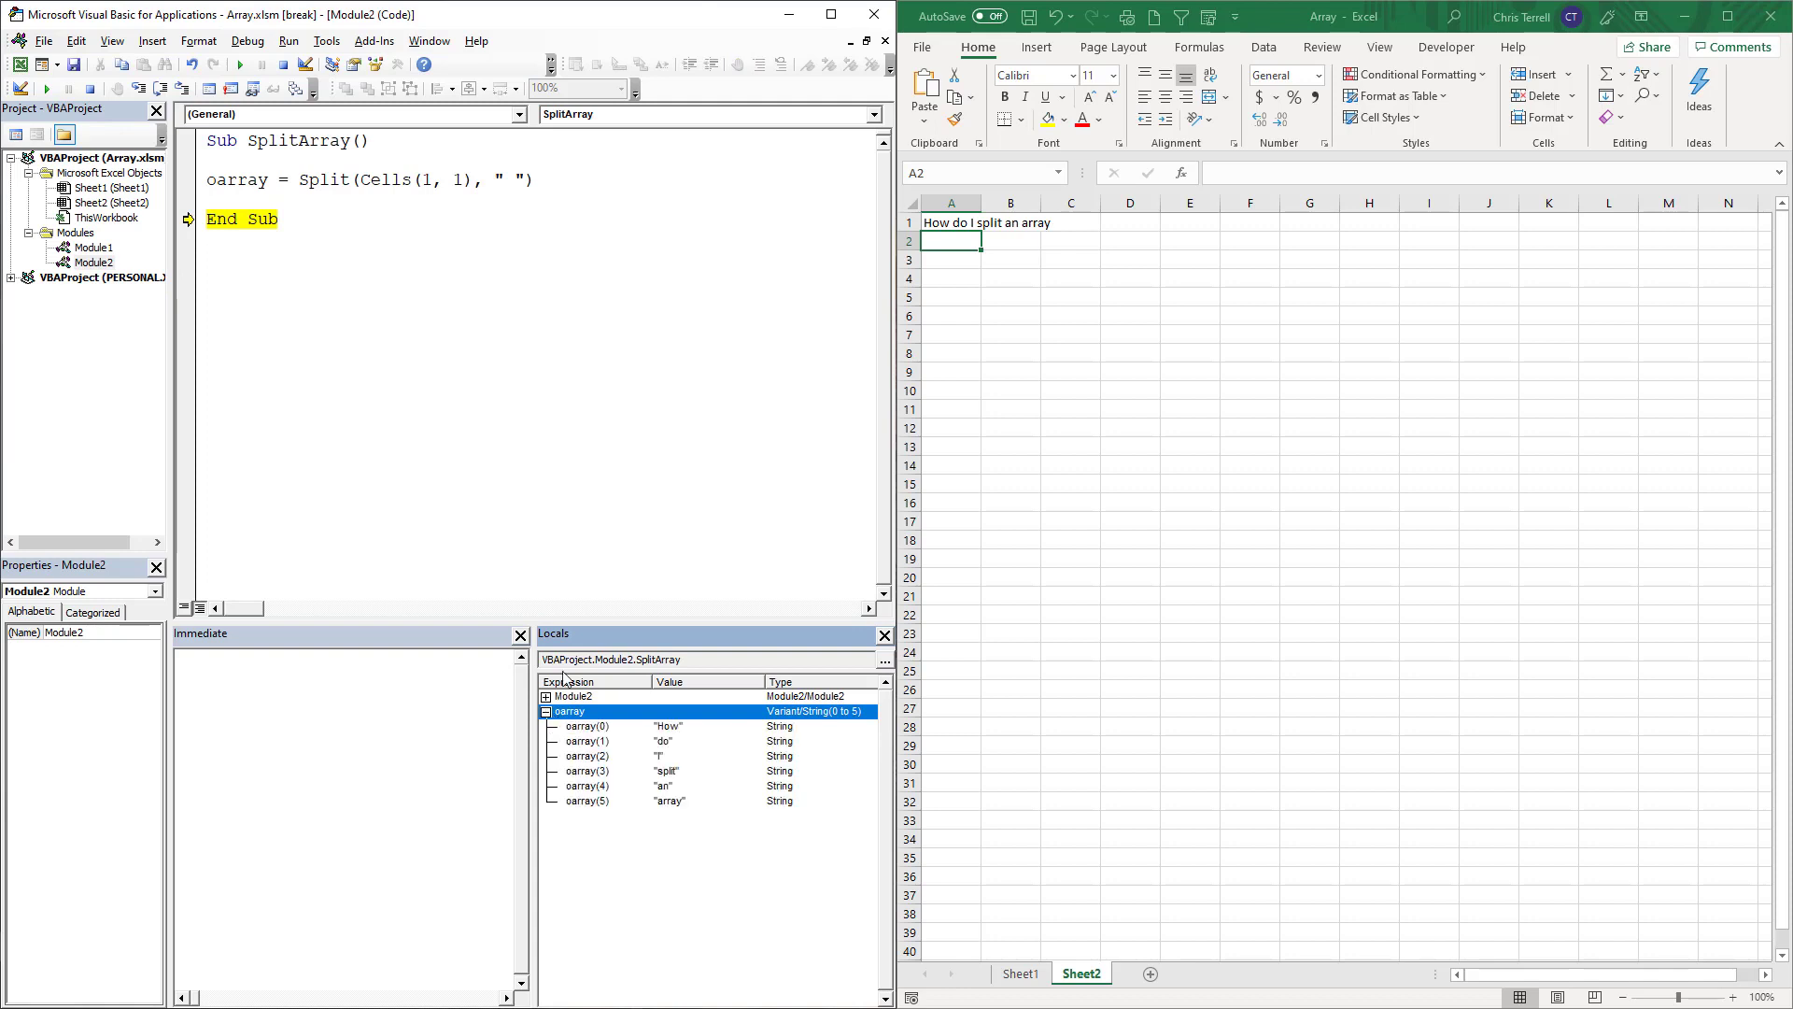
pyautogui.moveTo(617, 245)
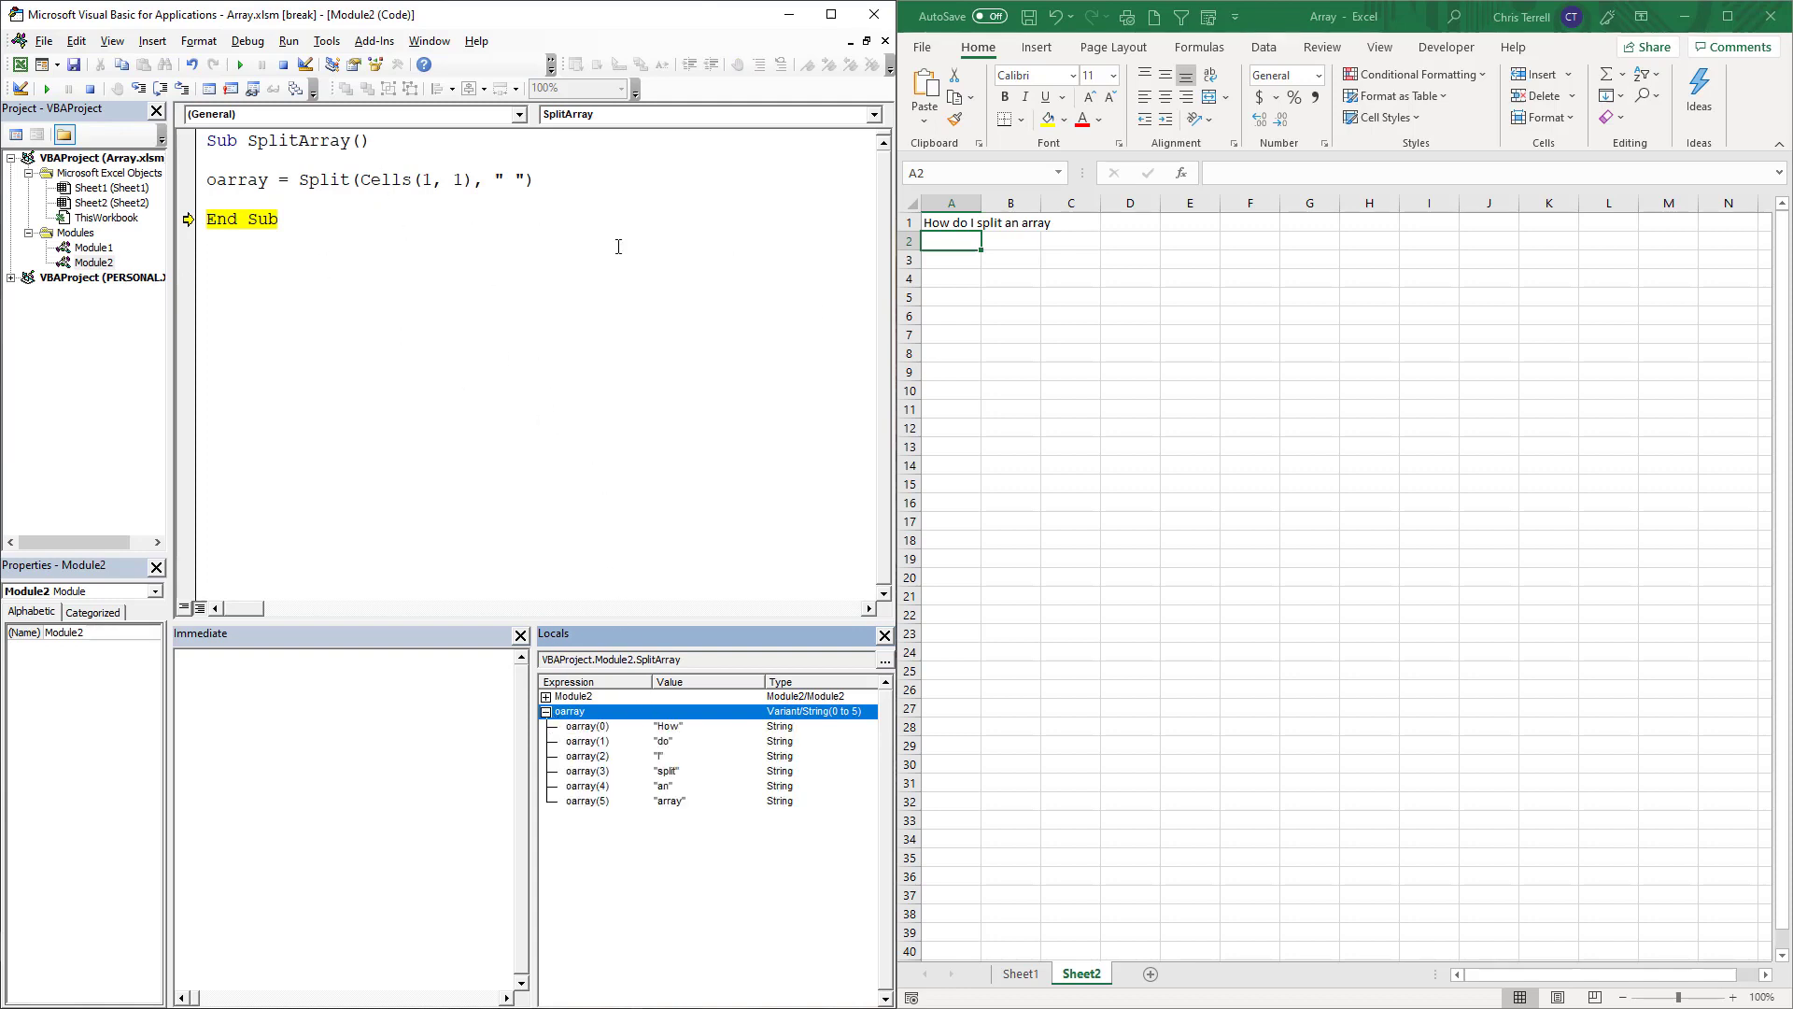
pyautogui.moveTo(249, 204)
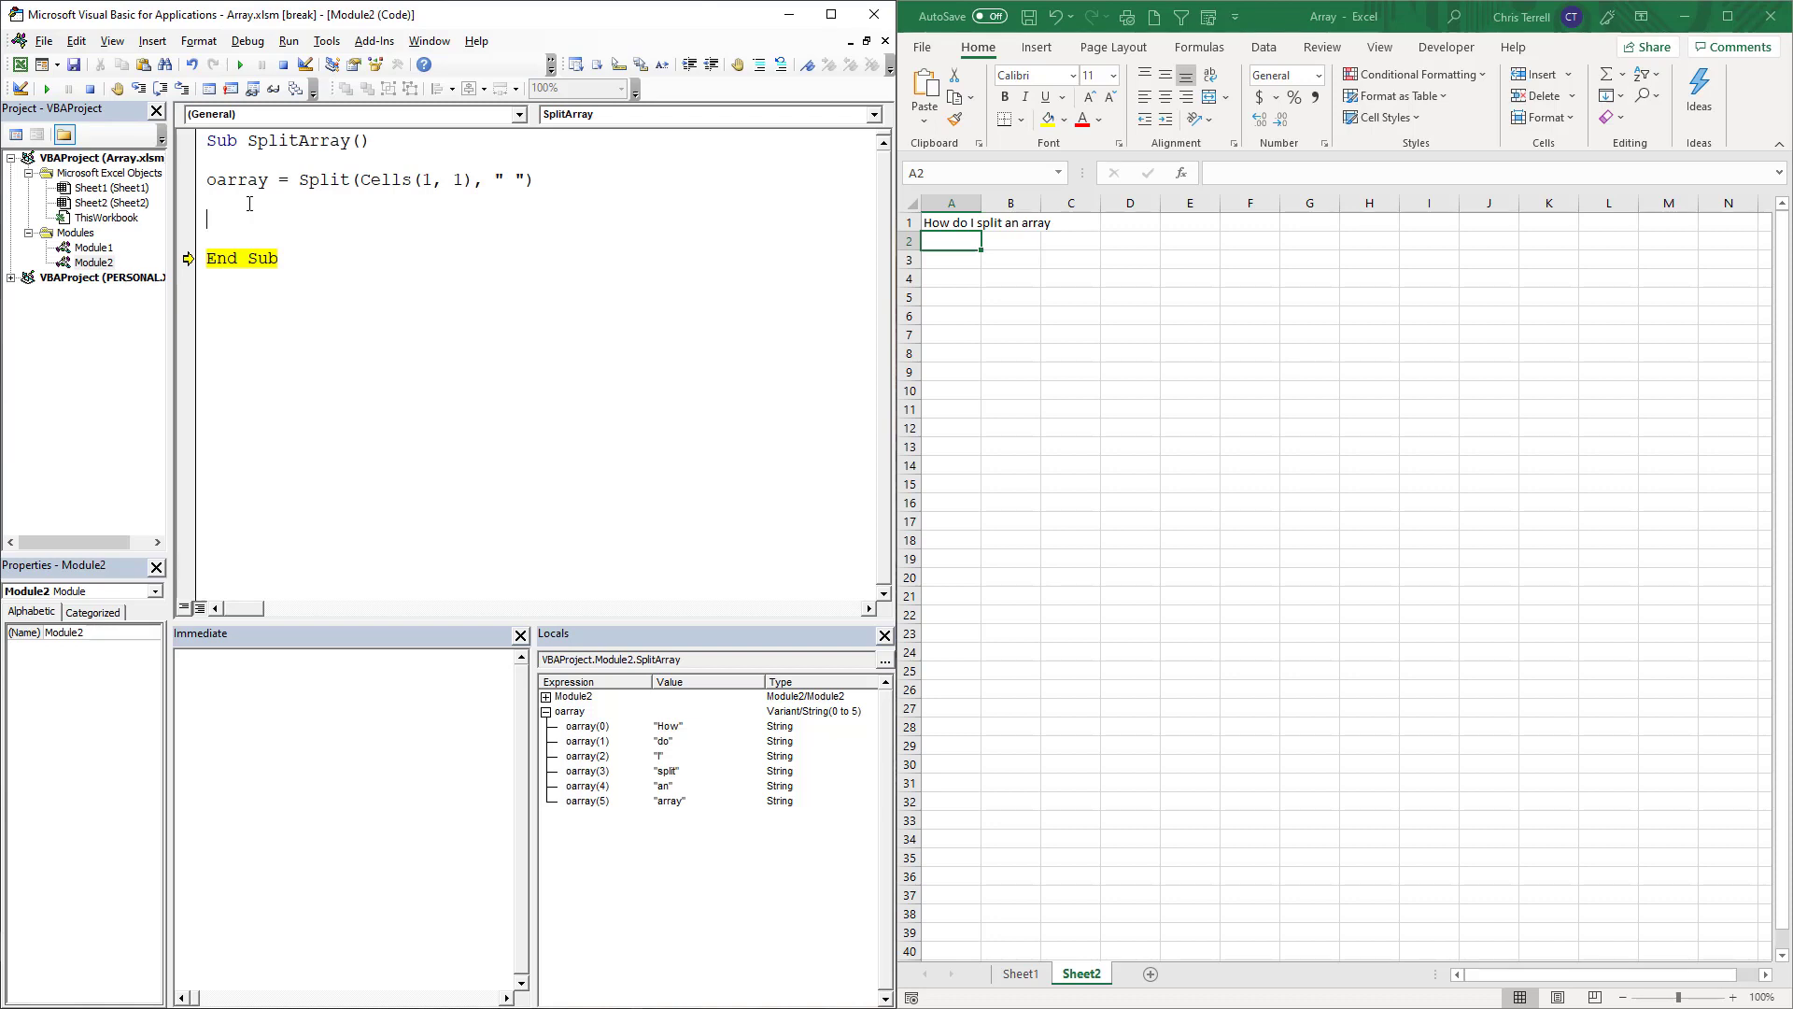
pyautogui.write('cell')
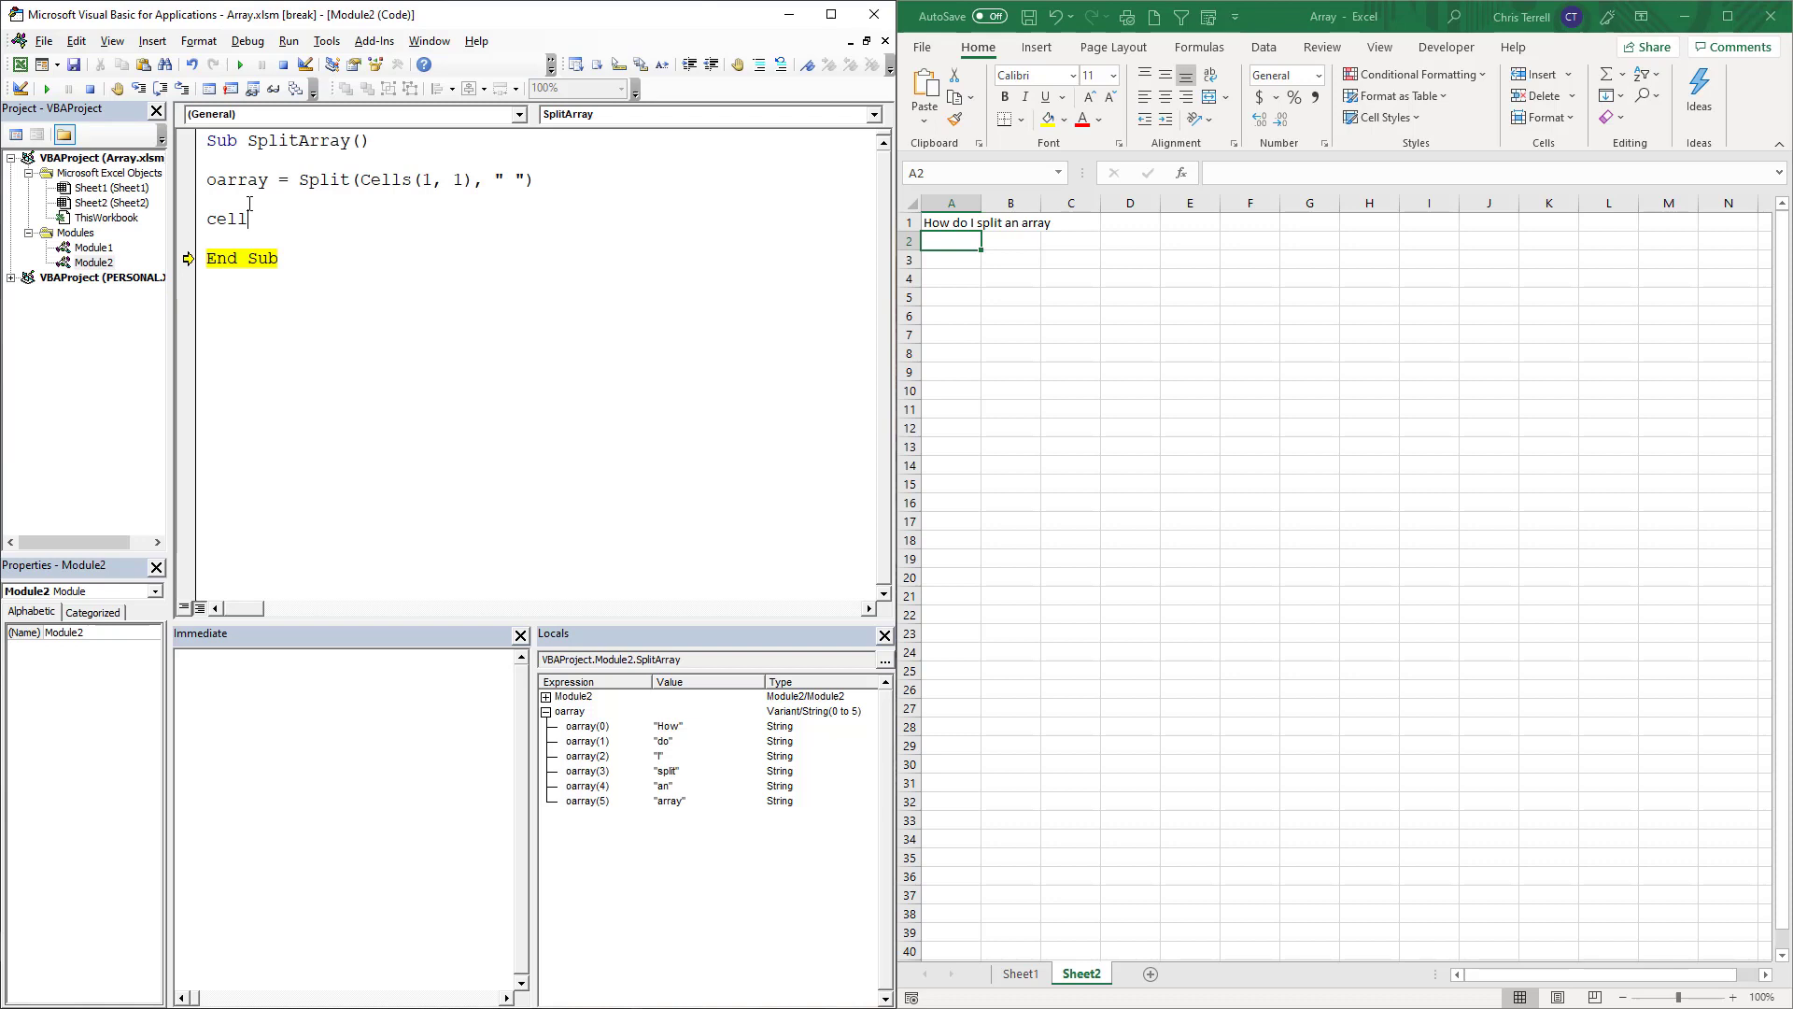
# Enter cells(2,1).resize(,ubound(oarray)) = oarray to write the words across row 2
pyautogui.write('s(1')
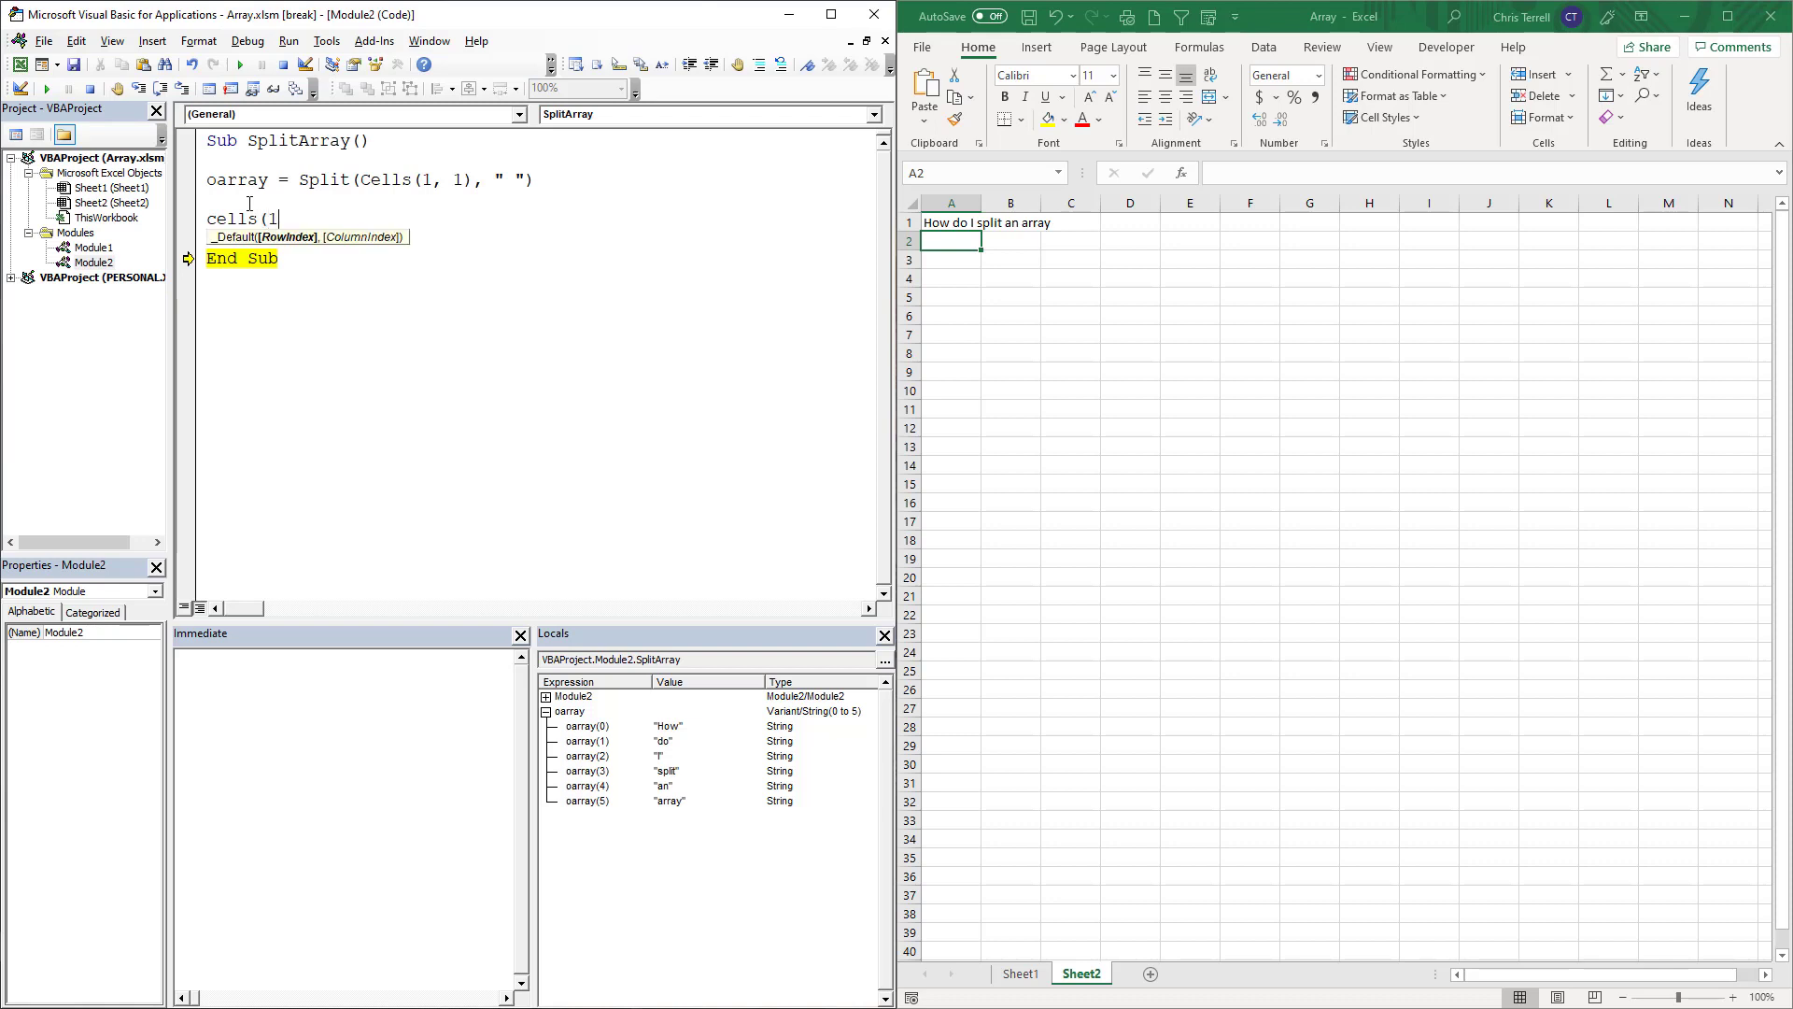
pyautogui.write('2,')
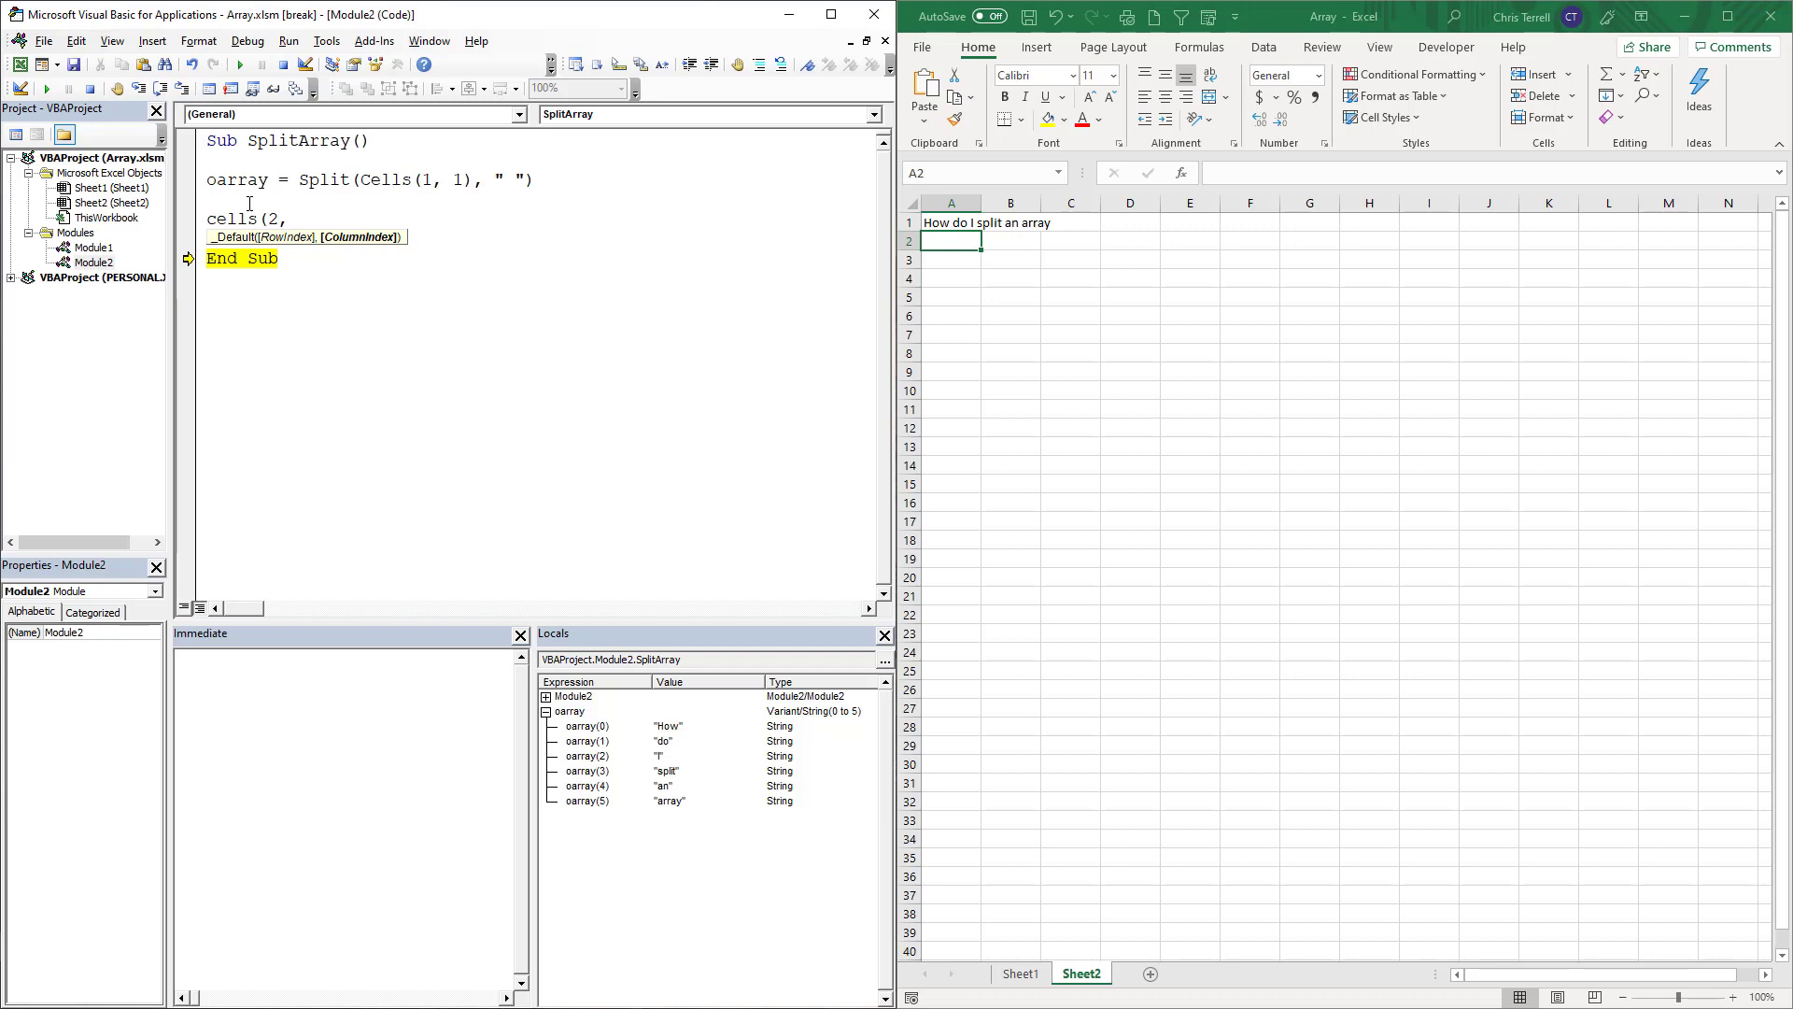
pyautogui.write('1).')
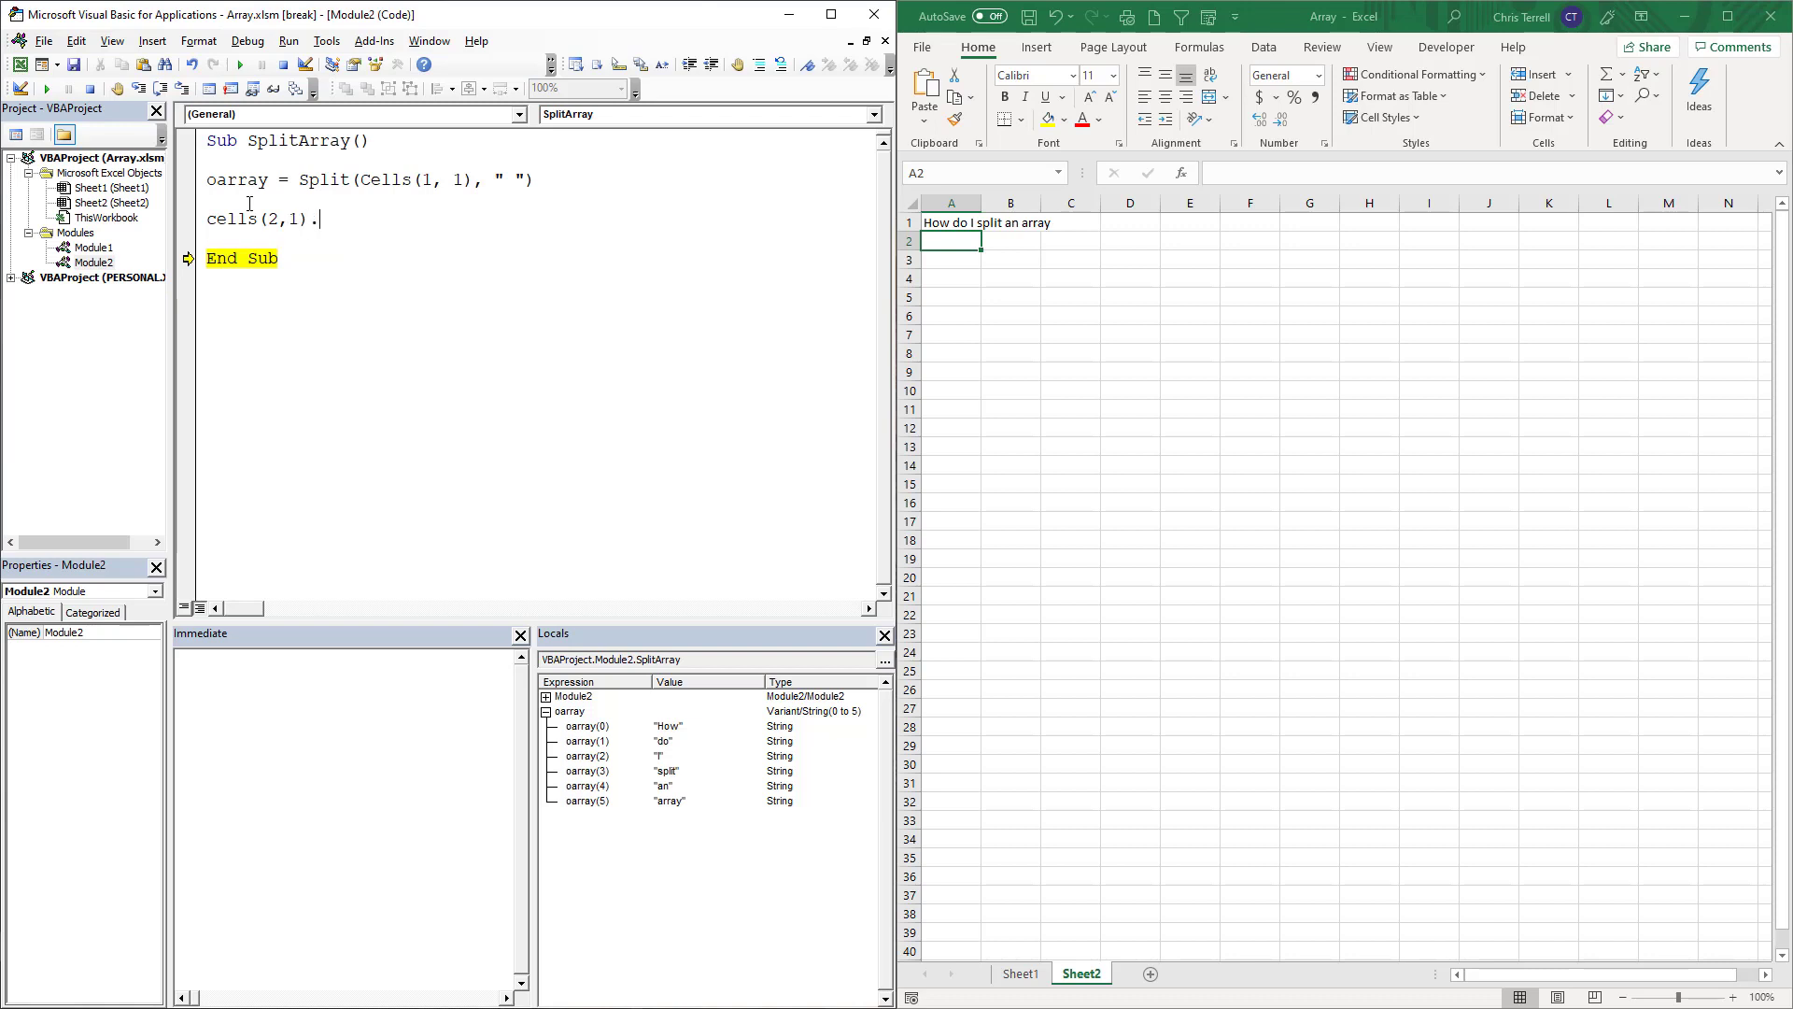
pyautogui.write('resize')
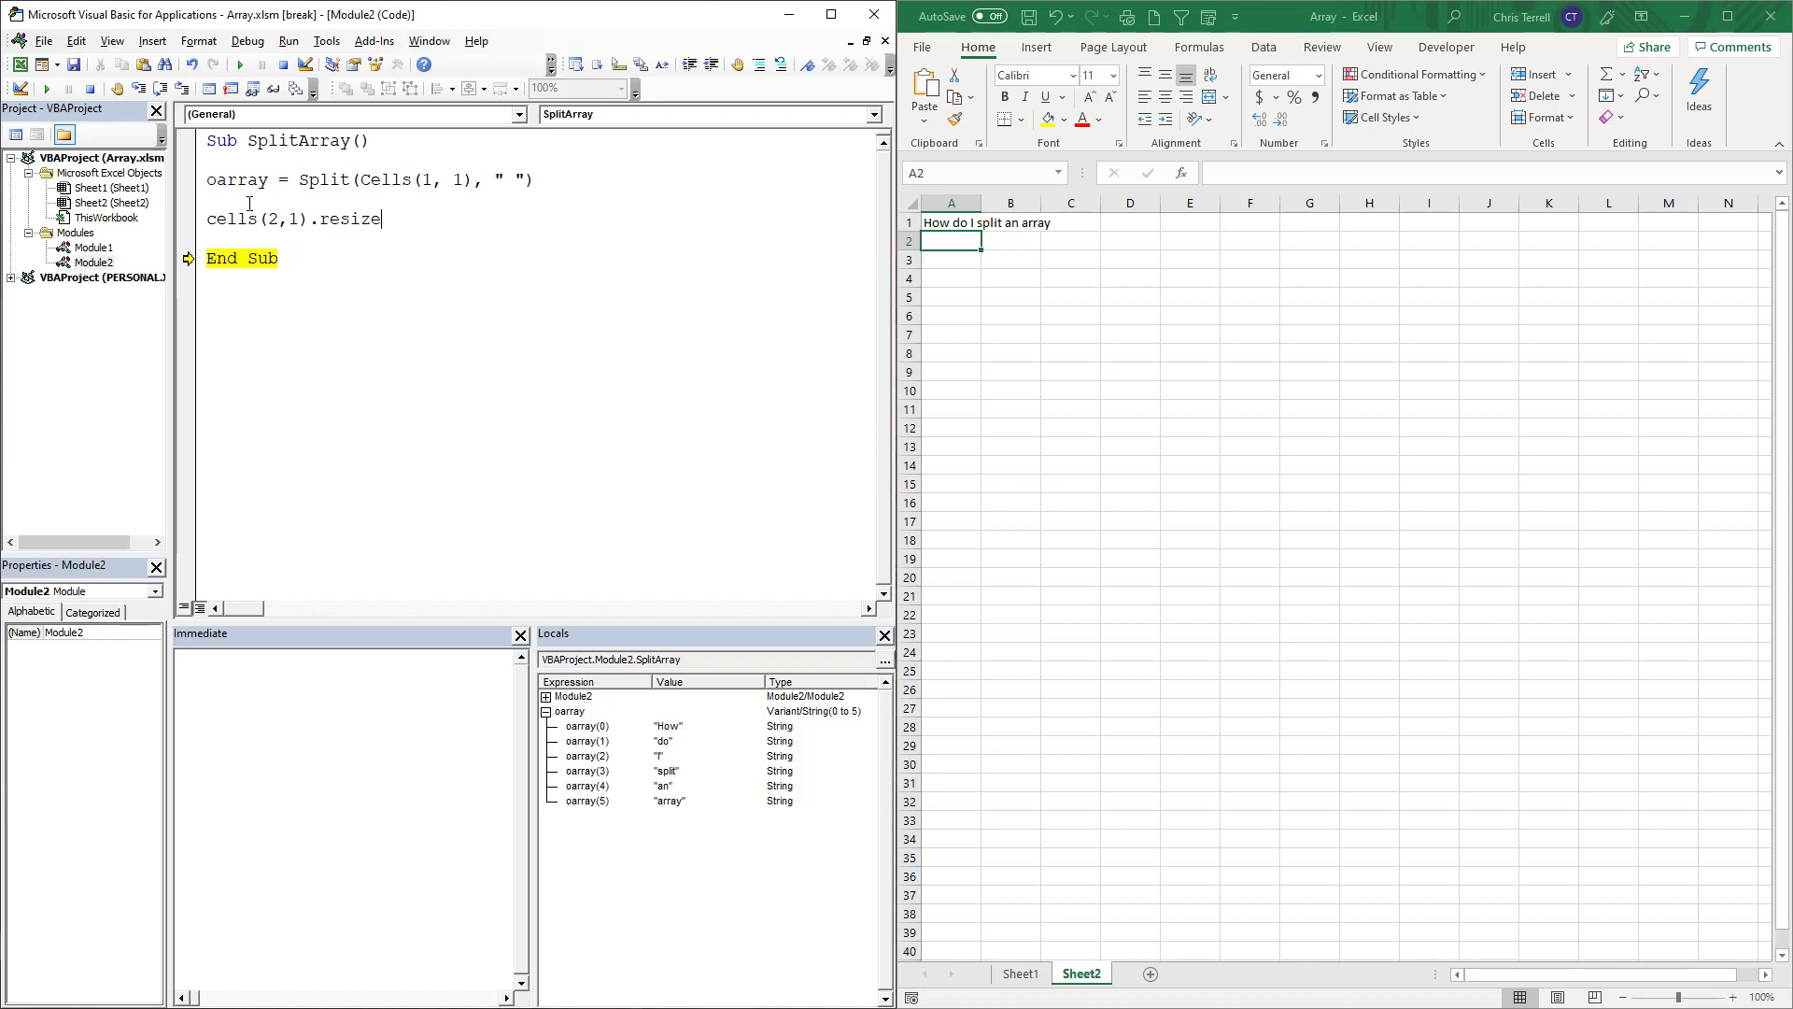
pyautogui.write('(,')
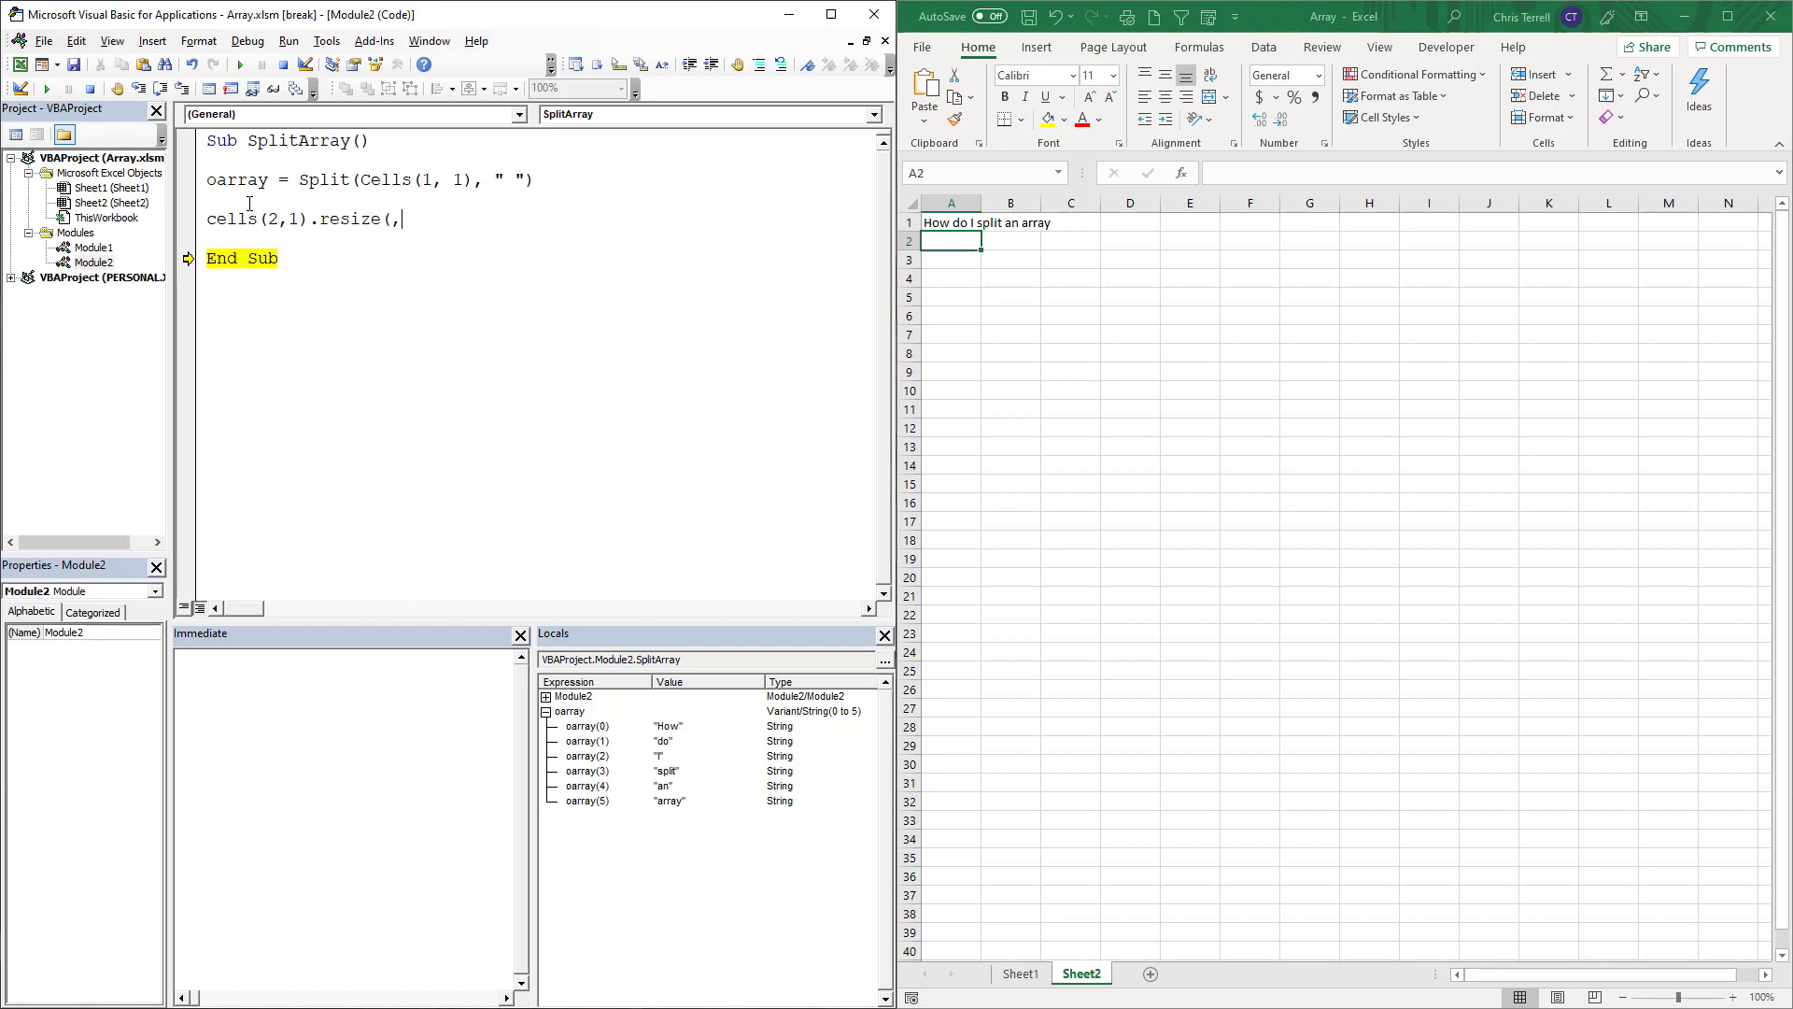
pyautogui.write('o')
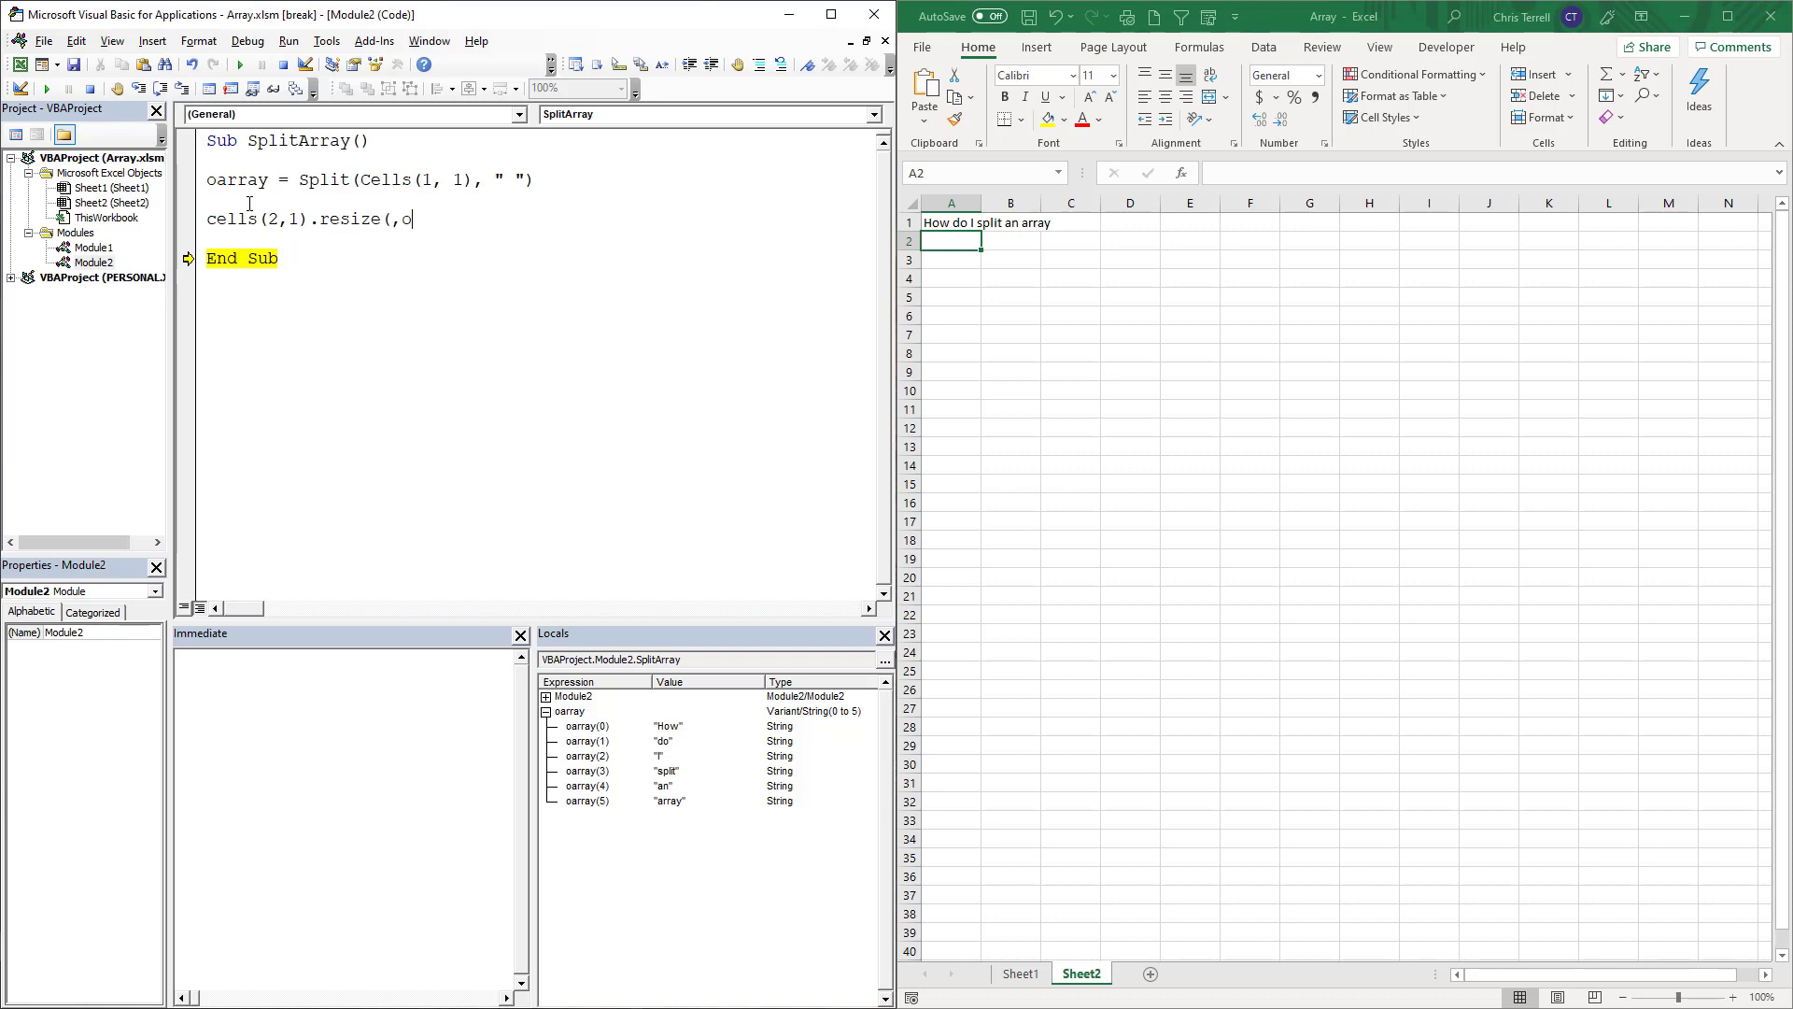
pyautogui.write('ub')
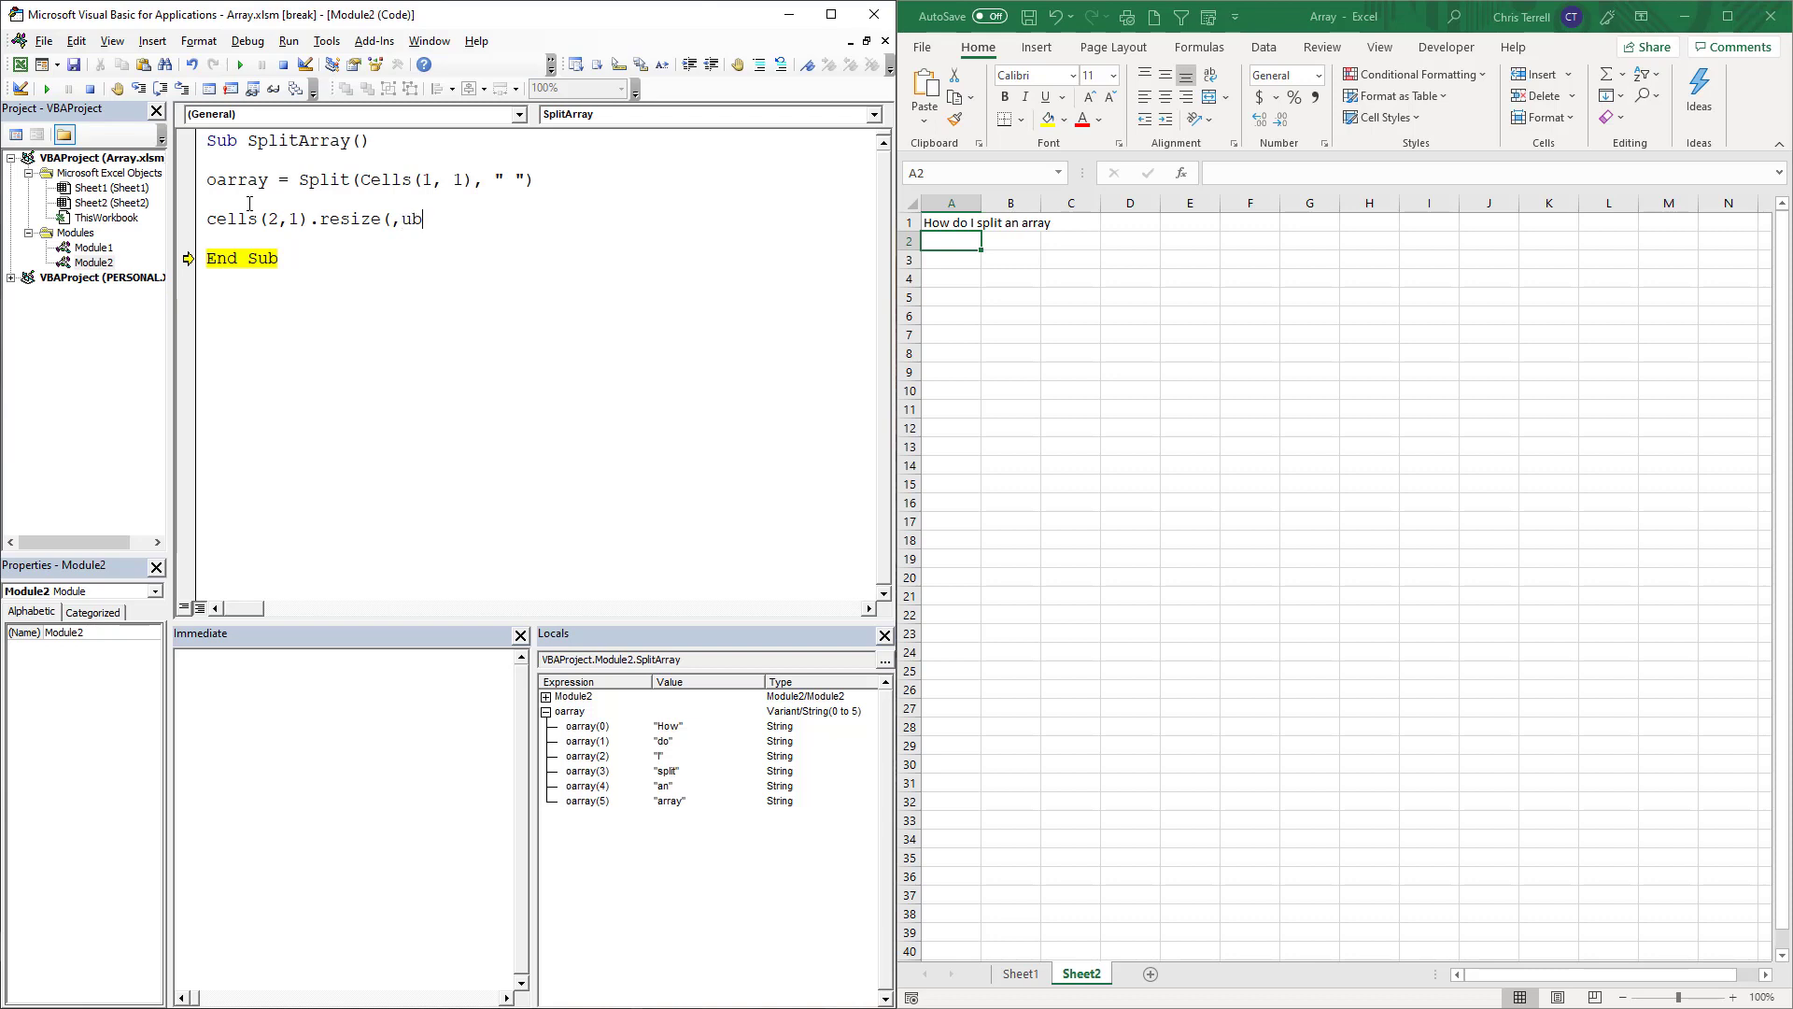
pyautogui.write('ound')
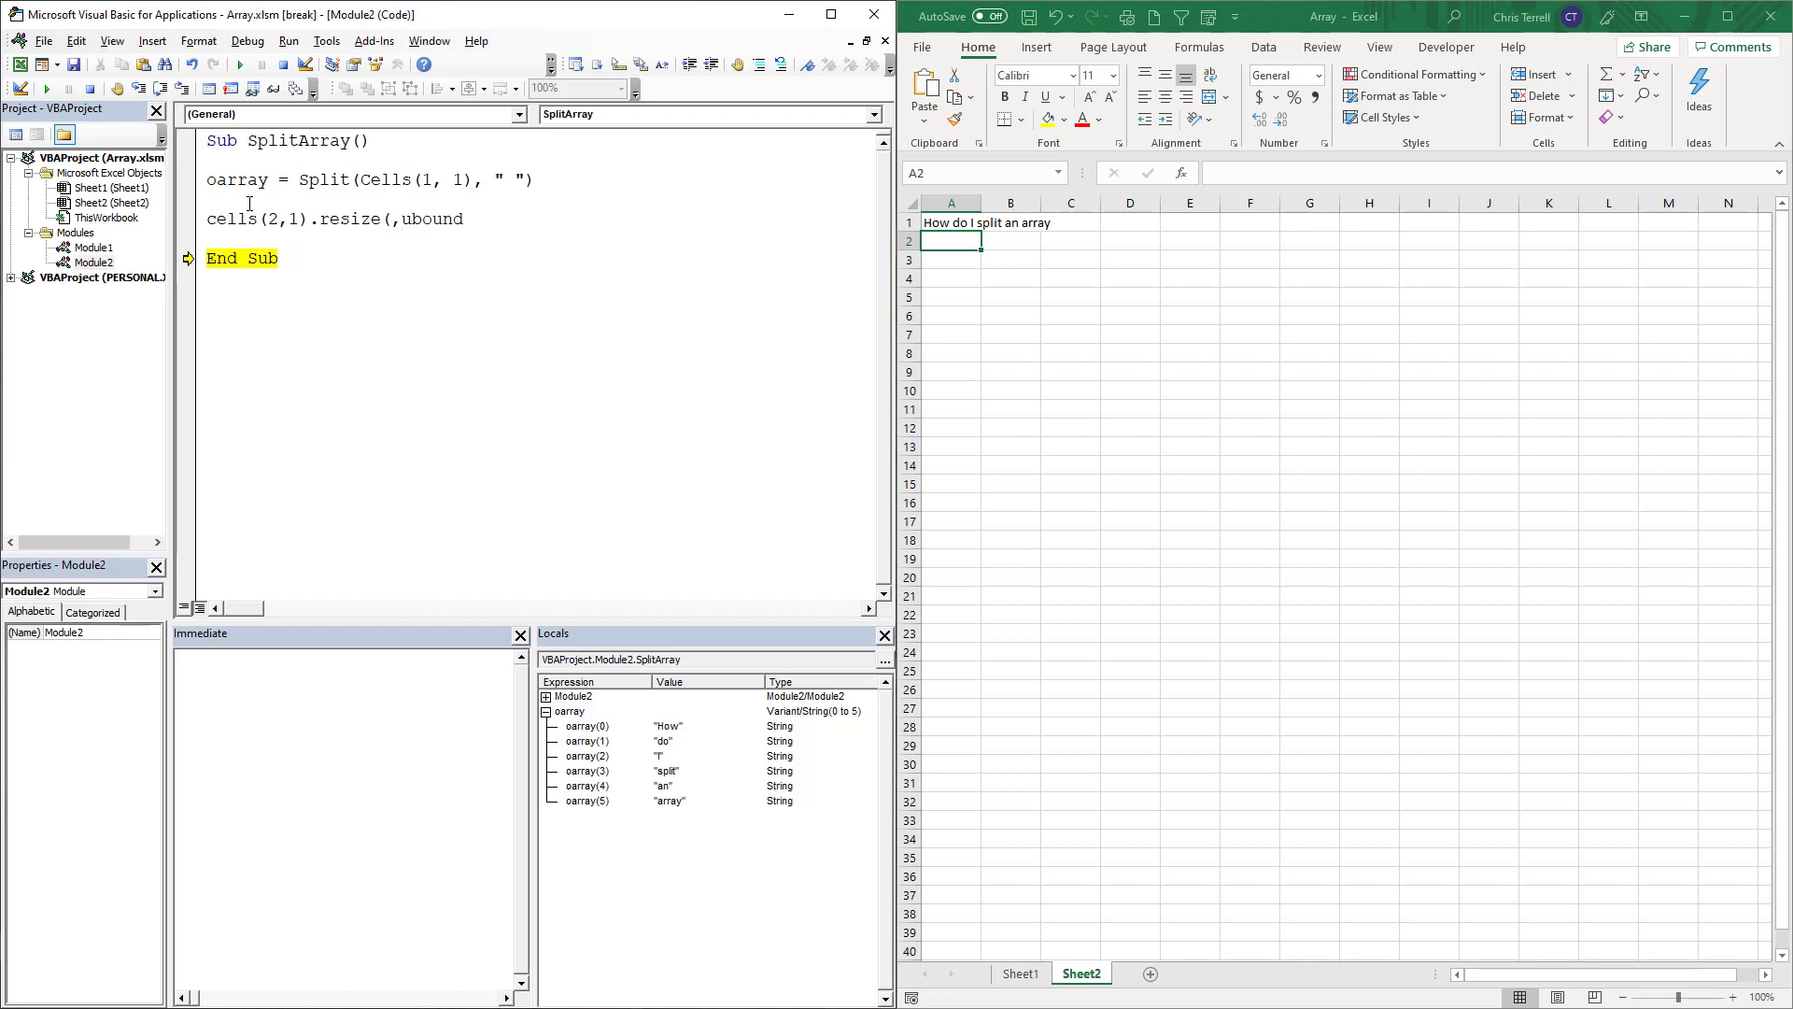
pyautogui.write('(oar')
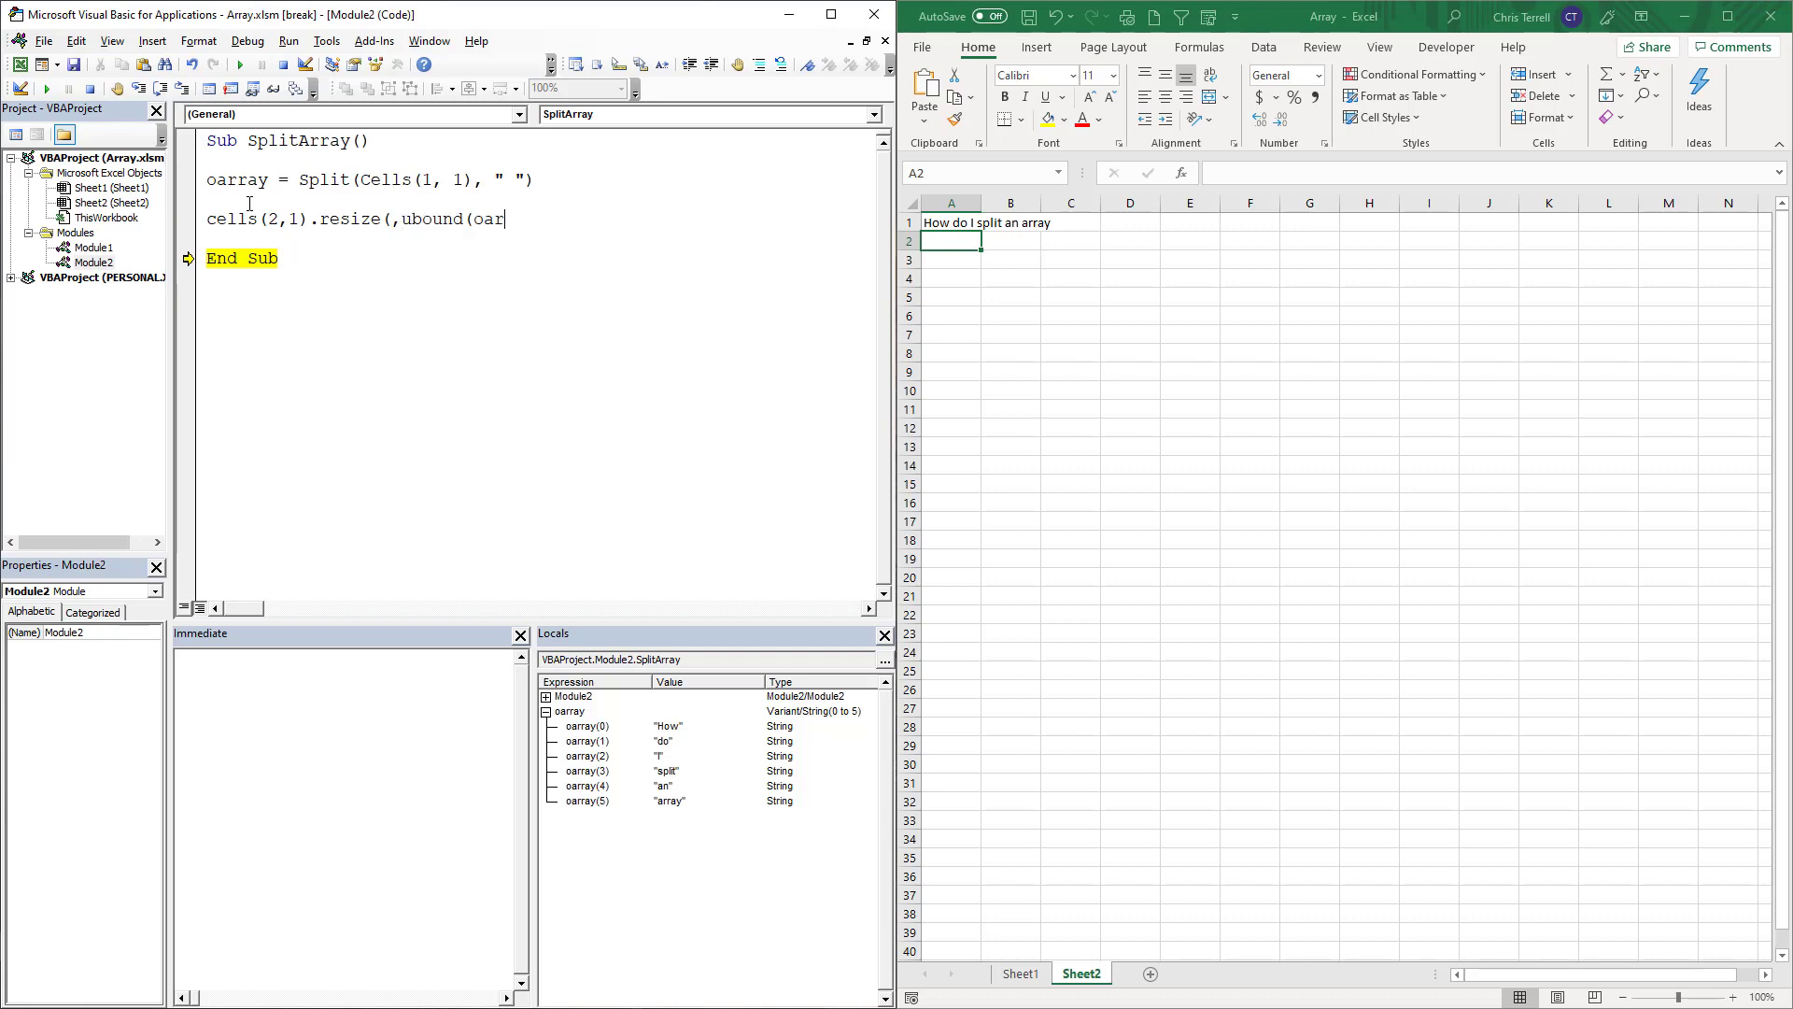
pyautogui.write('ray))')
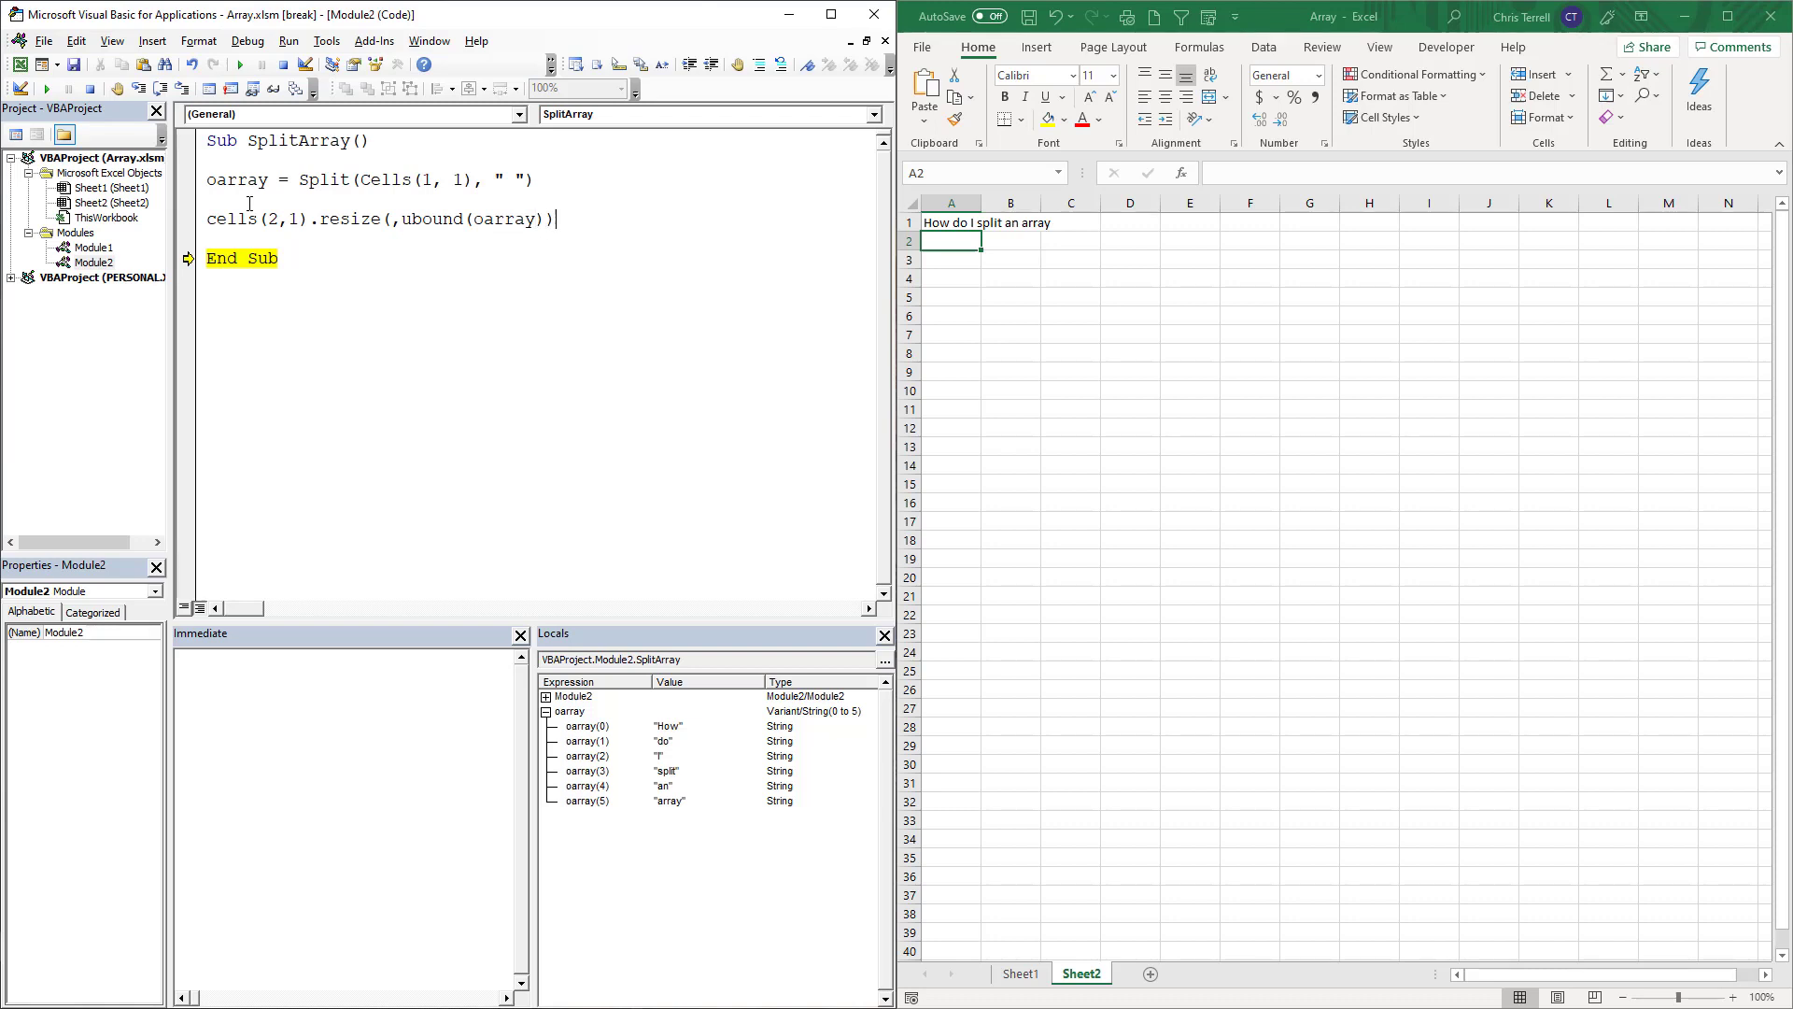
pyautogui.write('= oary')
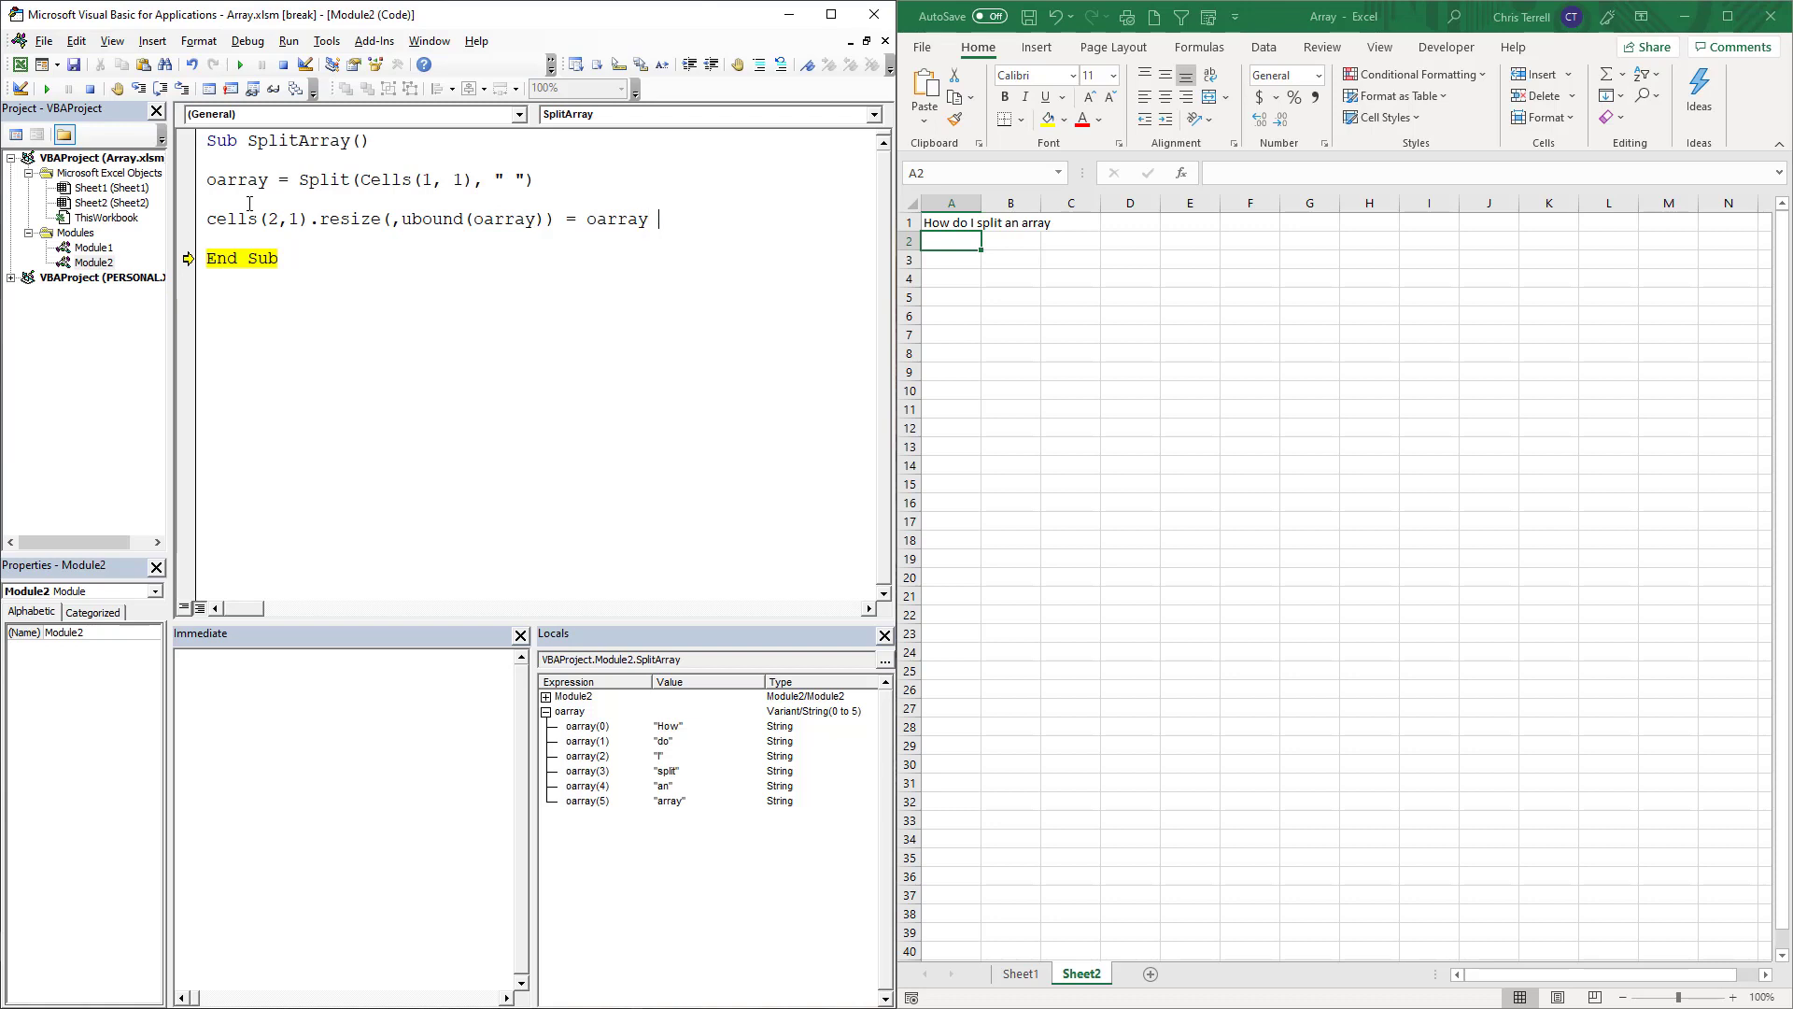
# Step through SplitArray, writing How, do, I, split, an into row 2 without 'array'
pyautogui.press('Return')
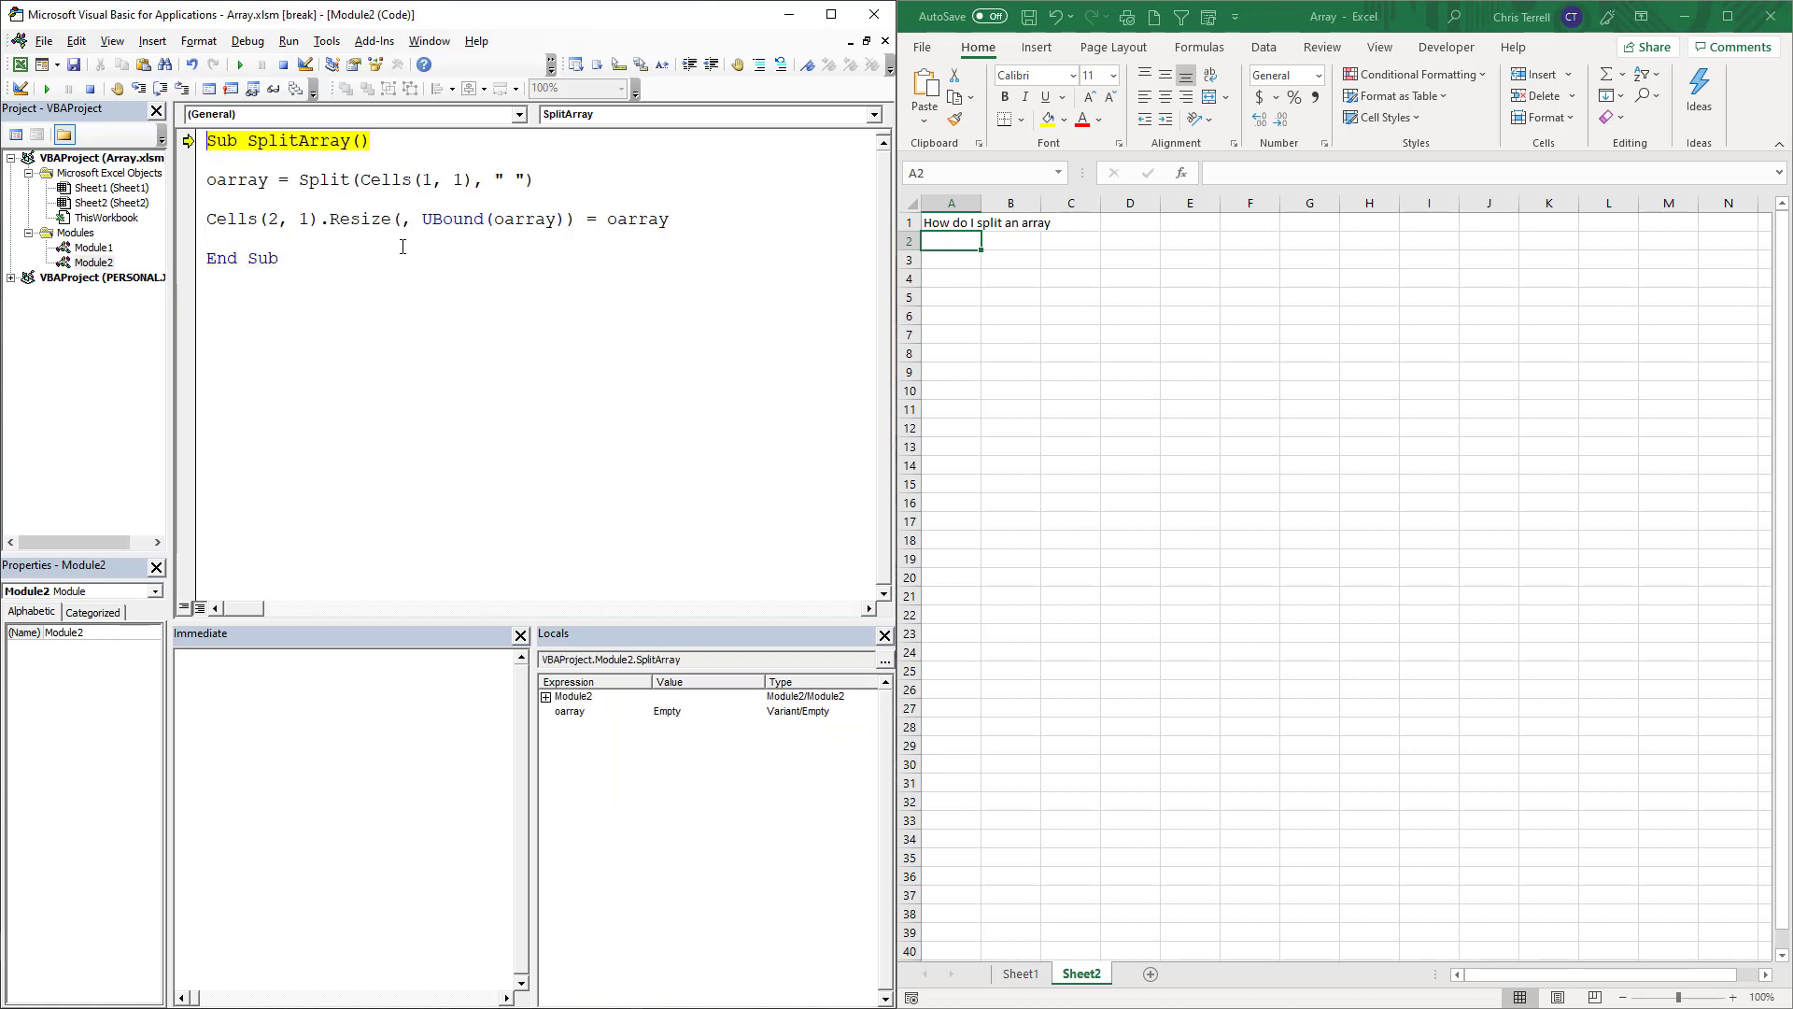
pyautogui.press('F8')
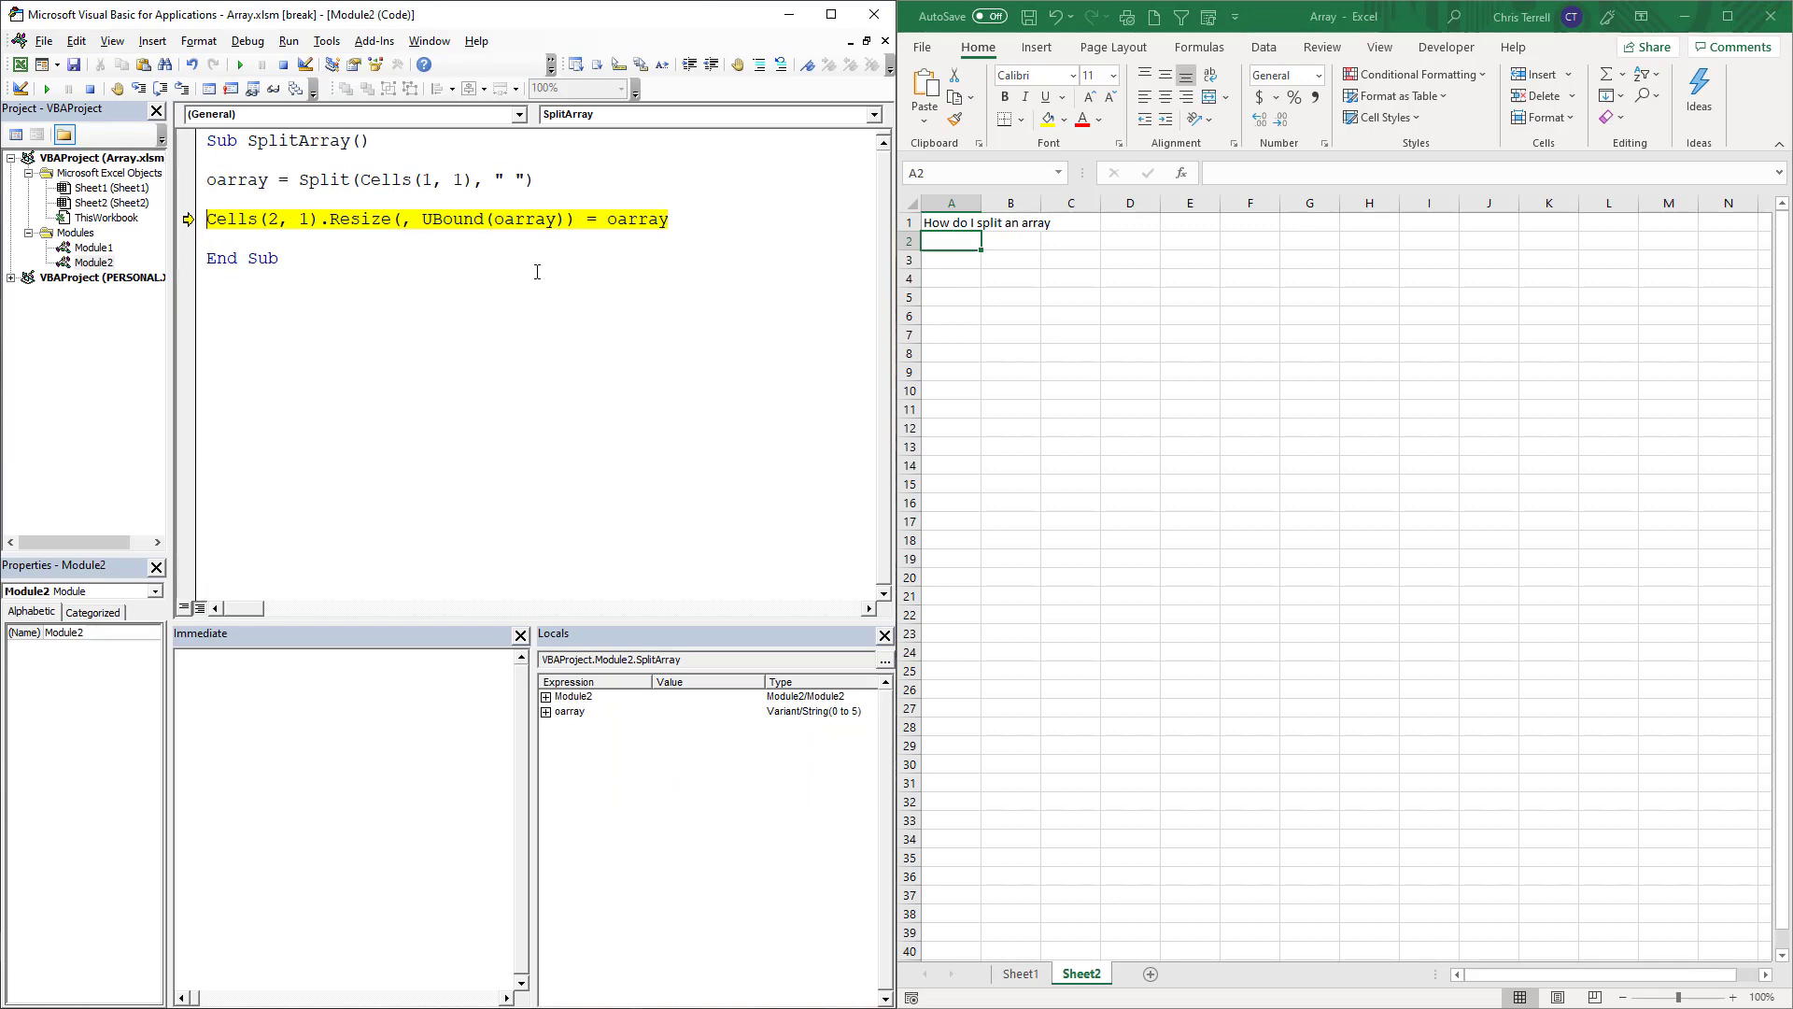
pyautogui.click(106, 203)
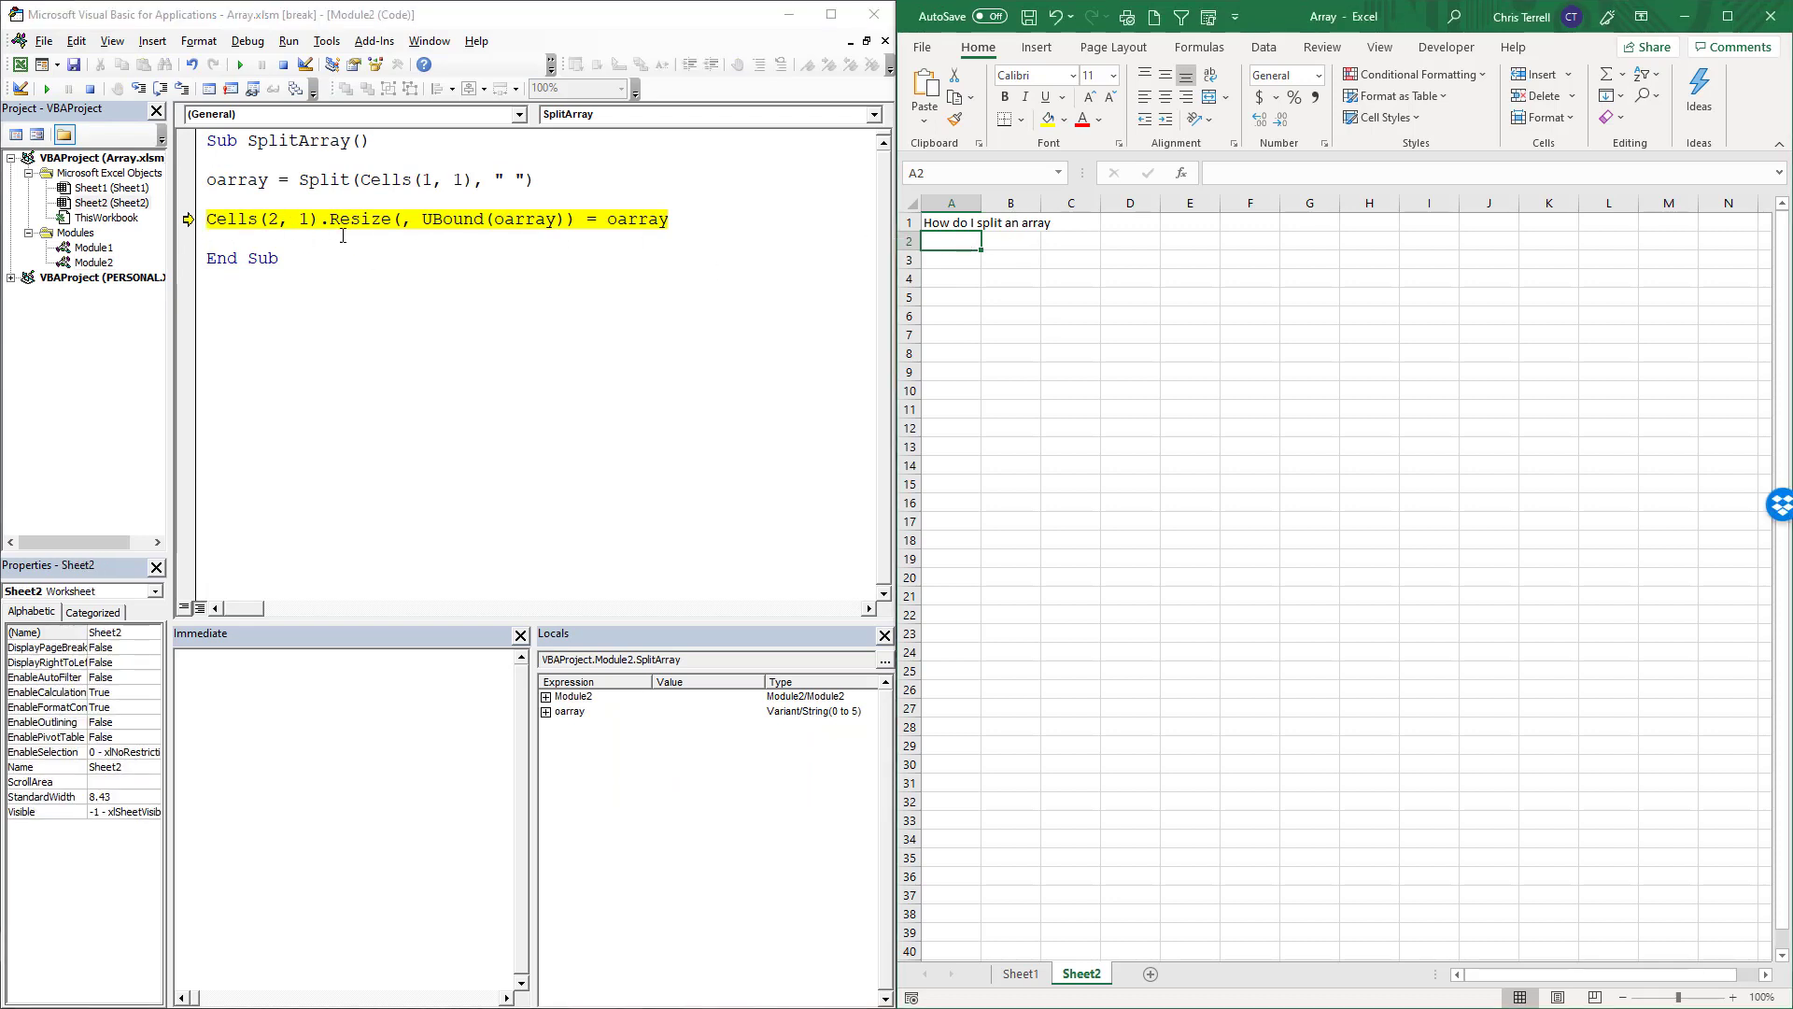
pyautogui.moveTo(1005, 262)
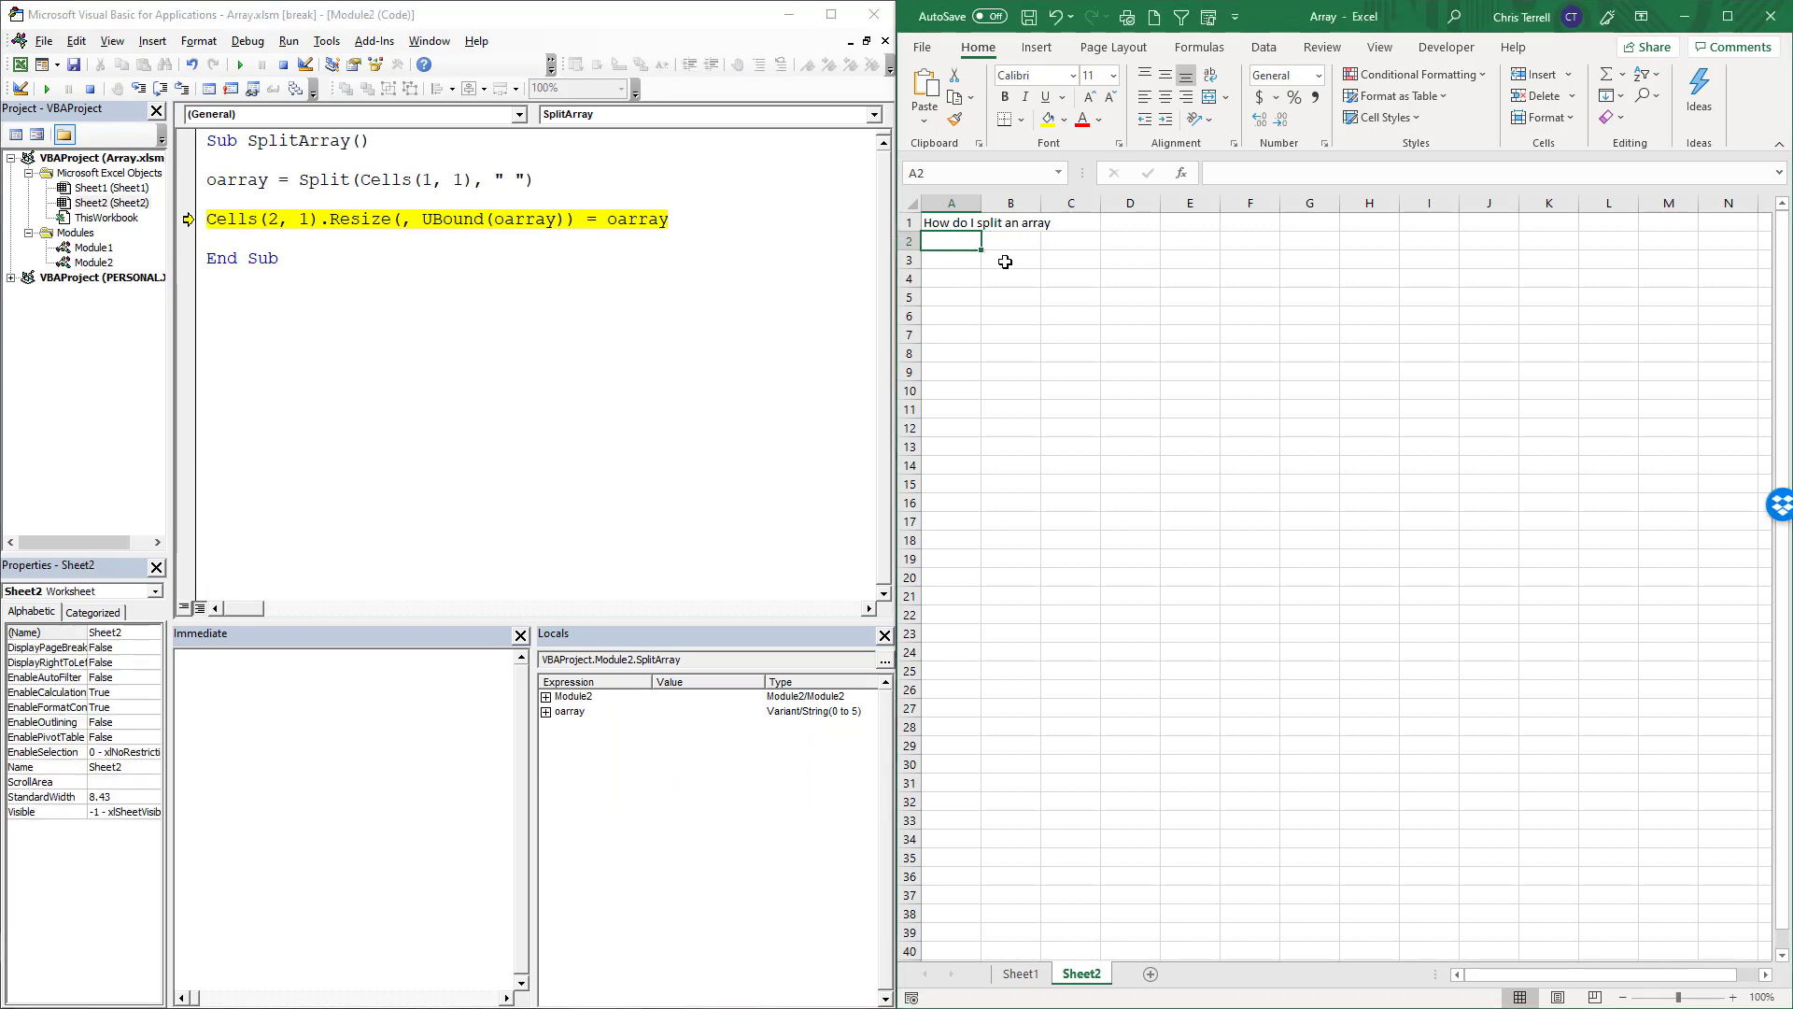
pyautogui.moveTo(1198, 248)
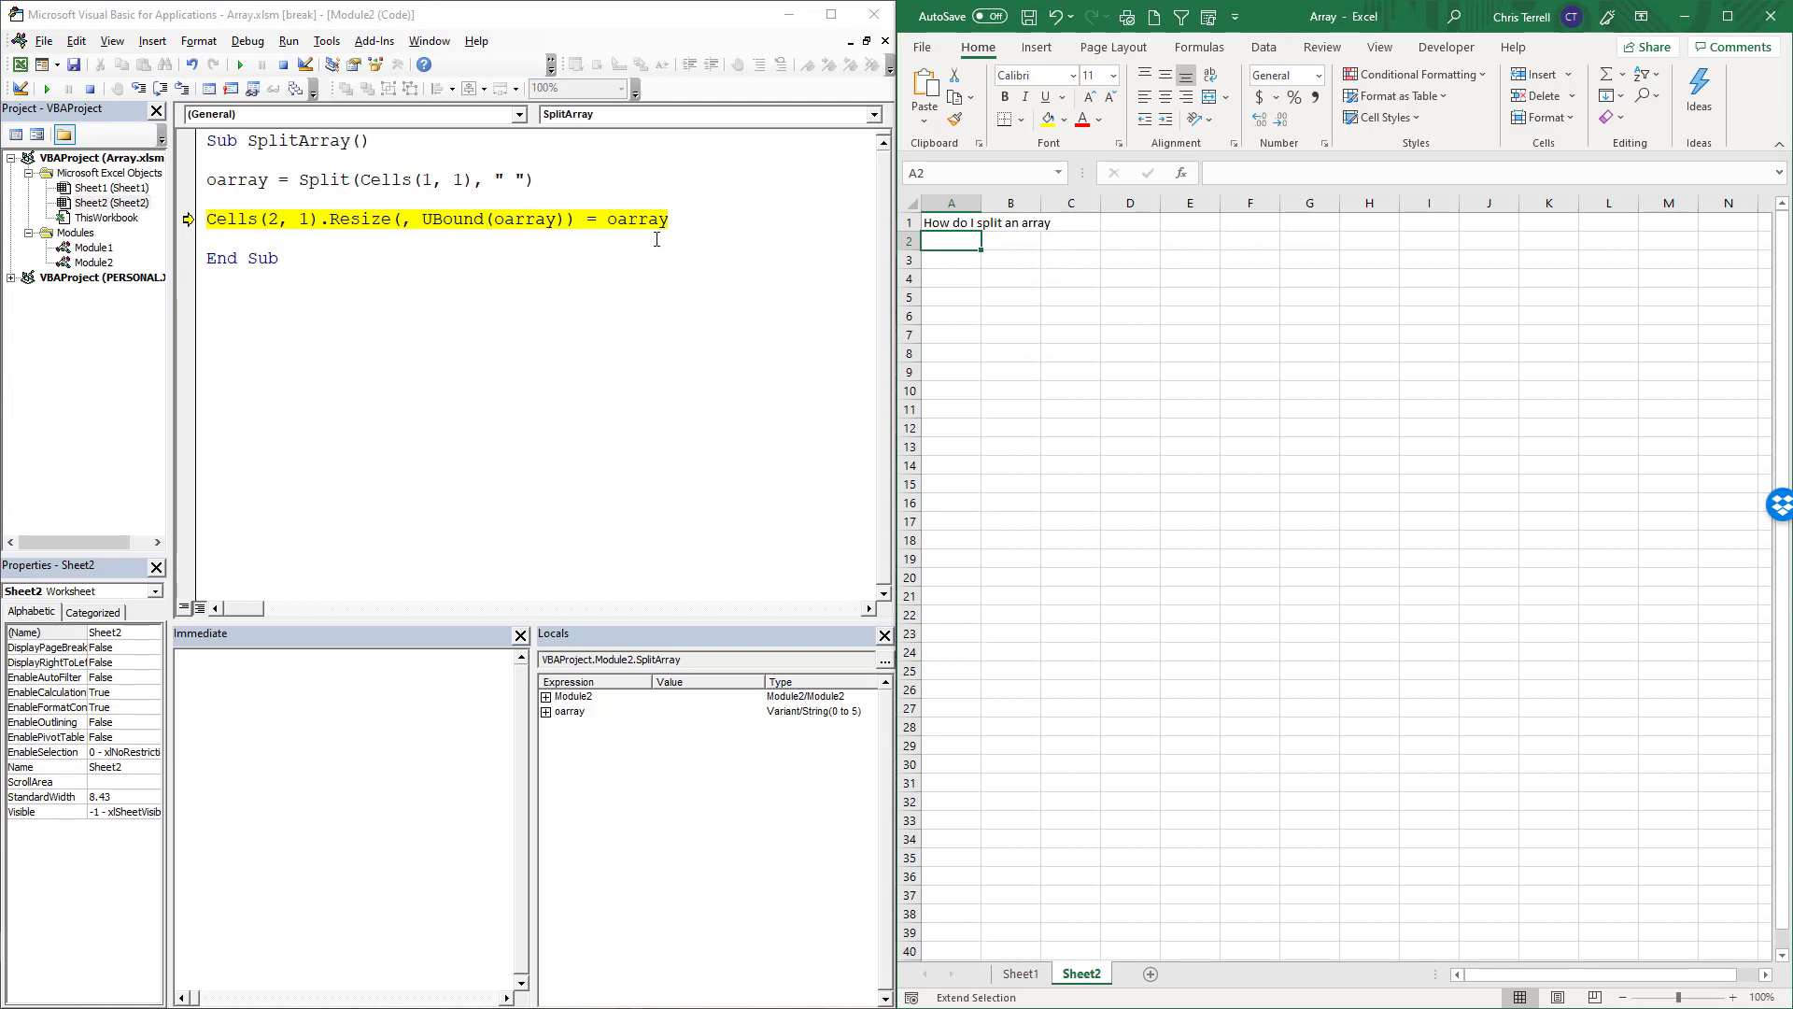
pyautogui.press('F8')
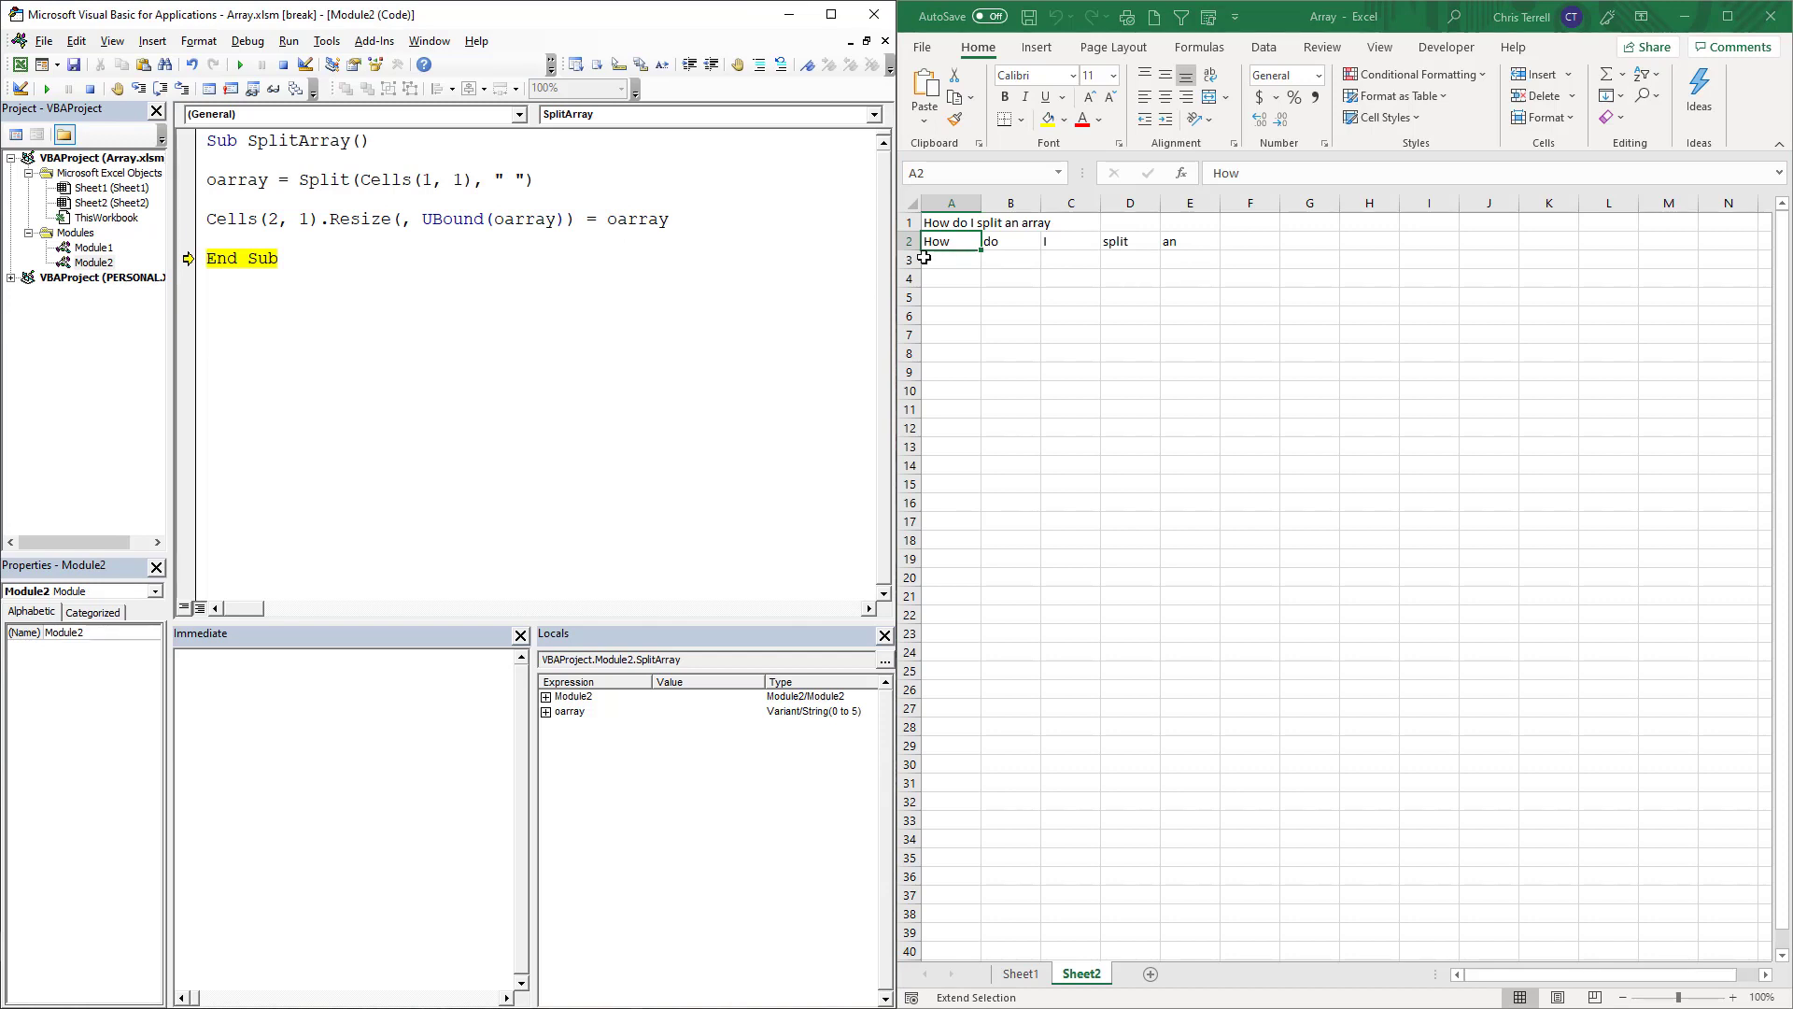
pyautogui.moveTo(653, 460)
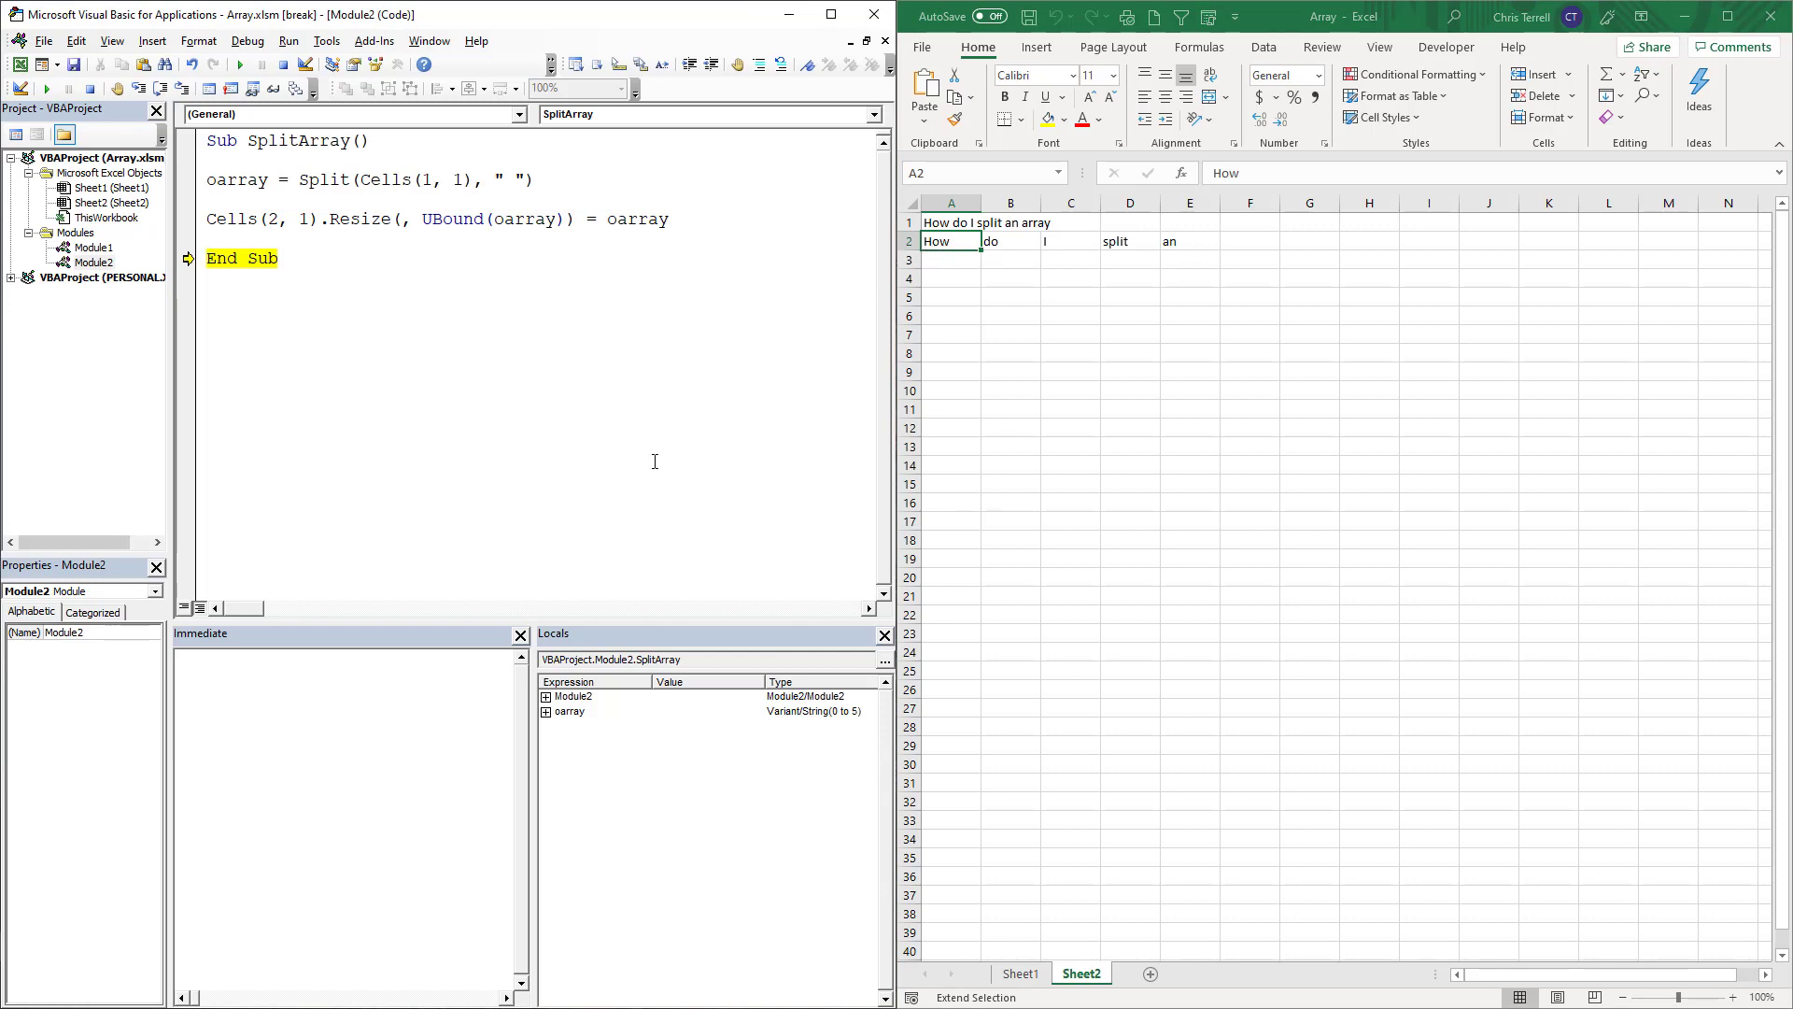
pyautogui.click(547, 710)
pyautogui.write(' + 1')
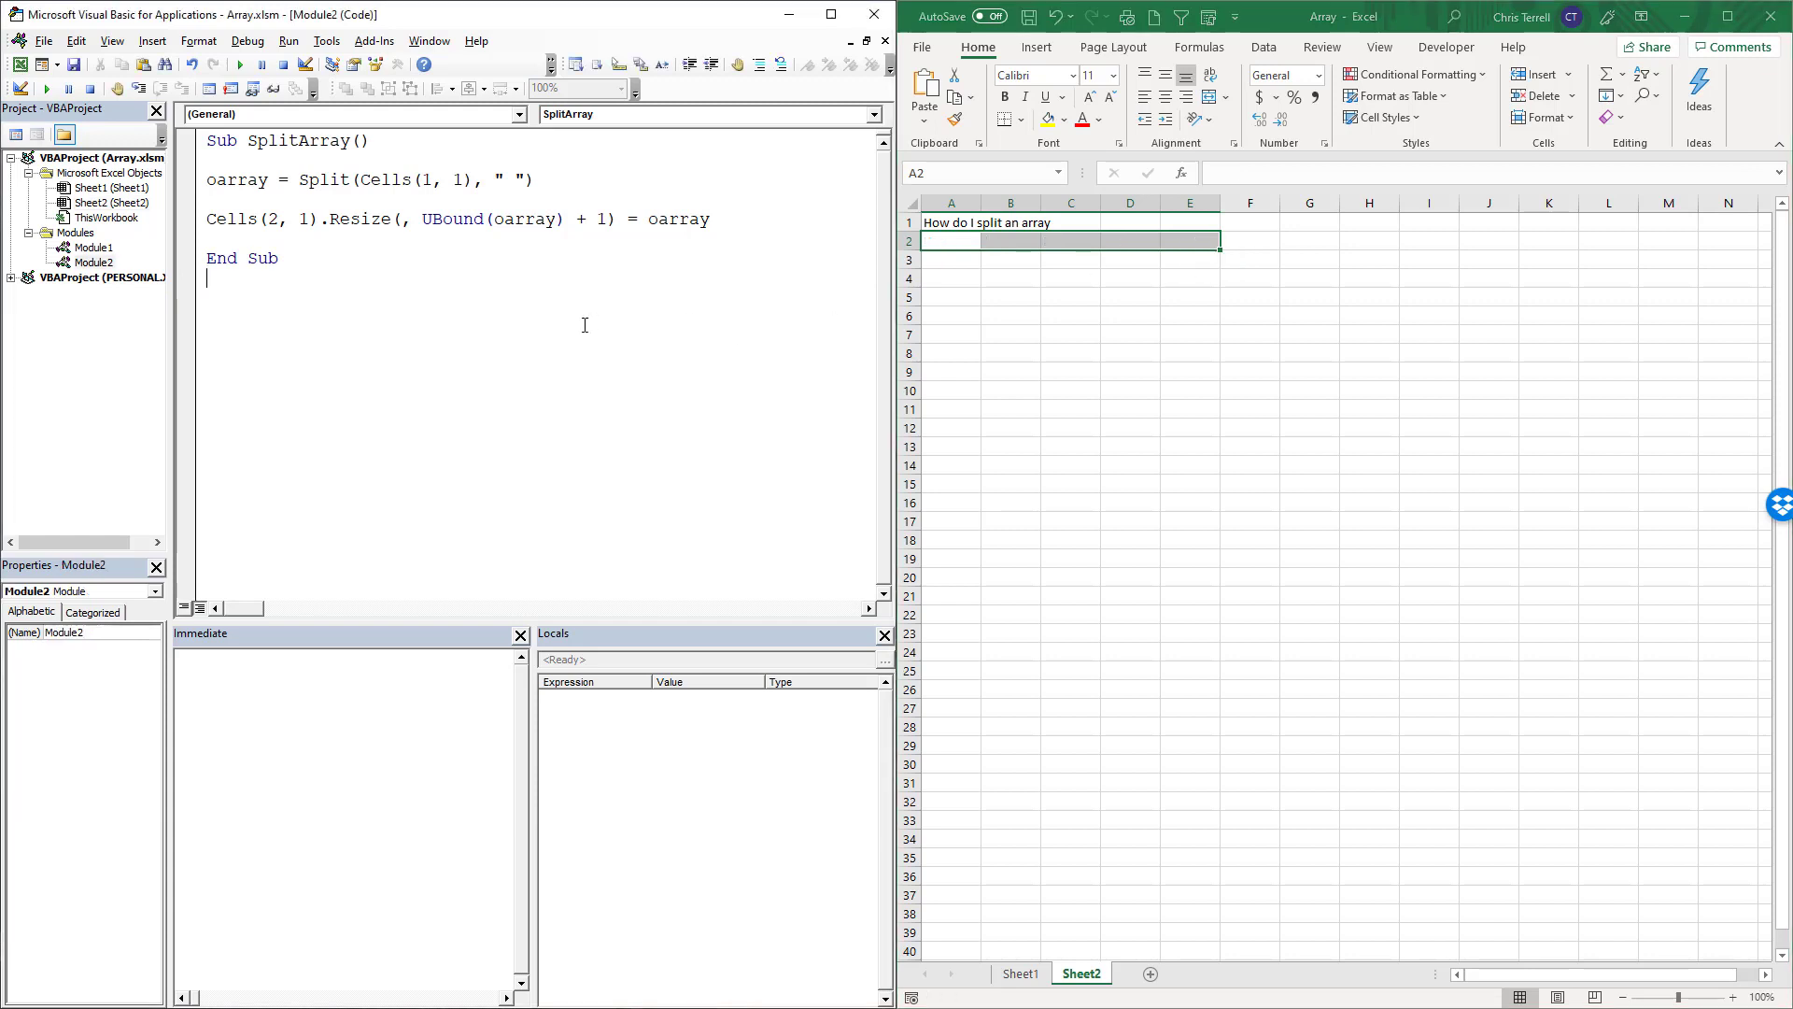
# Rerun the UBound(oarray) + 1 version so row 2 shows all six words
pyautogui.press('F8')
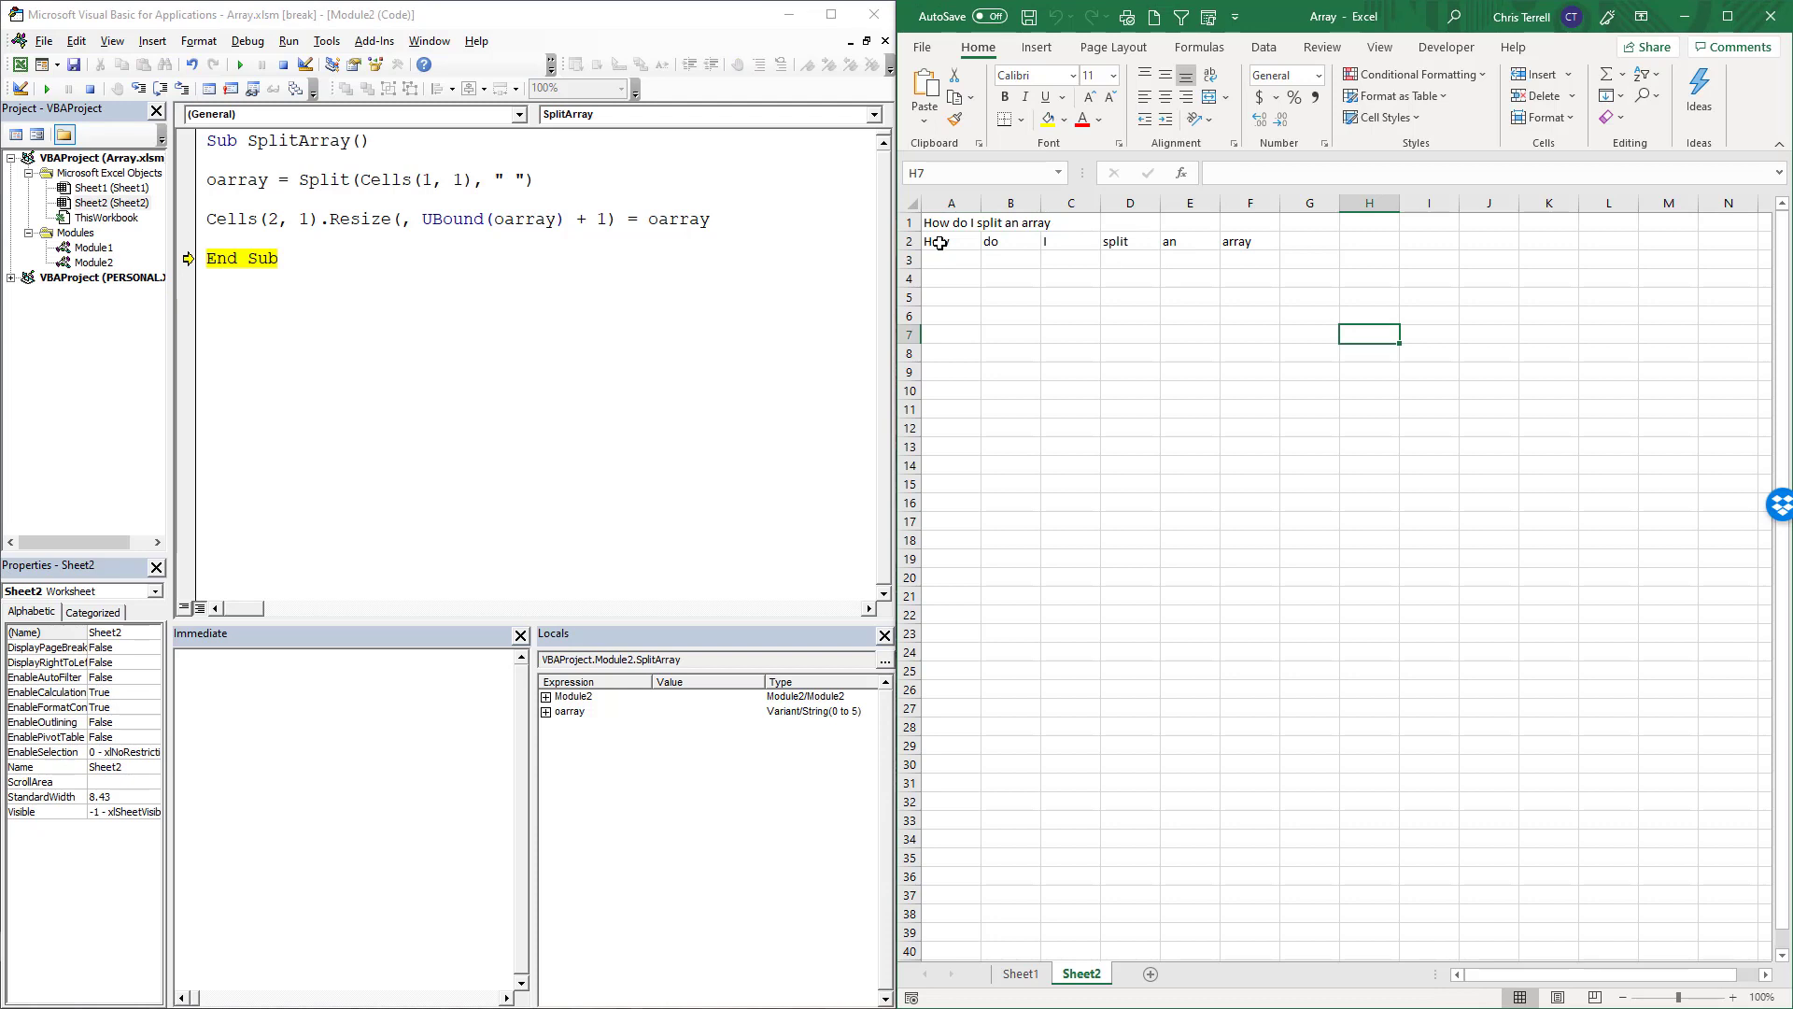
pyautogui.click(951, 241)
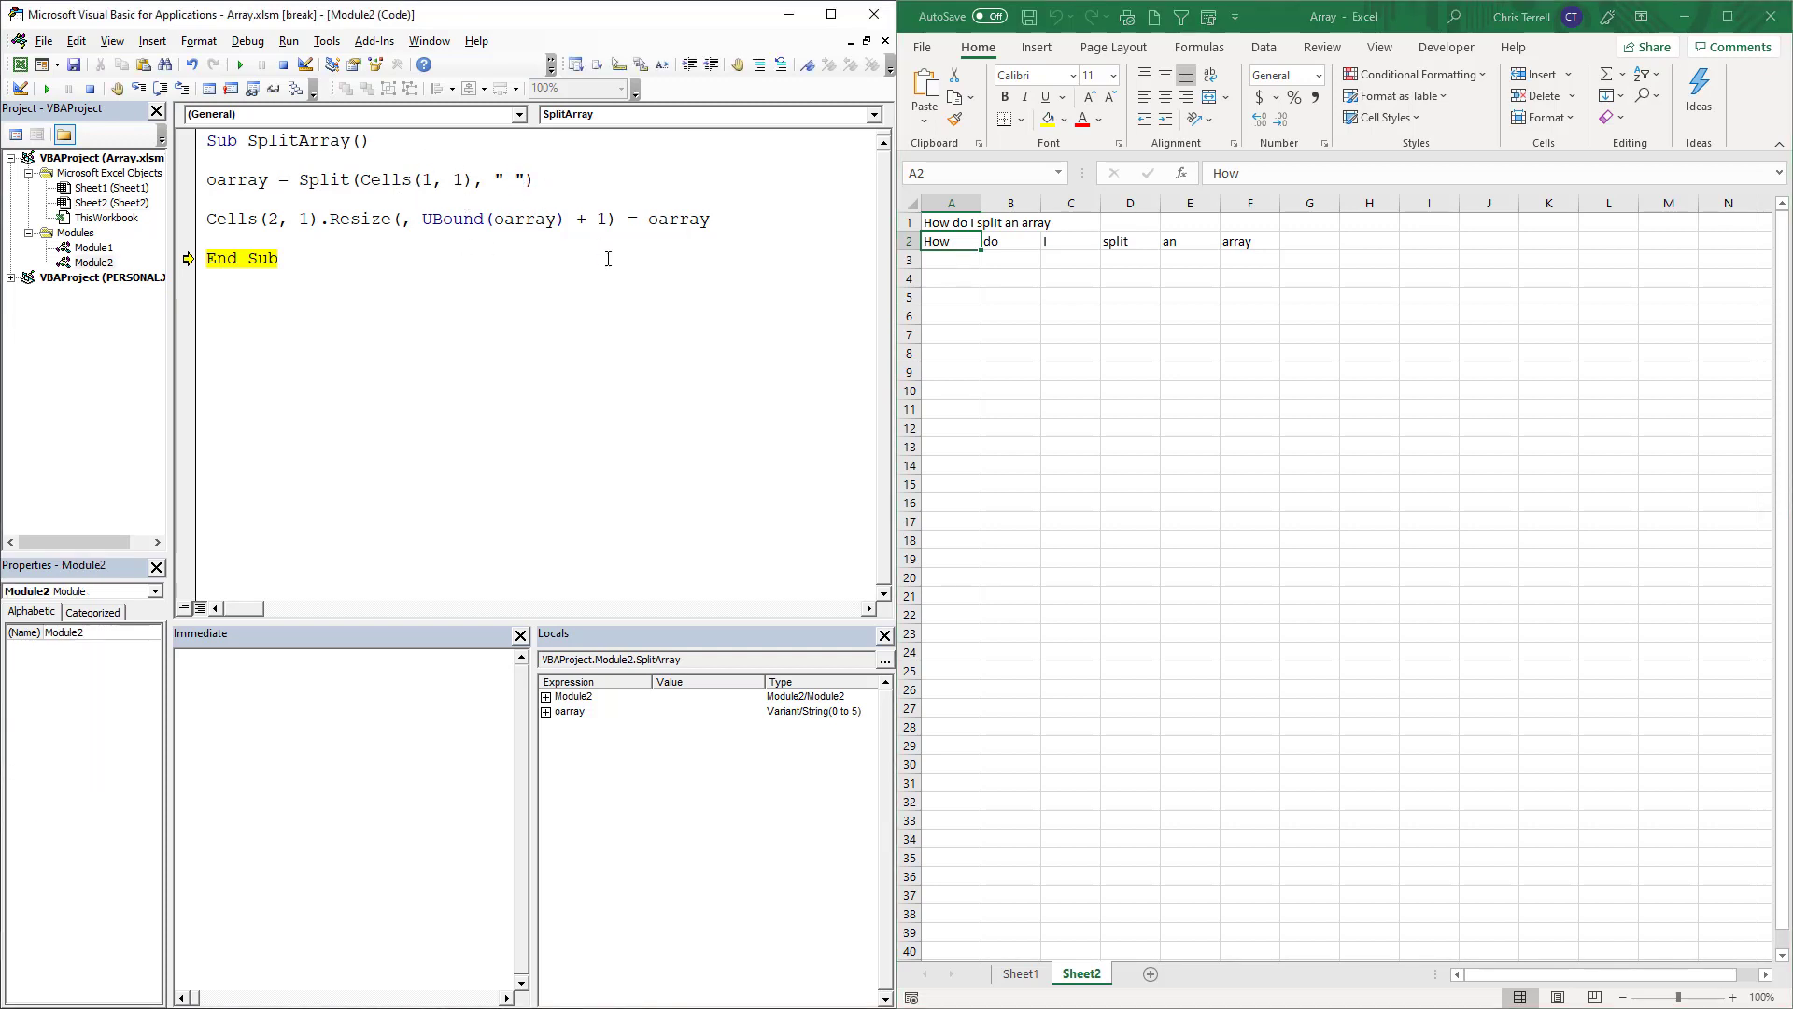
# Split on "o" and step through, writing H, w d, I split an array into row 2
pyautogui.write('o')
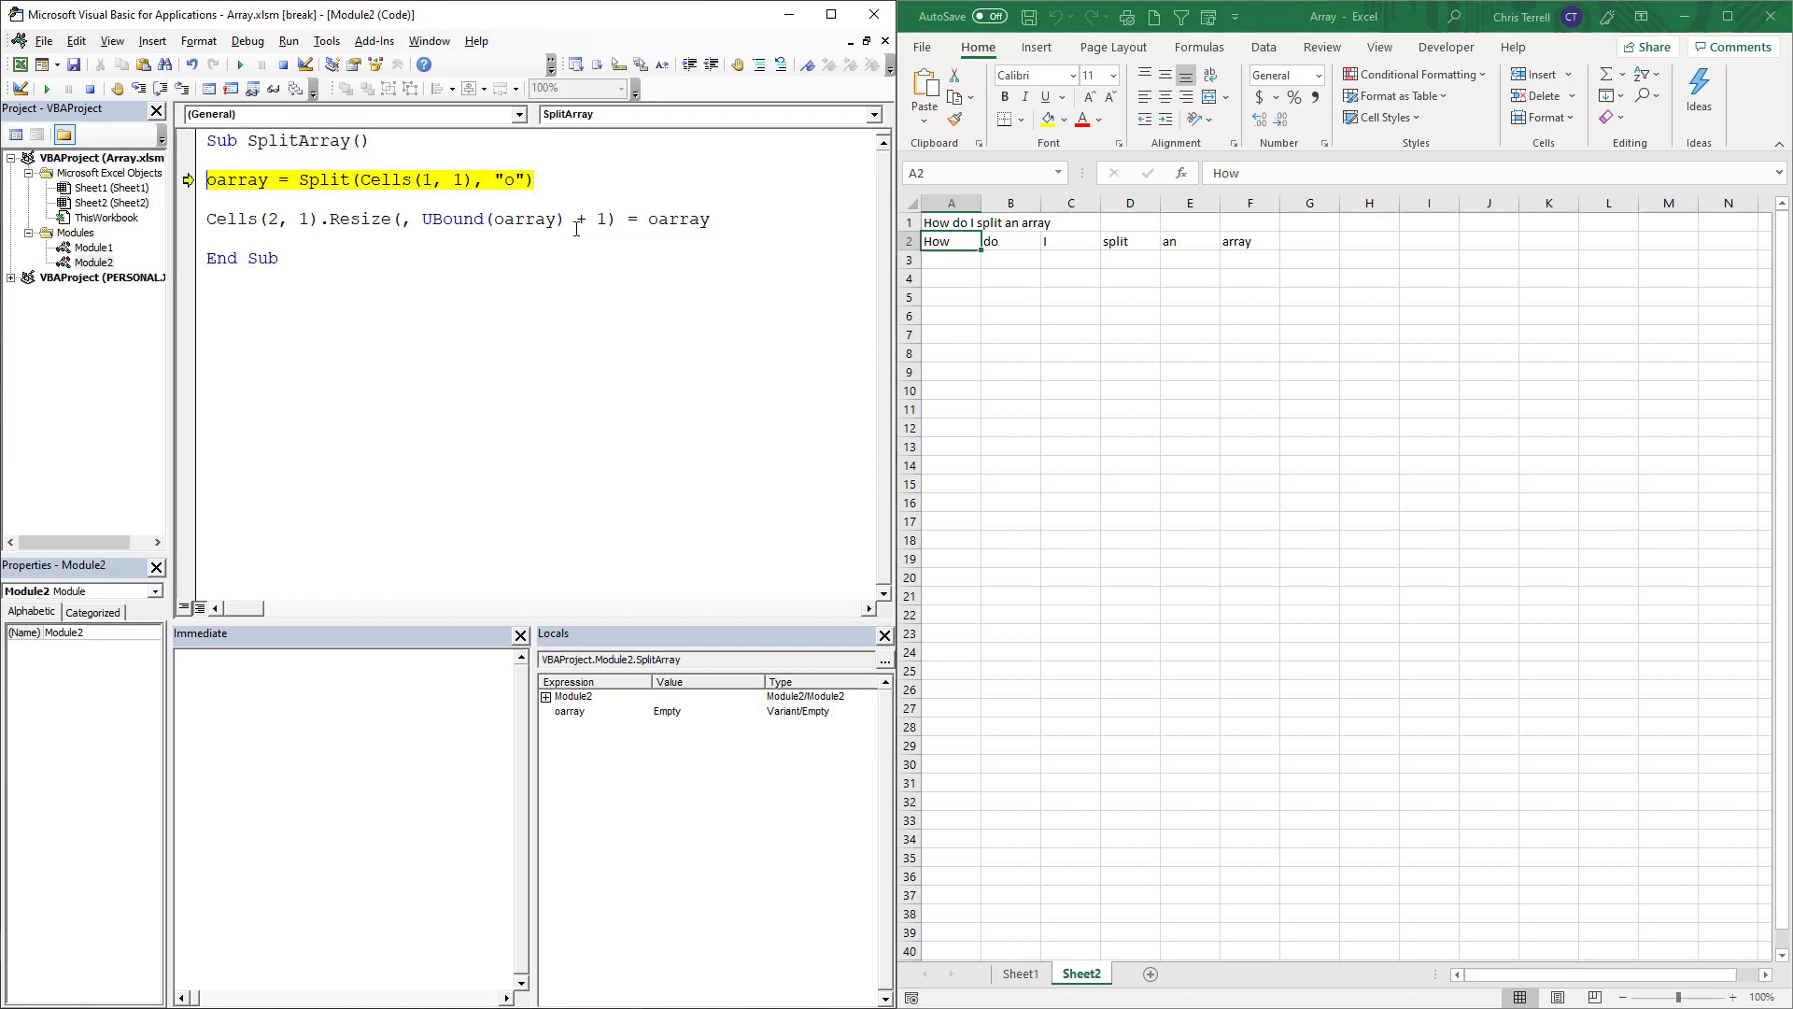
pyautogui.press('F8')
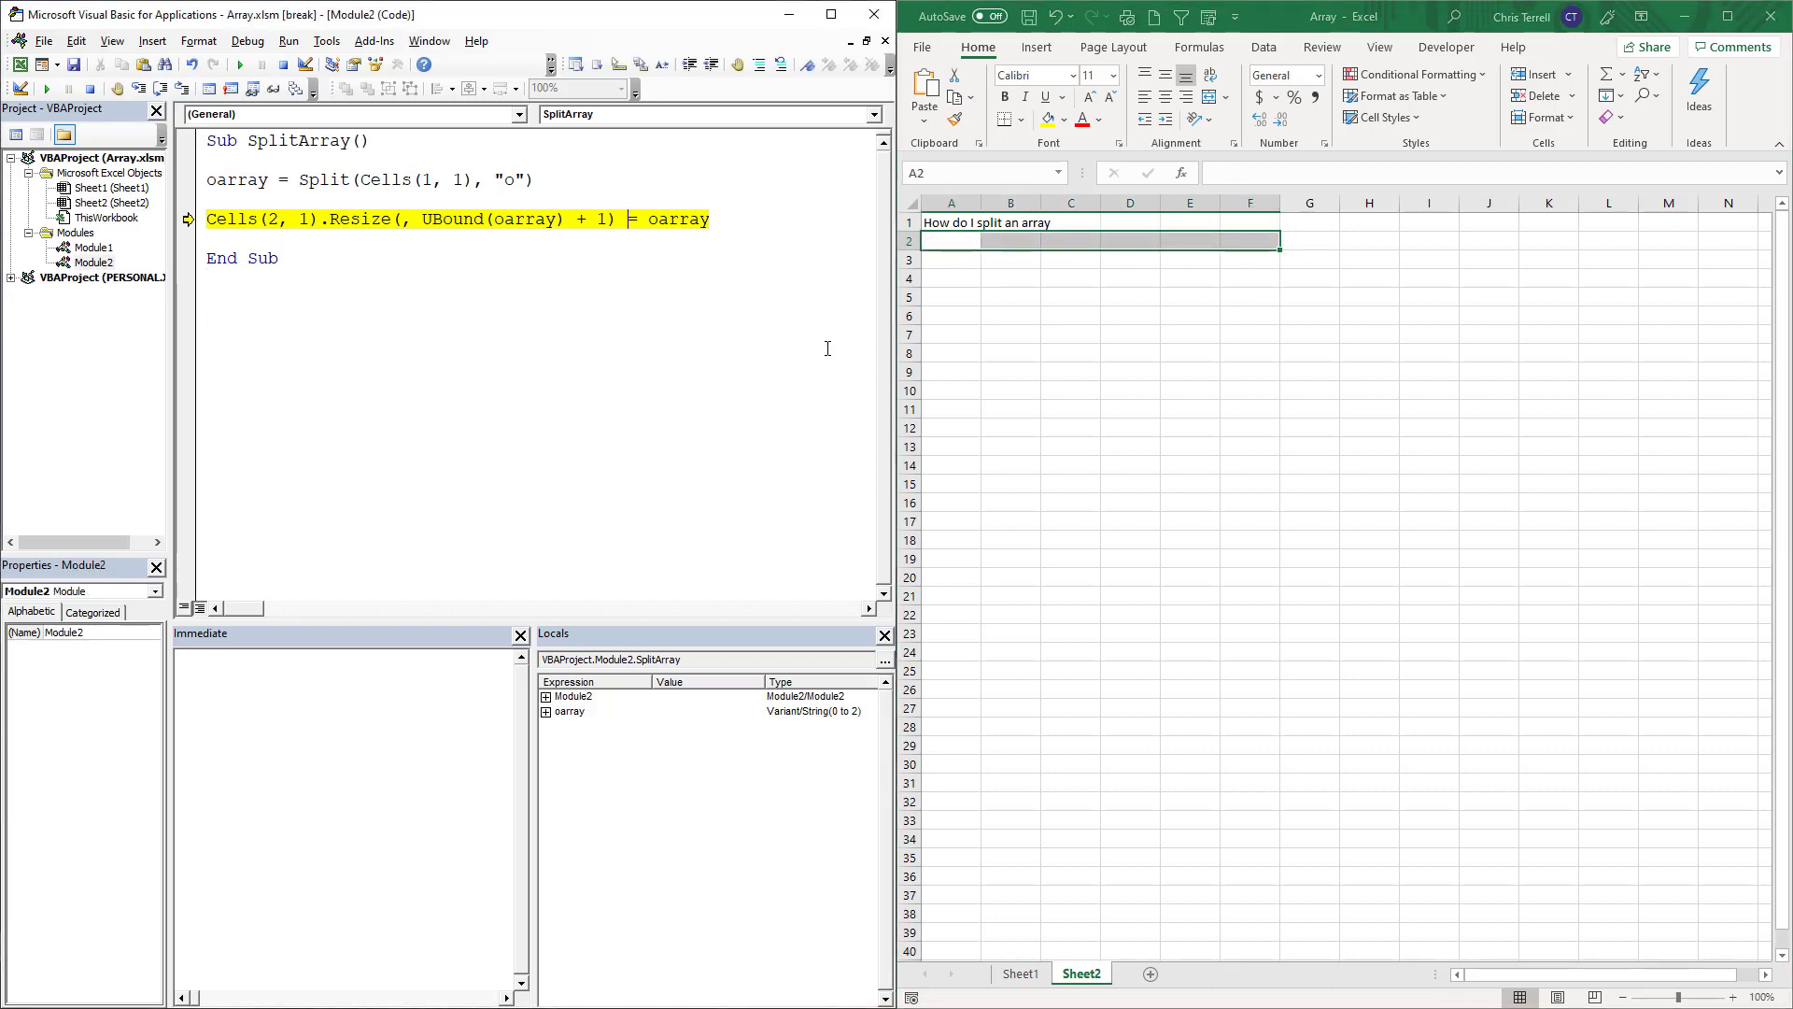
pyautogui.press('F8')
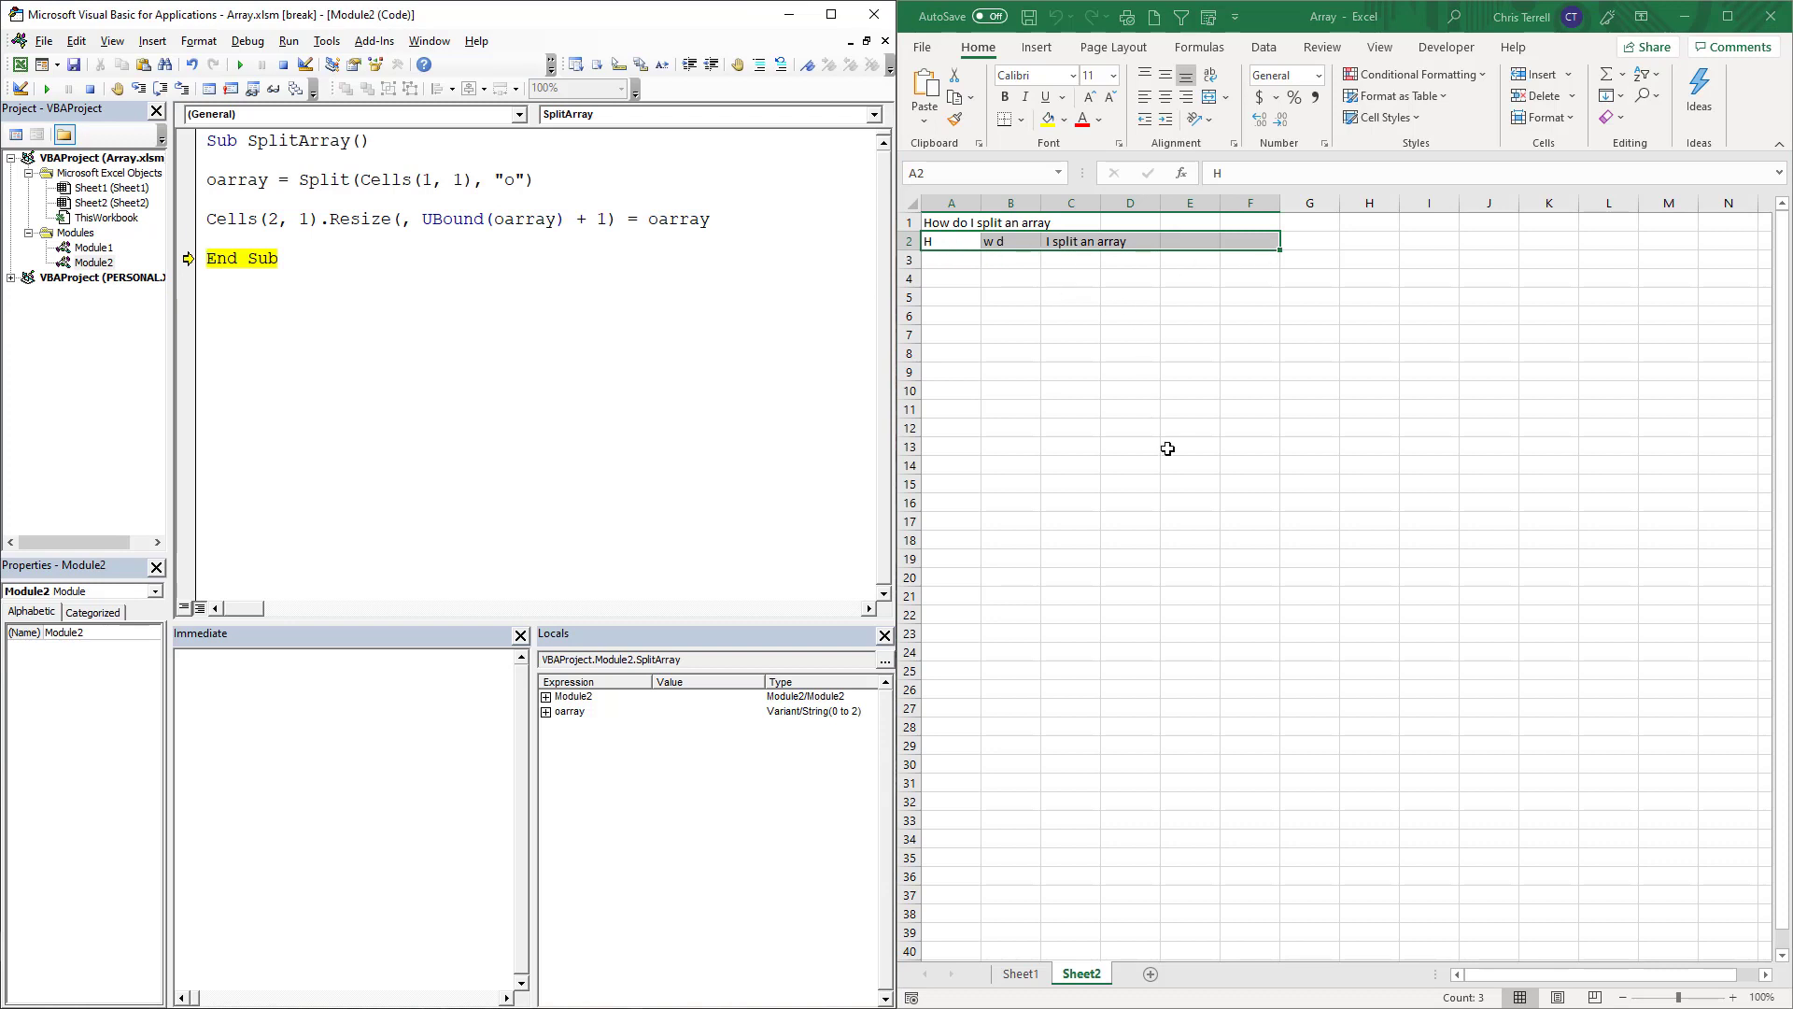
pyautogui.click(545, 710)
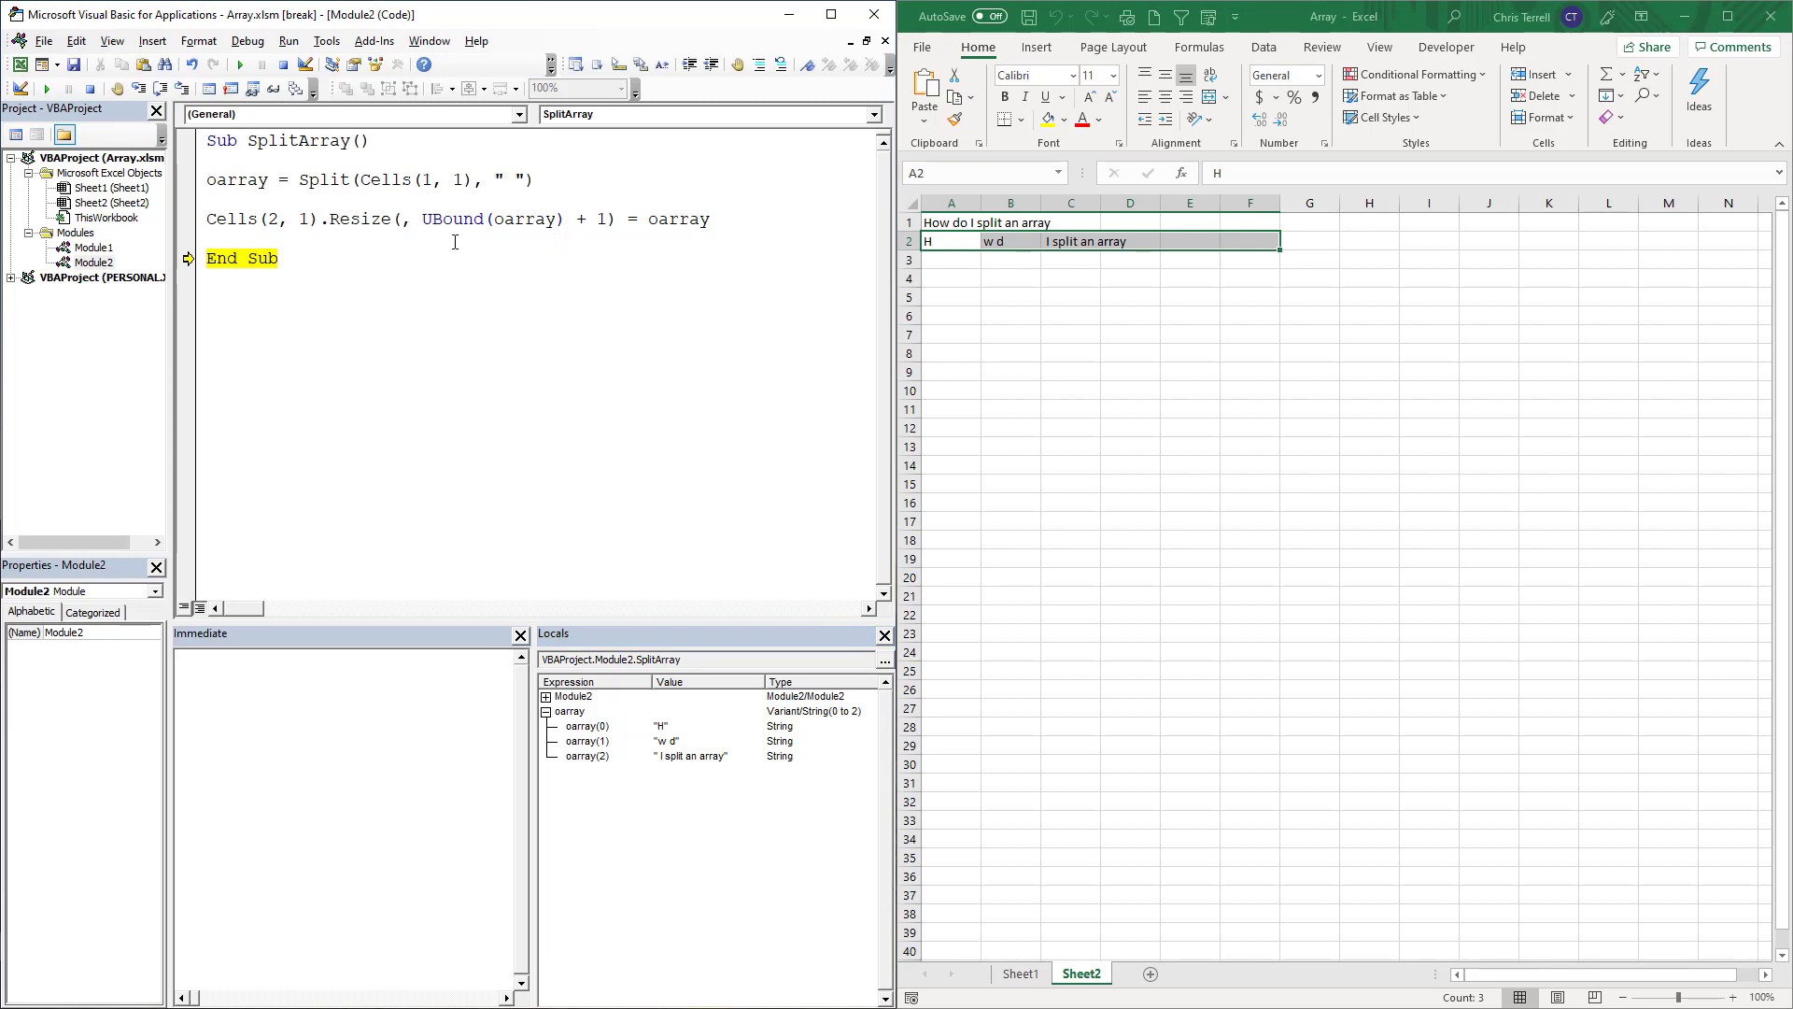
pyautogui.moveTo(291, 353)
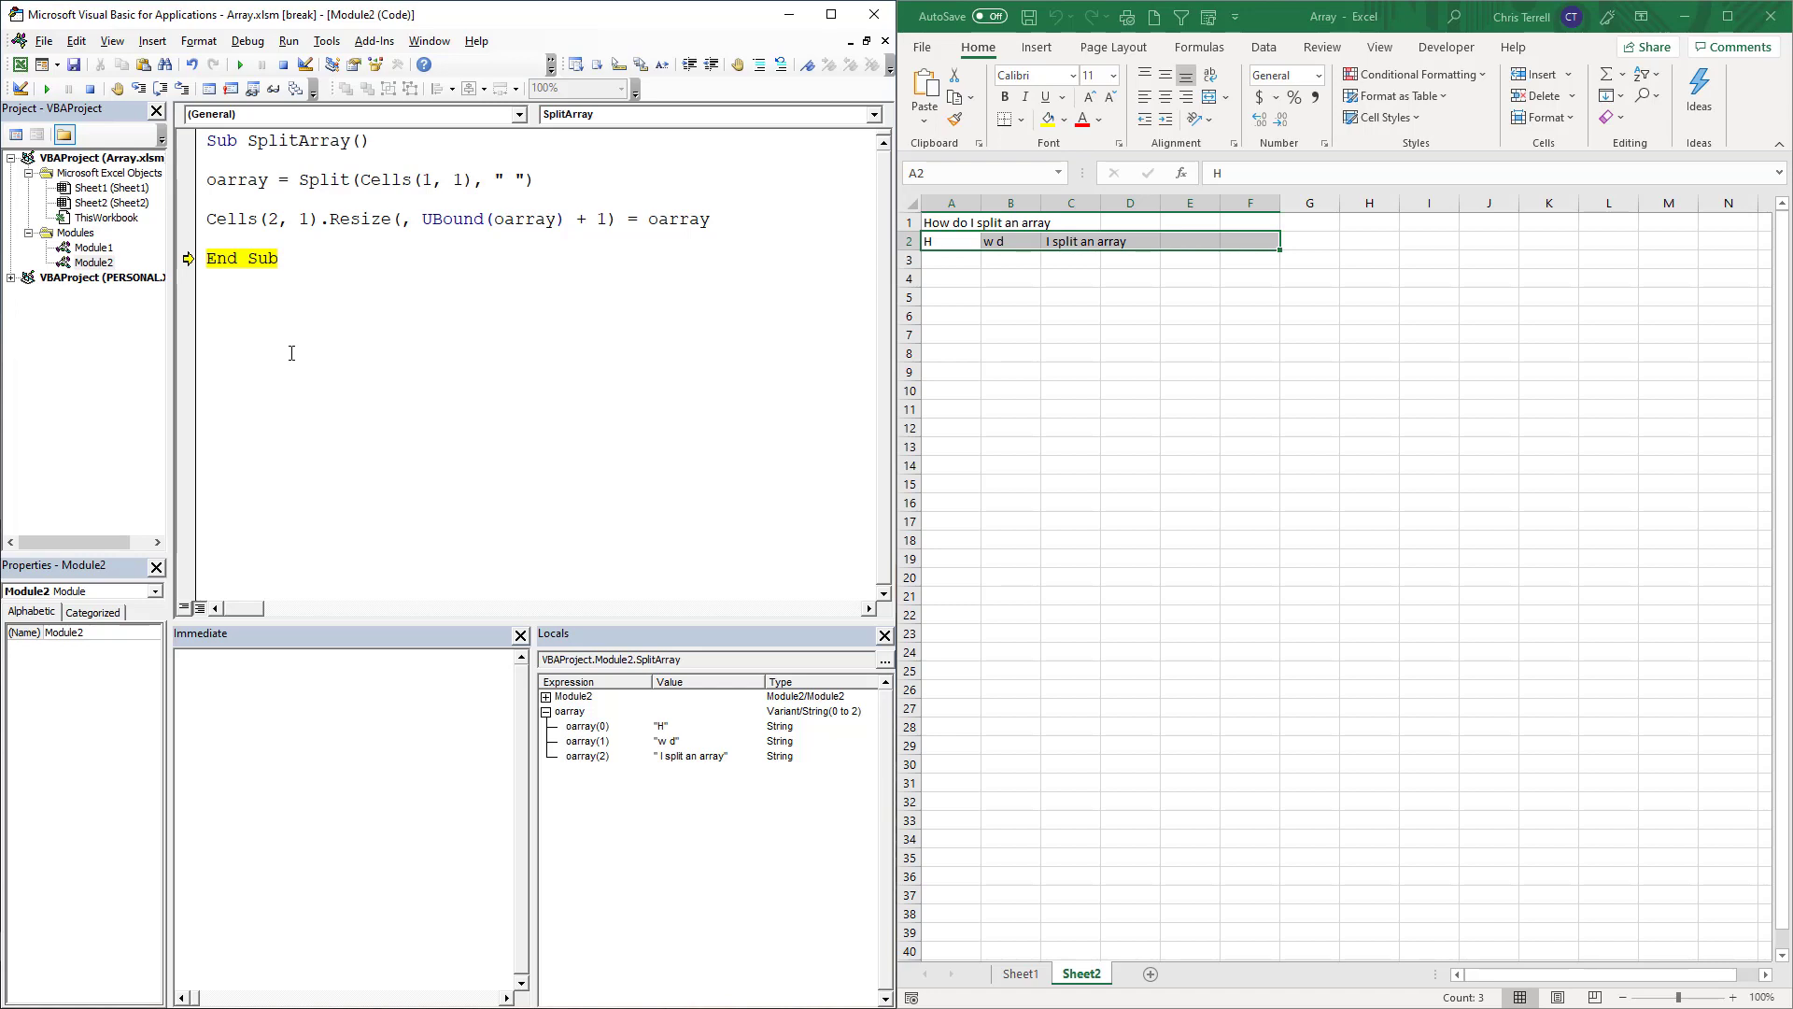